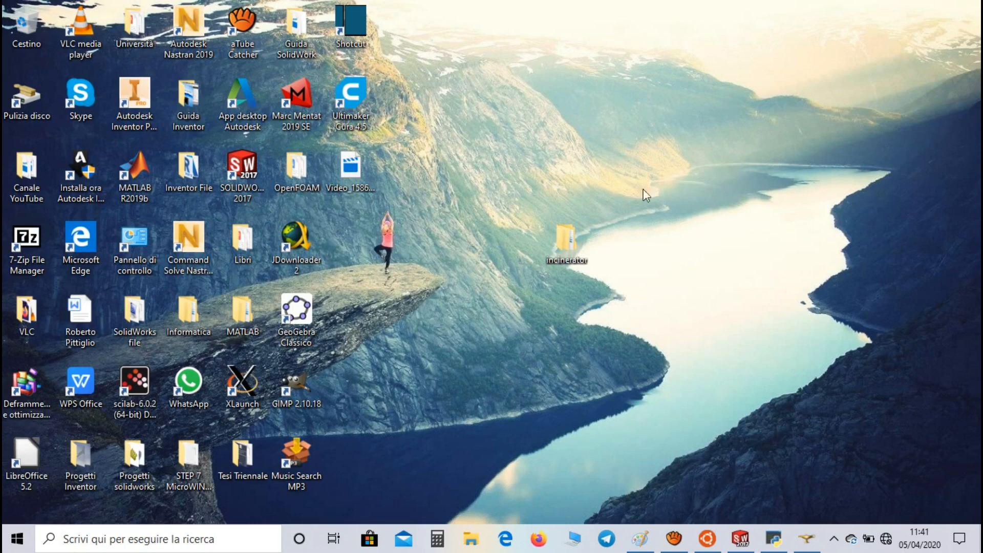
mouse_move(741, 451)
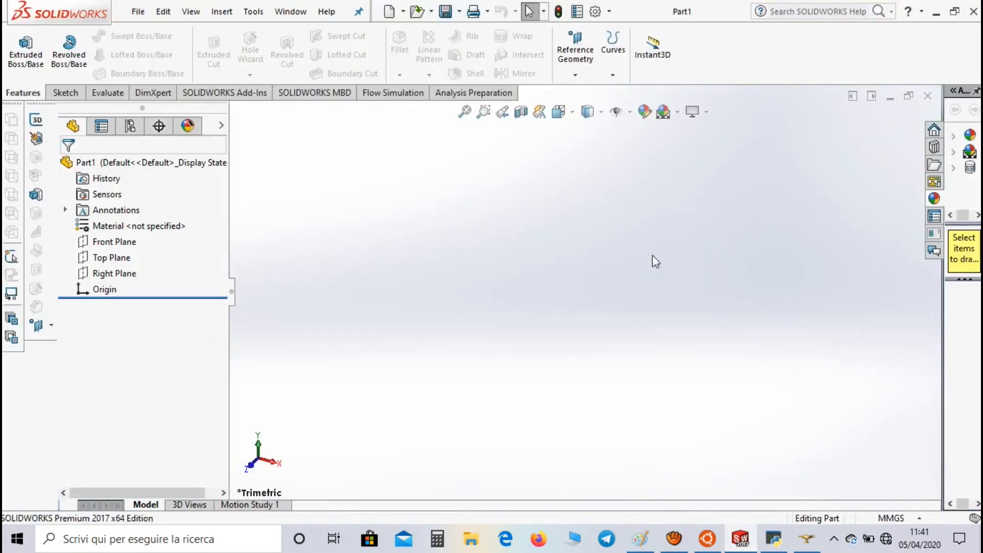
- Start a new sketch on the Front Plane for the incinerator profile
left_click(115, 241)
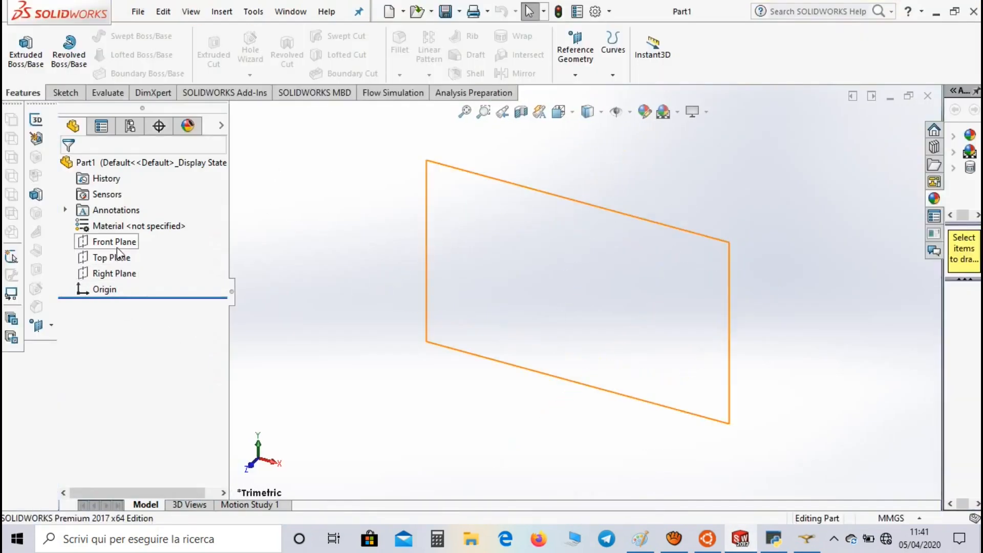
left_click(115, 241)
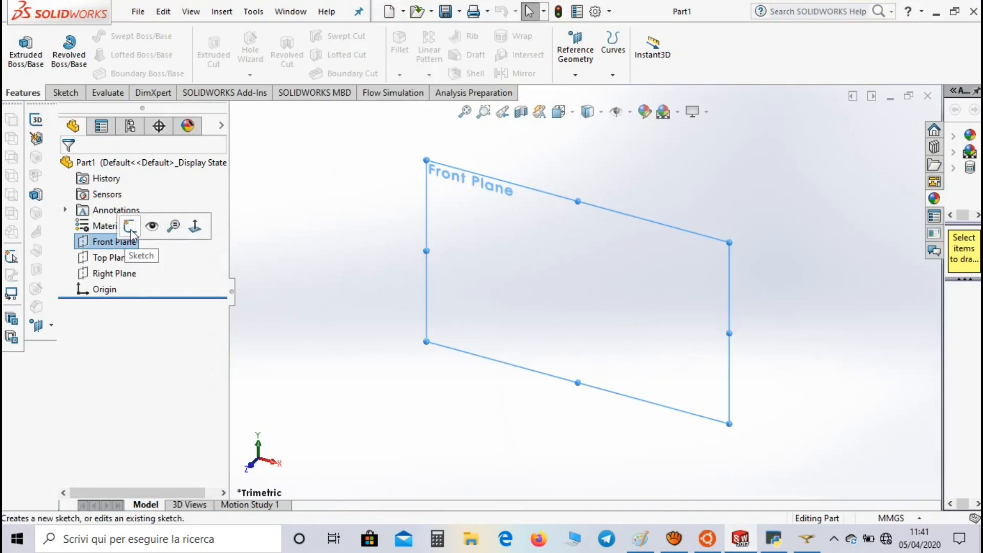
left_click(129, 226)
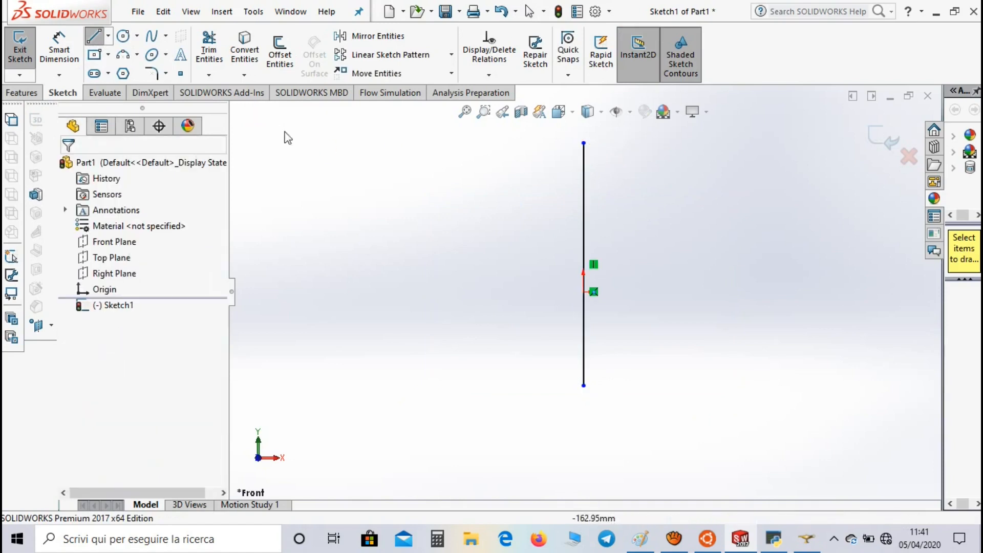
- Dimension the axis line to 12500 and draw the 5000-wide base line
left_click(584, 263)
type("1")
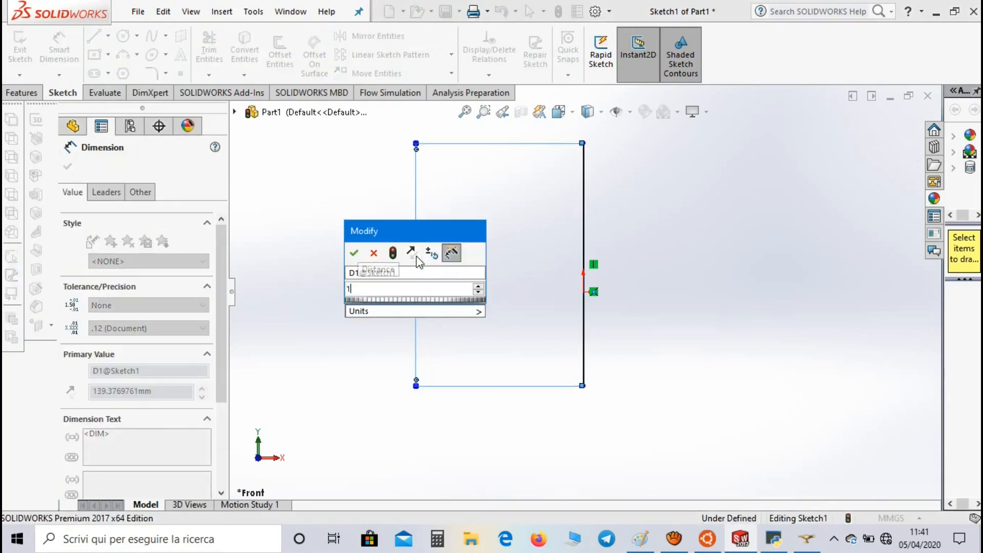
type("2500")
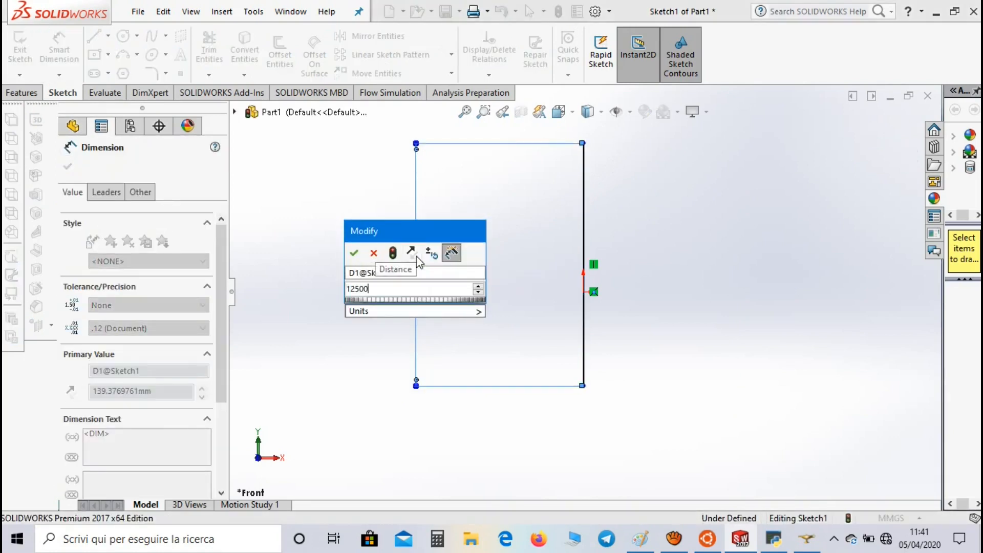
left_click(354, 253)
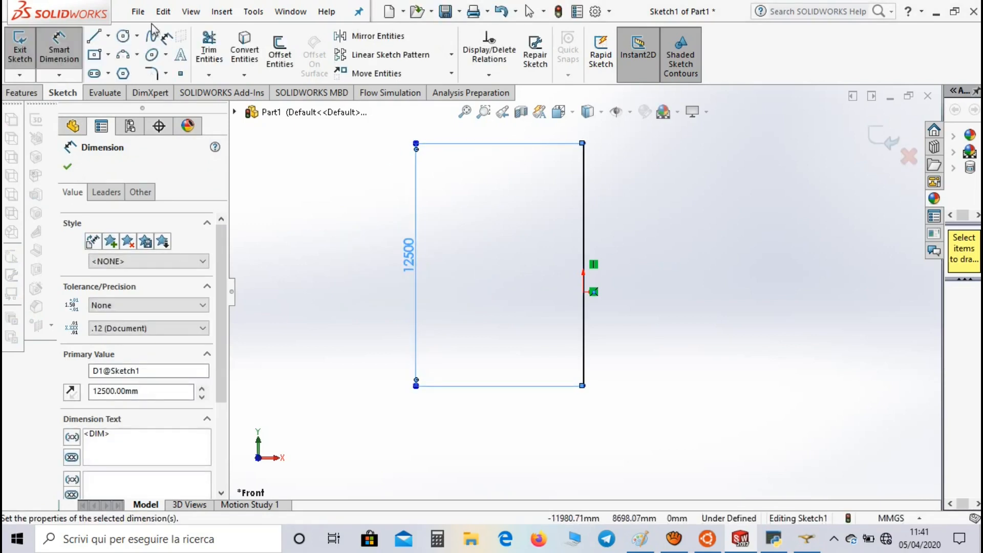
left_click(94, 36)
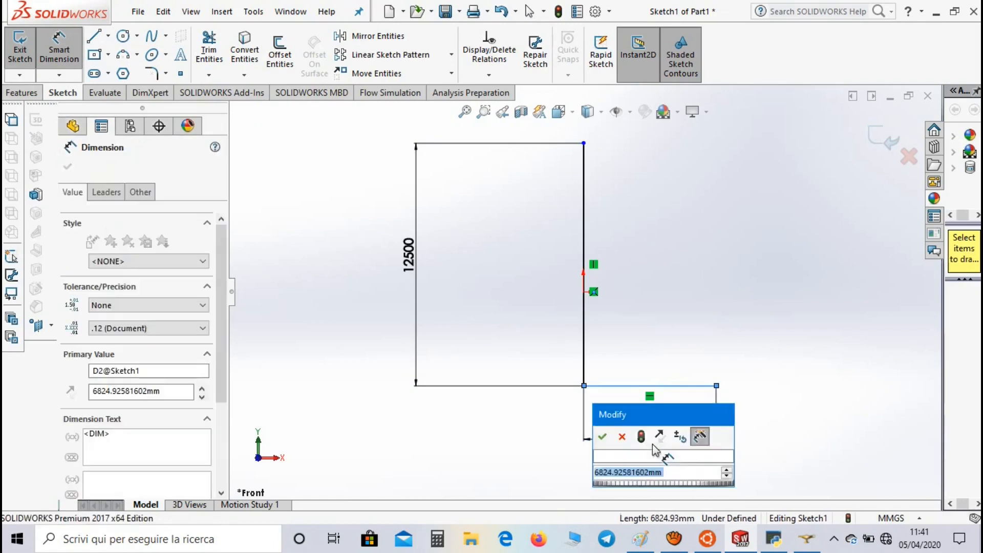
type("5000")
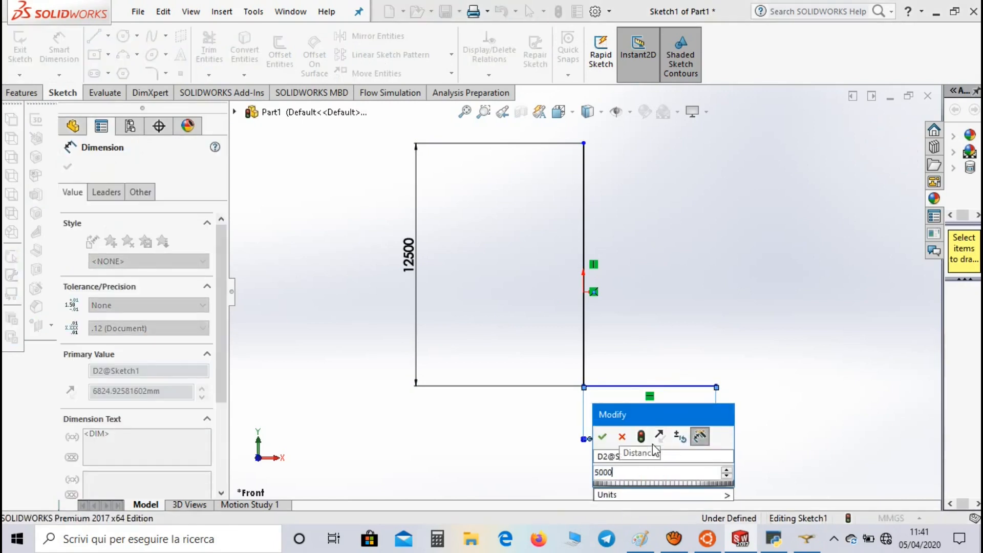
left_click(602, 437)
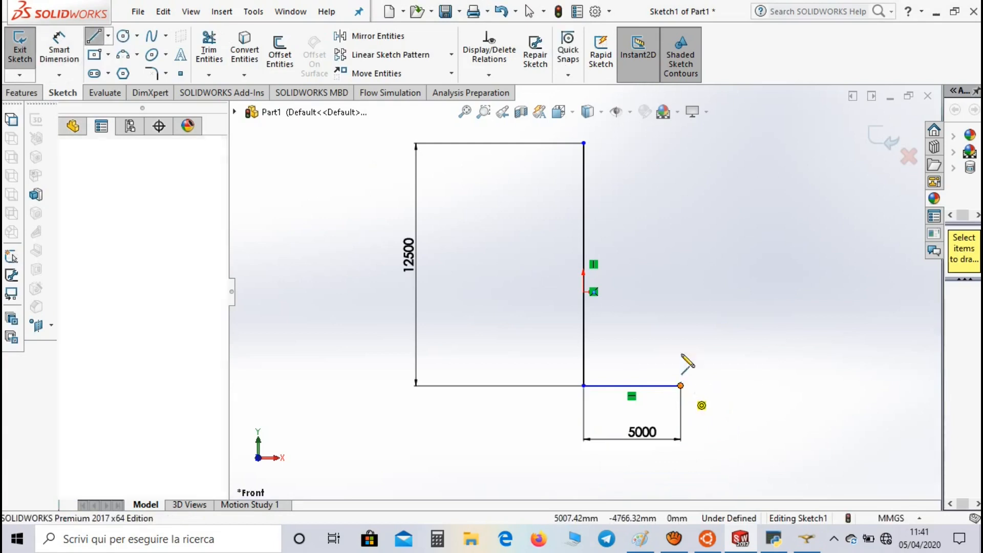
- Draw the 10000-tall outer wall and the short top edge, dimensioning both
left_click_drag(680, 386, 681, 231)
type("10000")
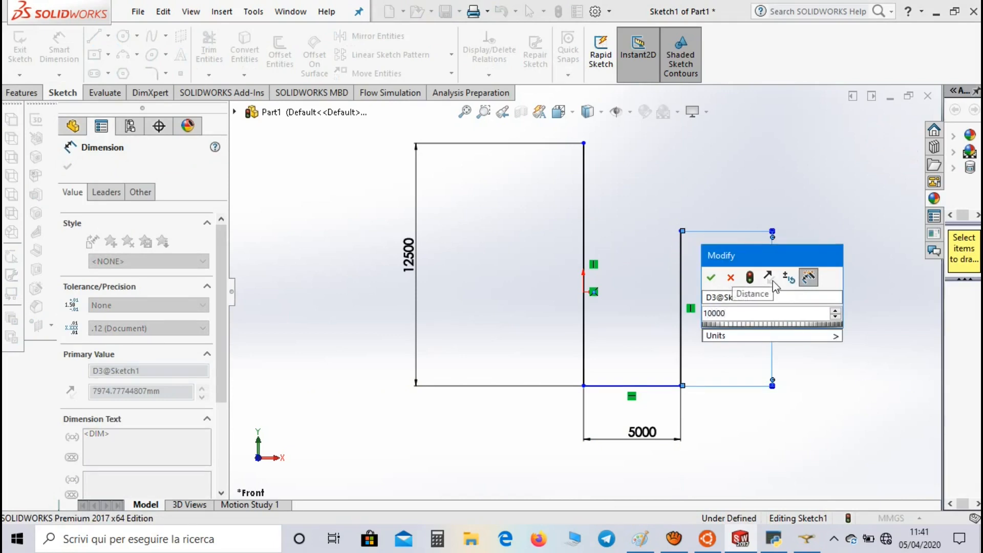
left_click(710, 277)
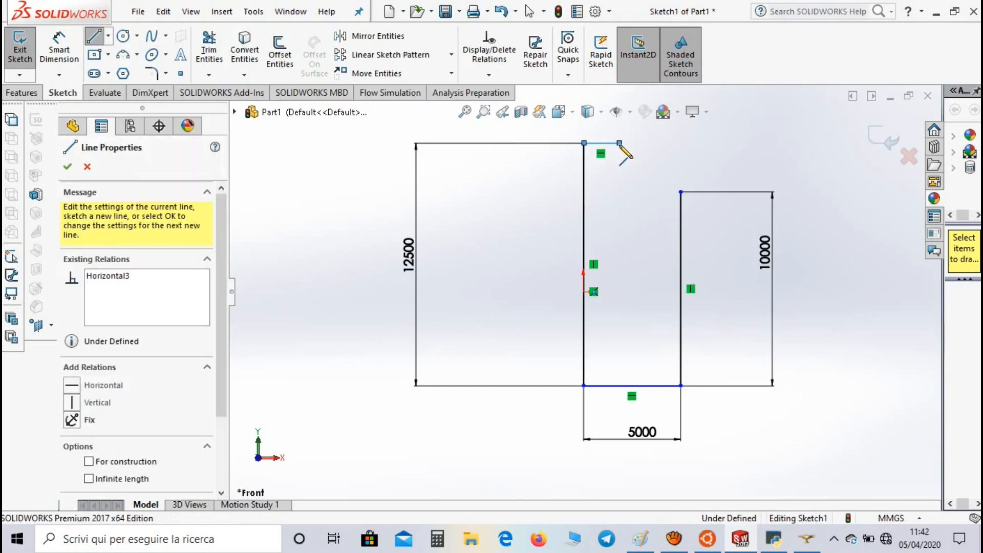
left_click(72, 126)
type("1")
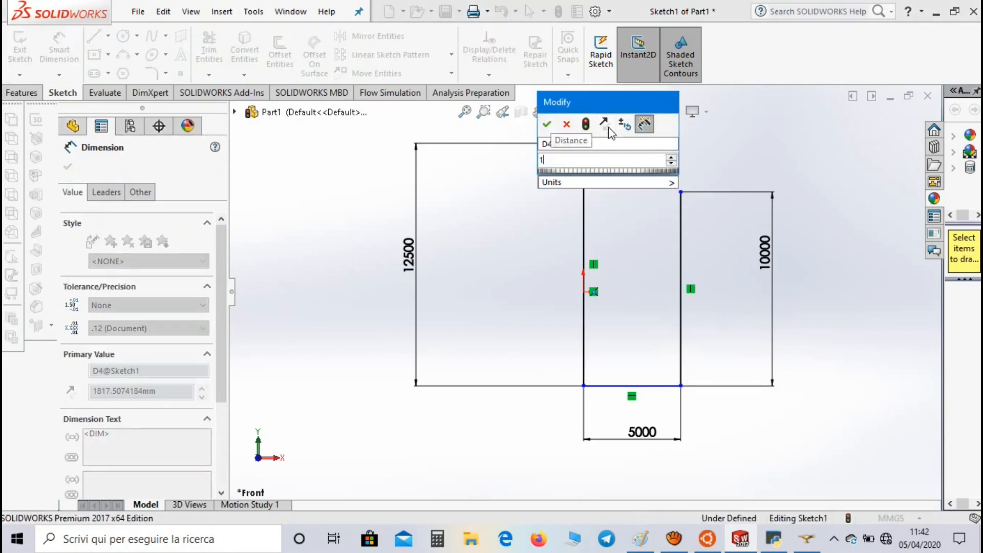
left_click(547, 123)
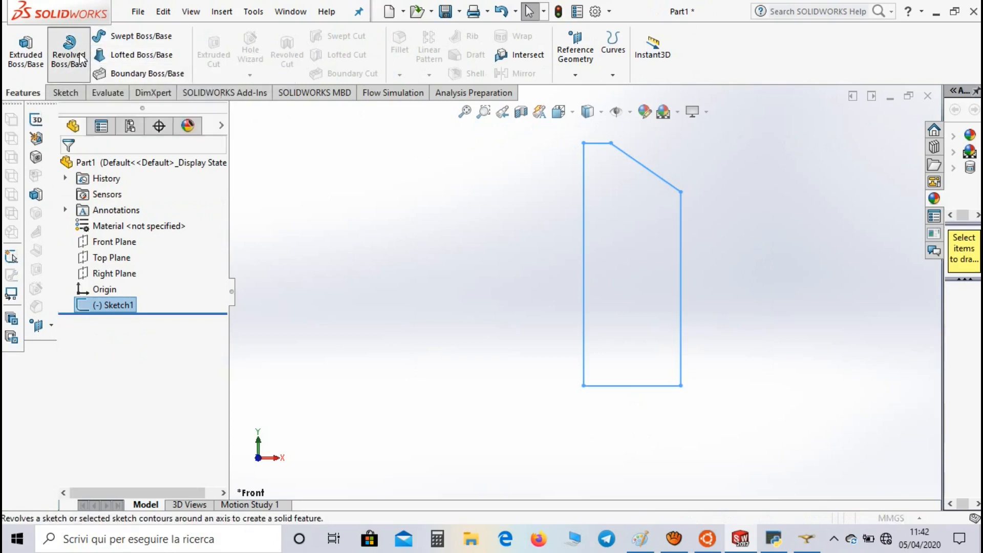
- Revolve Sketch1 about the vertical axis line into the solid incinerator body
left_click(68, 51)
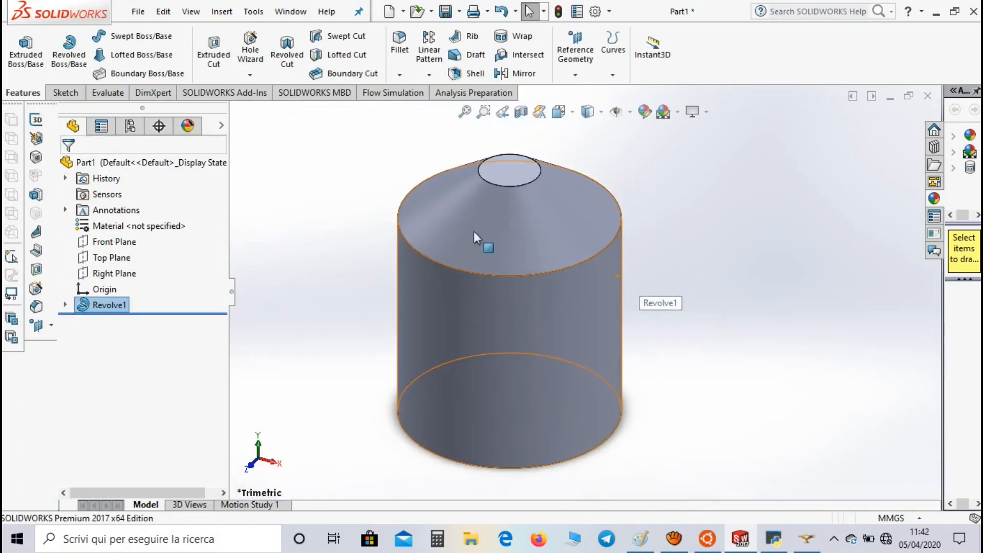
left_click(137, 11)
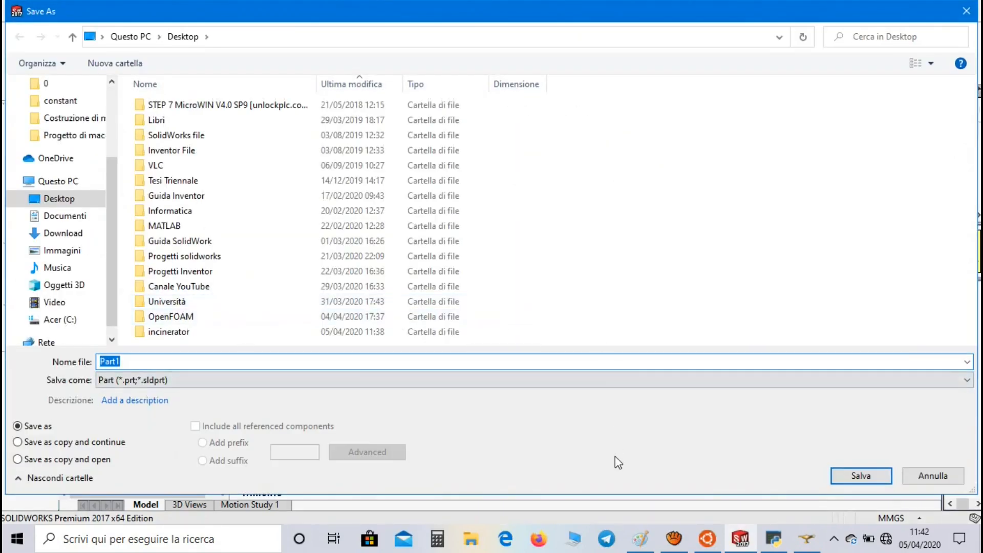
- Save the part to the Desktop as 'incinerator' in STEP AP214 format and switch to SALOME
type("incinerator")
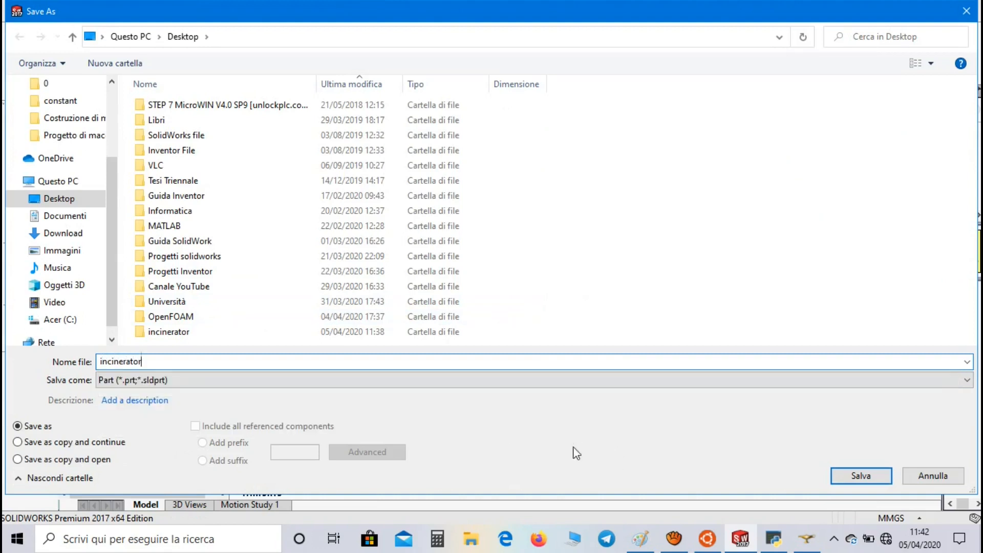
left_click(967, 380)
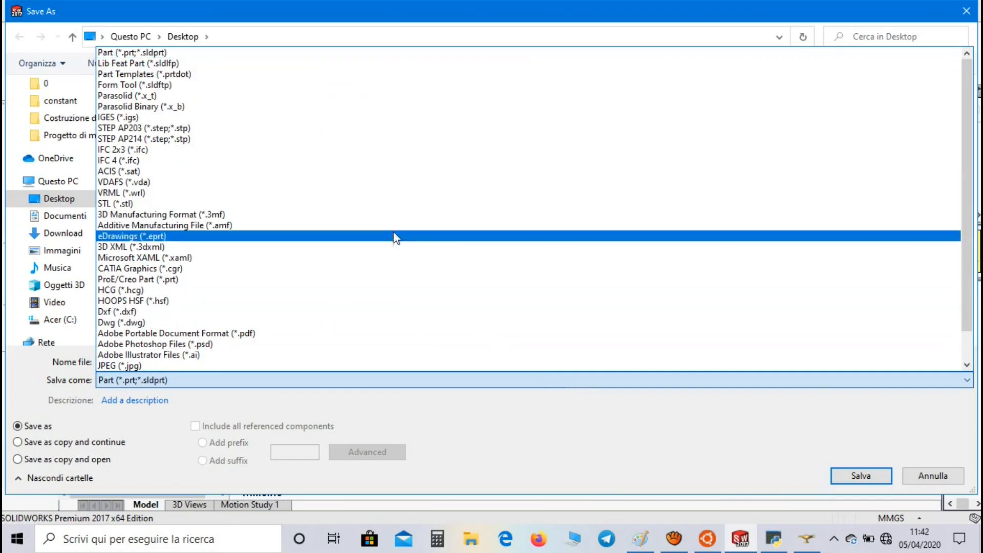
mouse_move(374, 139)
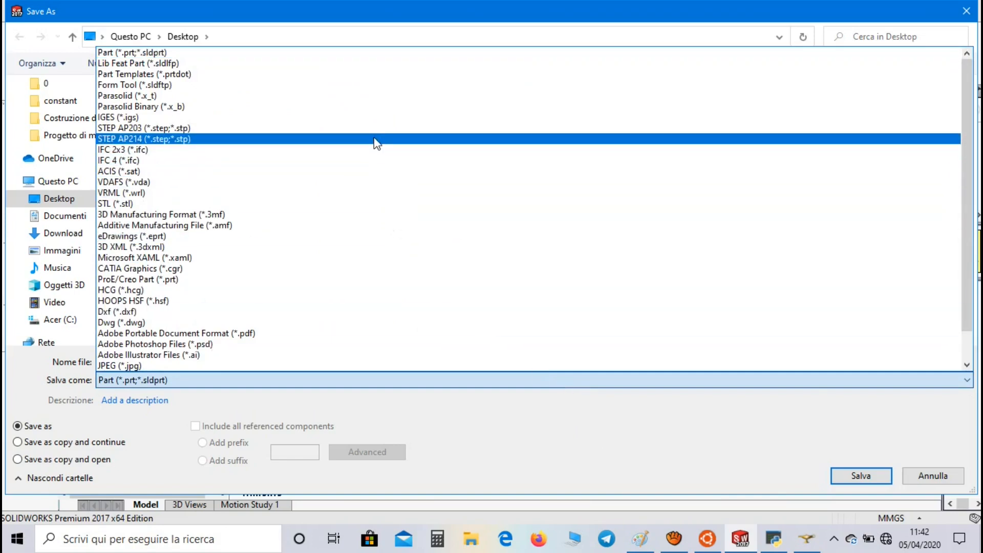
left_click(144, 139)
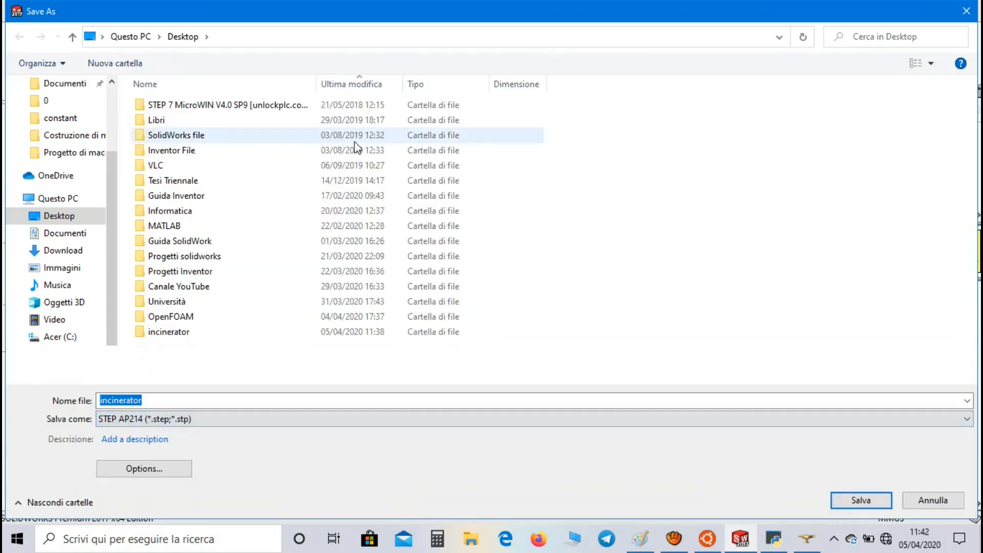
left_click(860, 500)
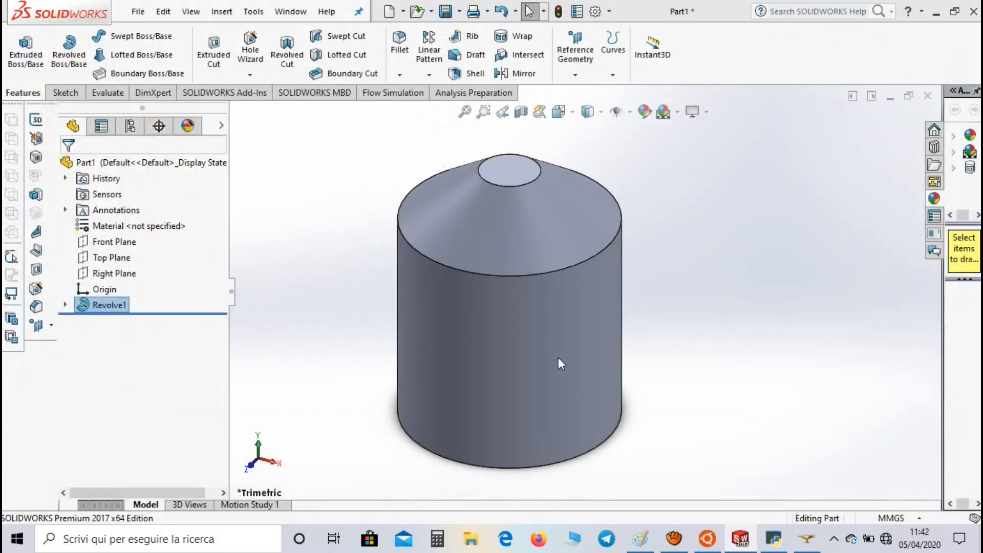
mouse_move(548, 254)
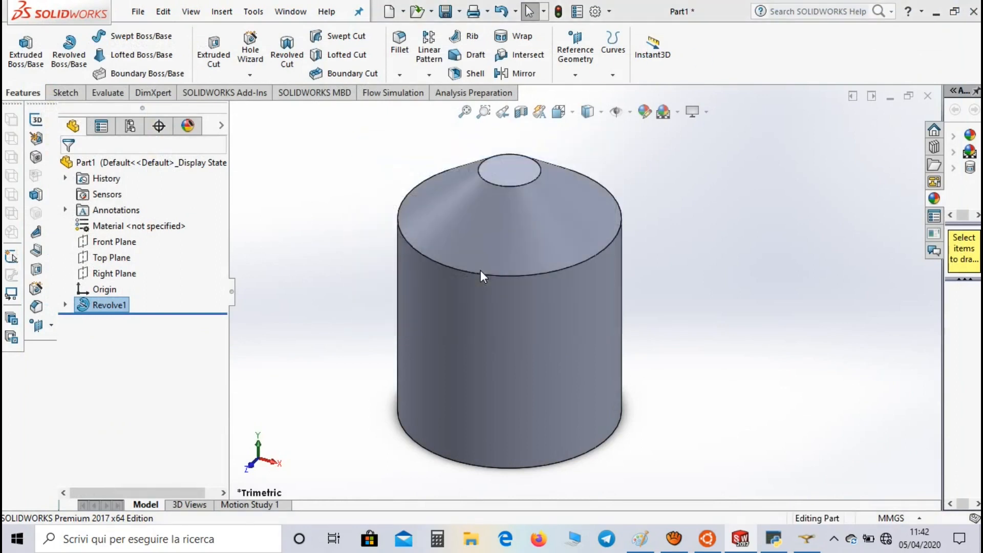
left_click(792, 538)
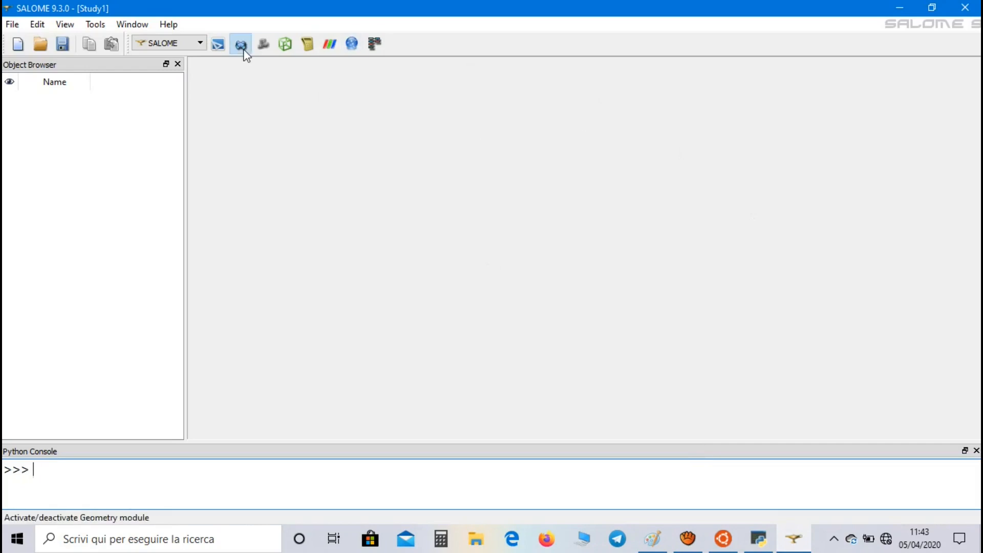
- Activate the Geometry module and bring up the STEP import file chooser
left_click(241, 44)
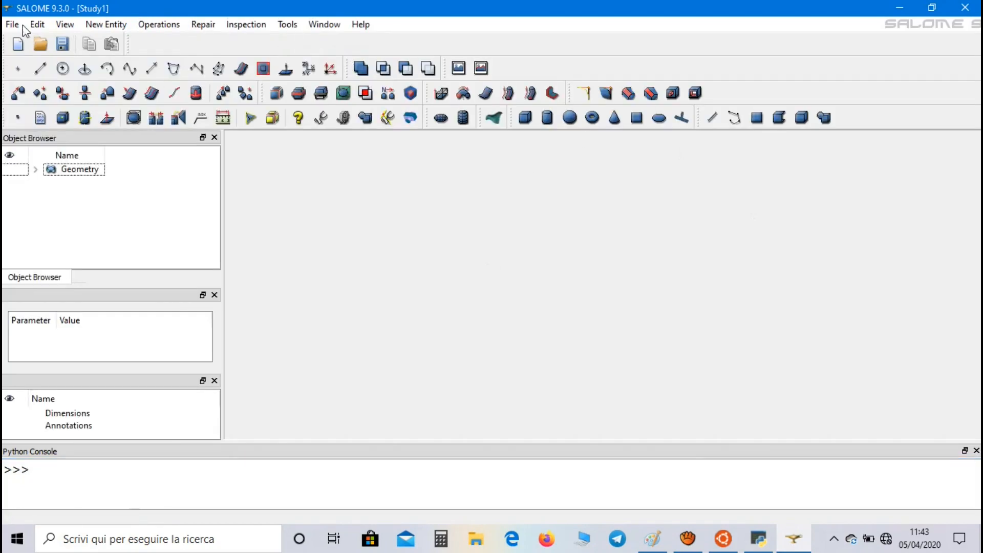
left_click(11, 24)
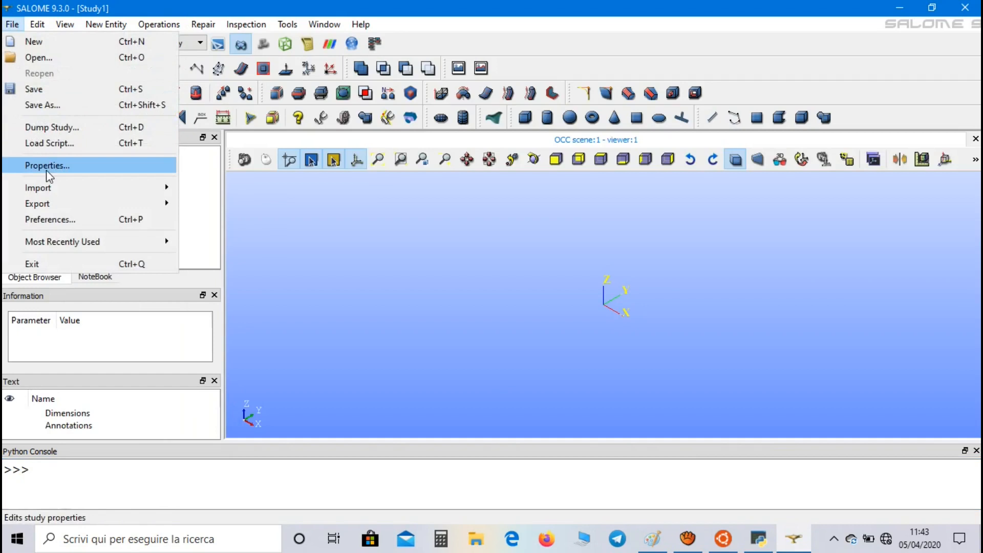
left_click(47, 165)
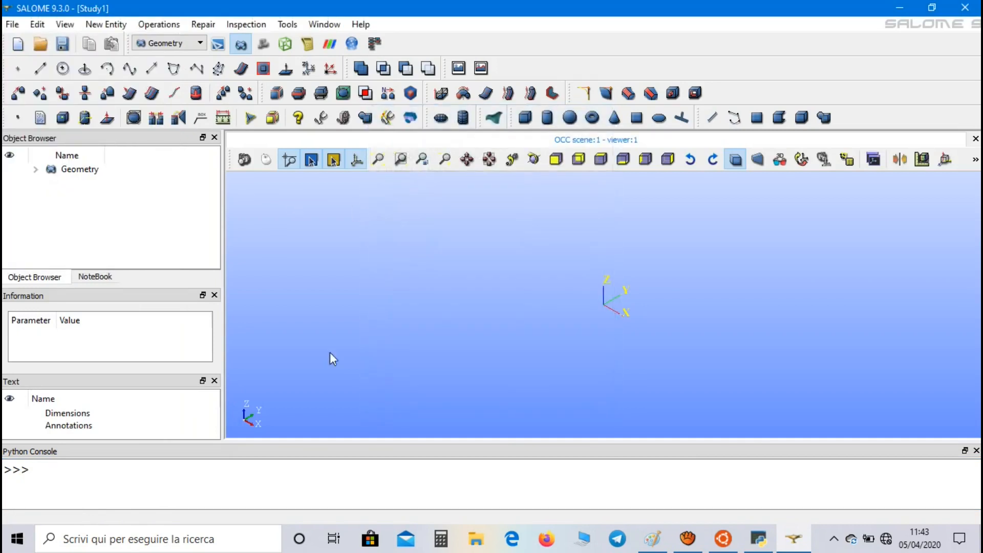
mouse_move(18, 43)
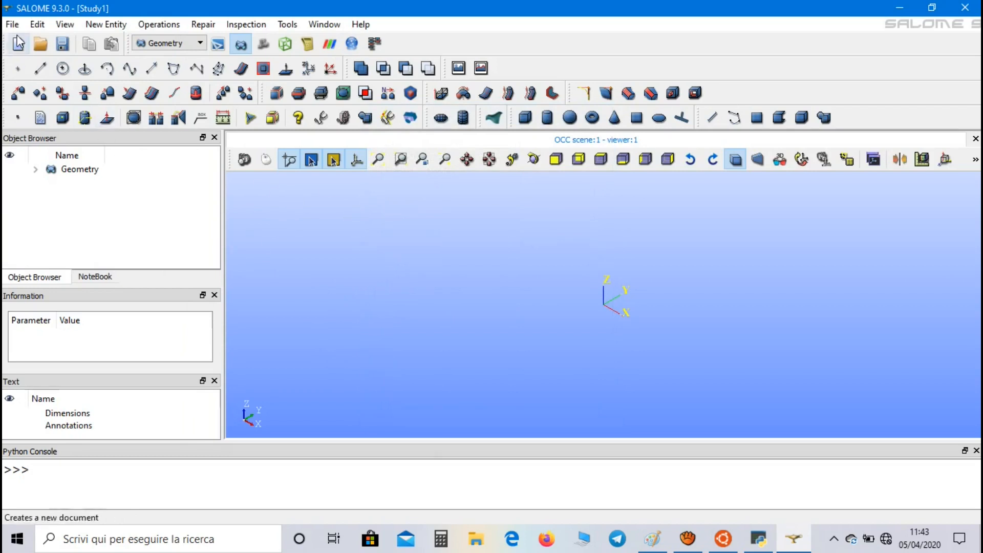
left_click(11, 24)
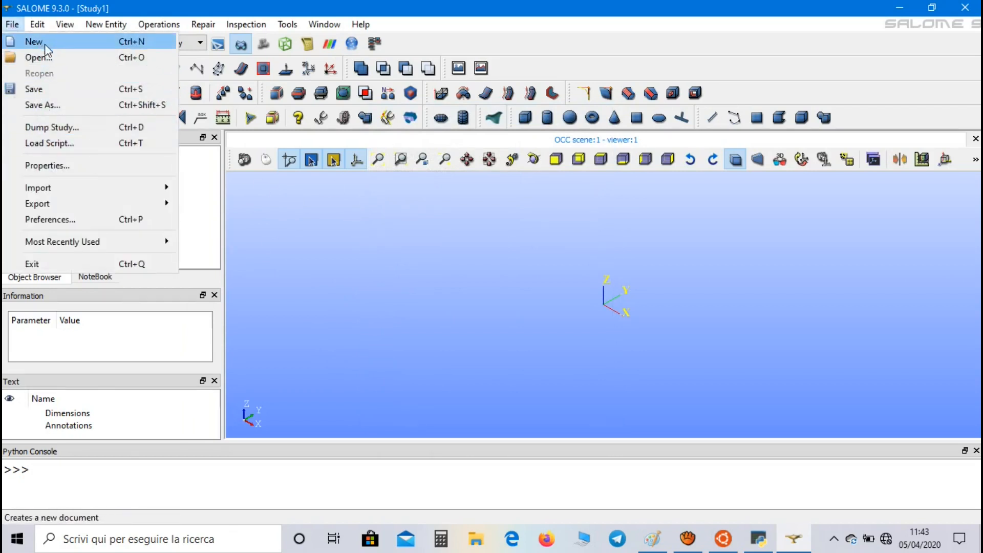
left_click(33, 41)
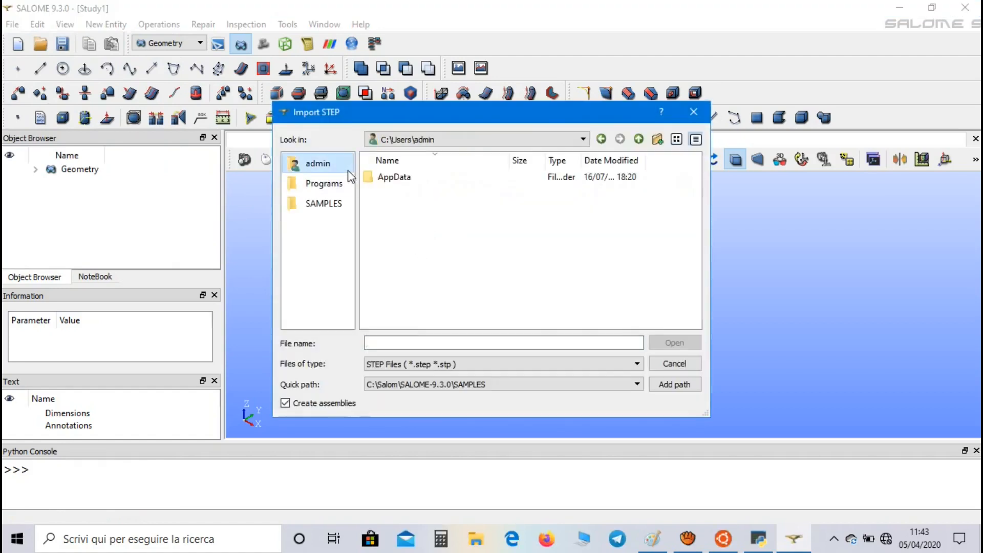
- Import incinerator.STEP from the Desktop, keeping the file's millimetre units
left_click(393, 277)
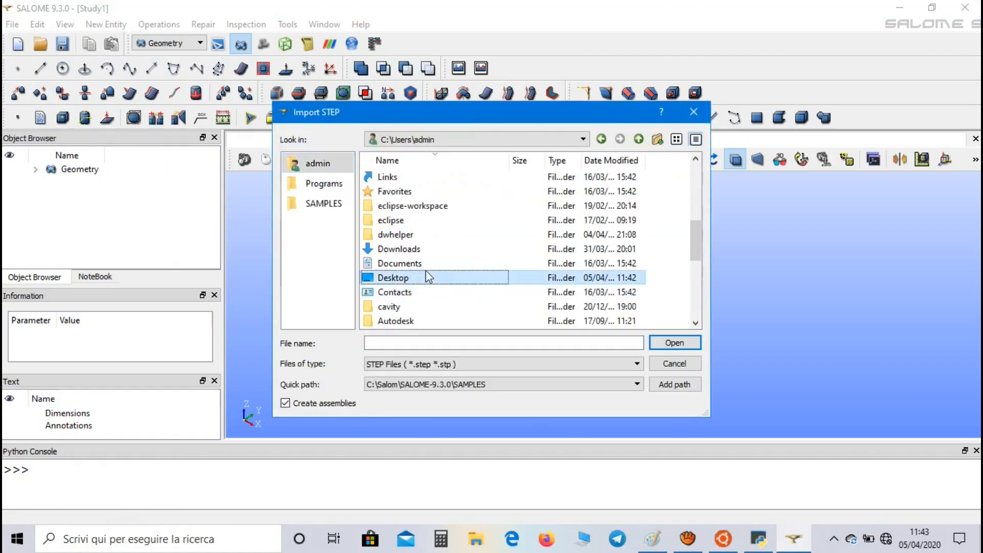
double_click(393, 277)
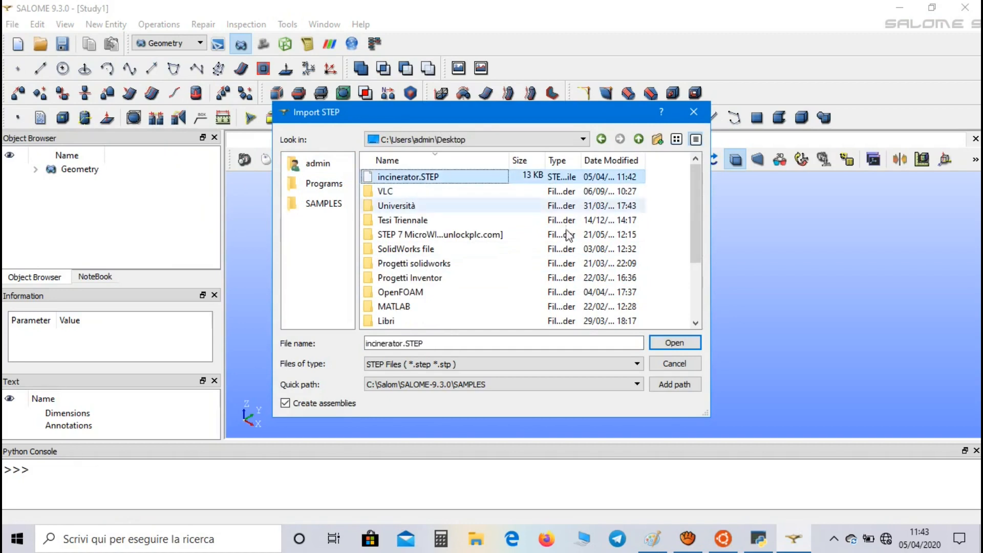
left_click(674, 343)
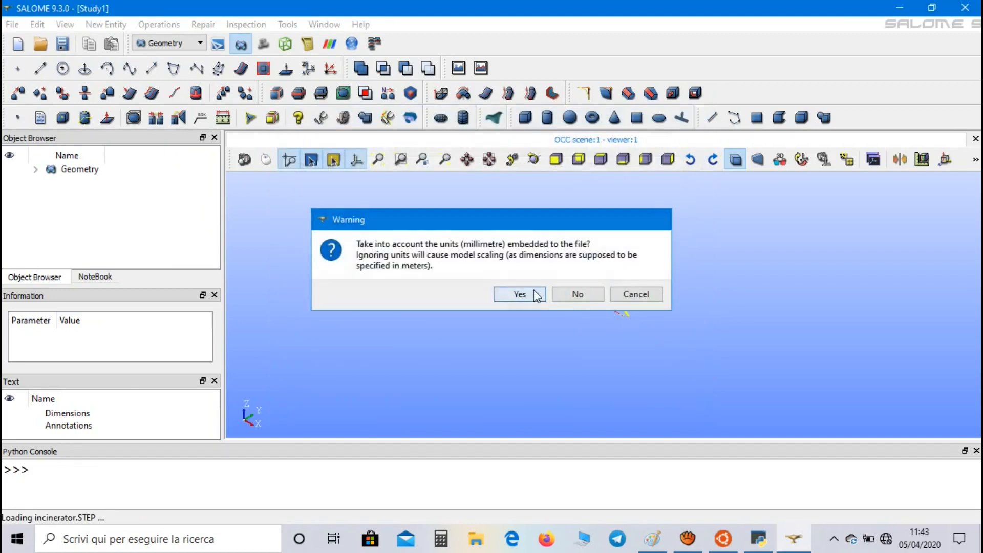
left_click(519, 294)
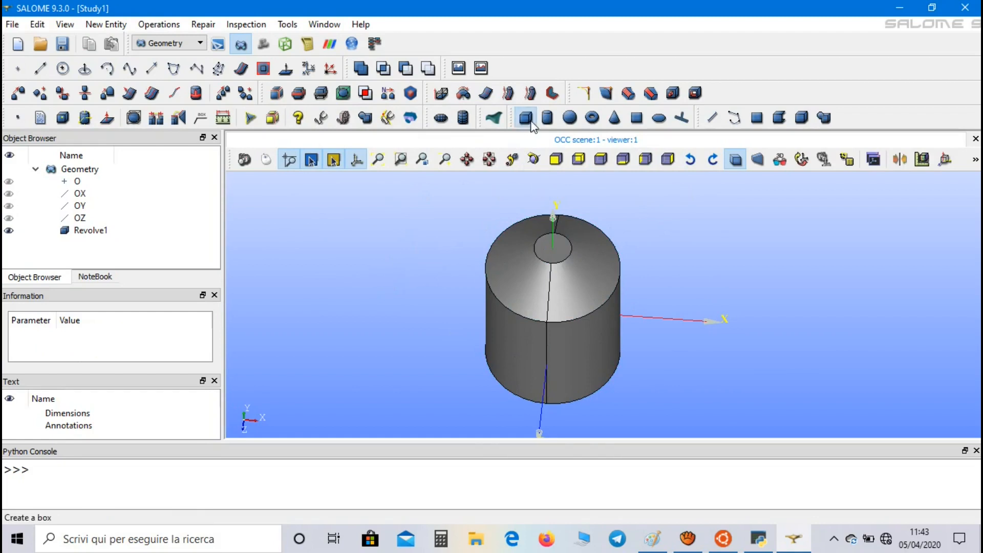
- Create Box_1 with Dx 5, Dy 2, Dz 4 at the origin
left_click(524, 118)
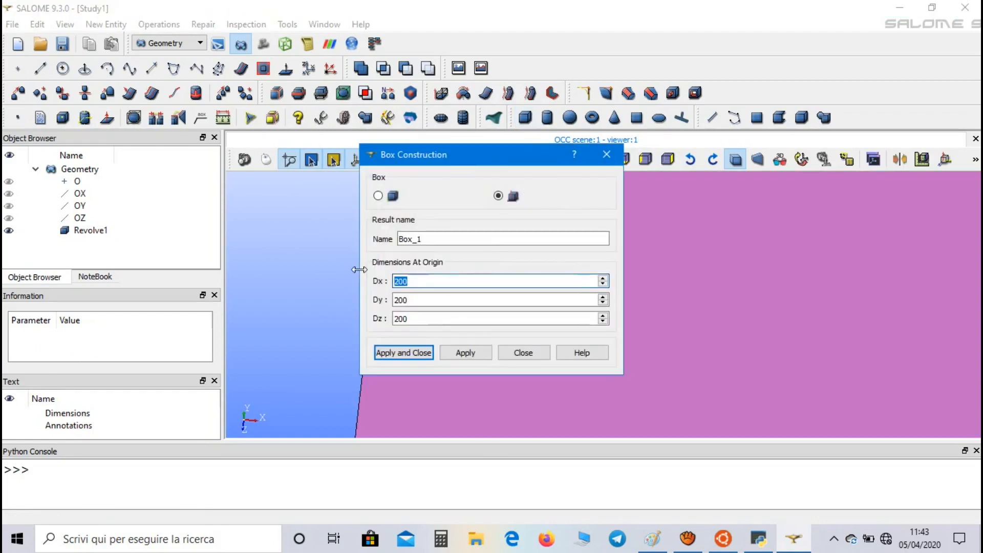
type("5")
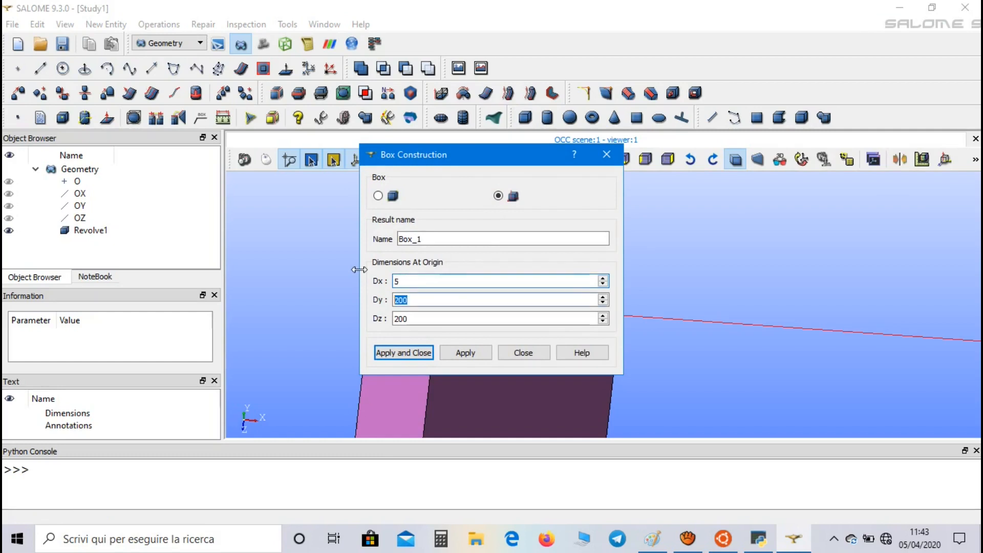
type("2")
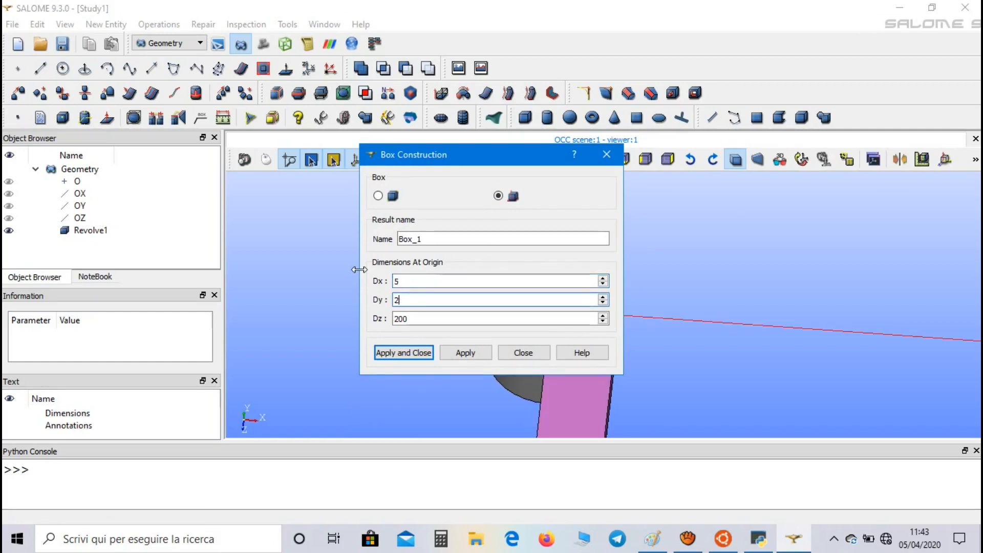
type("4")
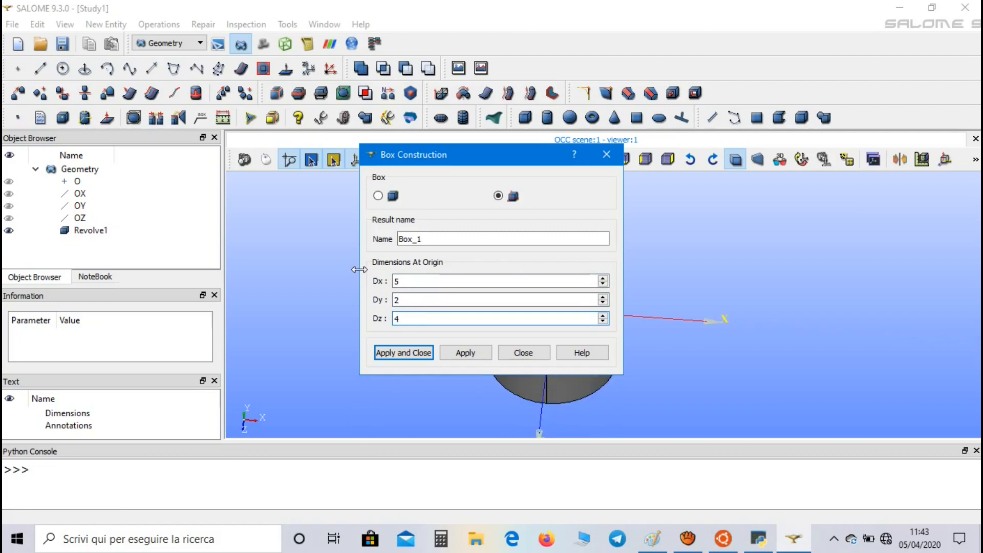
left_click(403, 352)
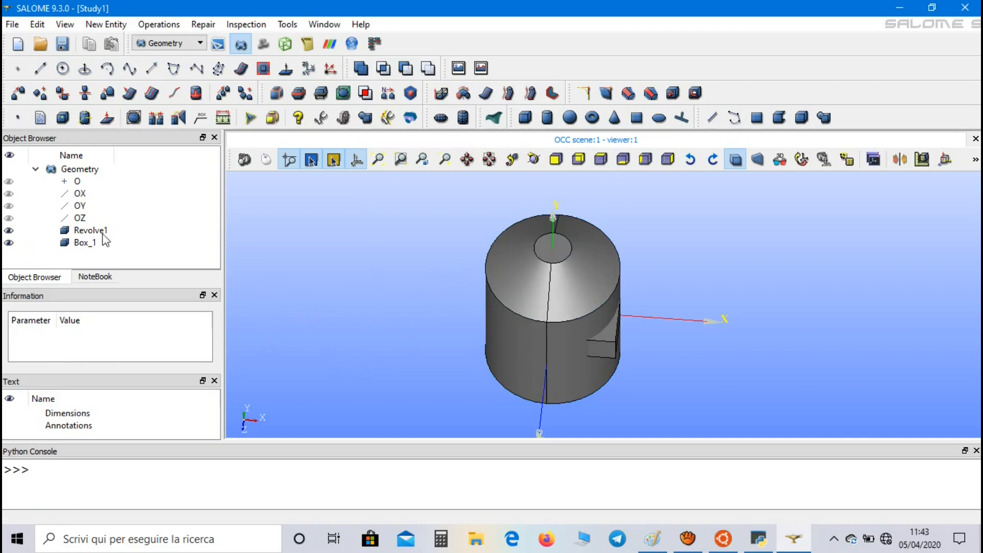
- Set Revolve1 to 50% transparency so Box_1 shows through
right_click(90, 230)
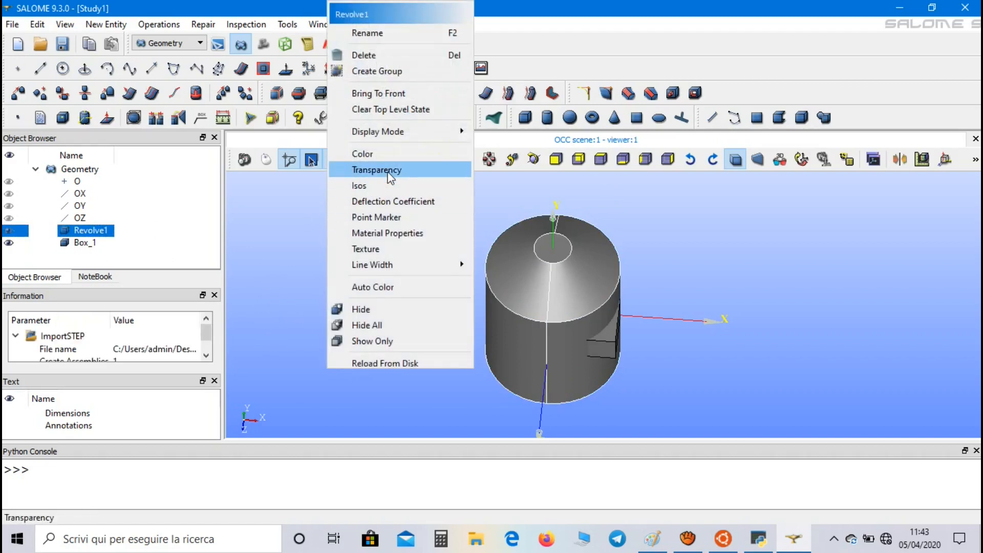
left_click(377, 170)
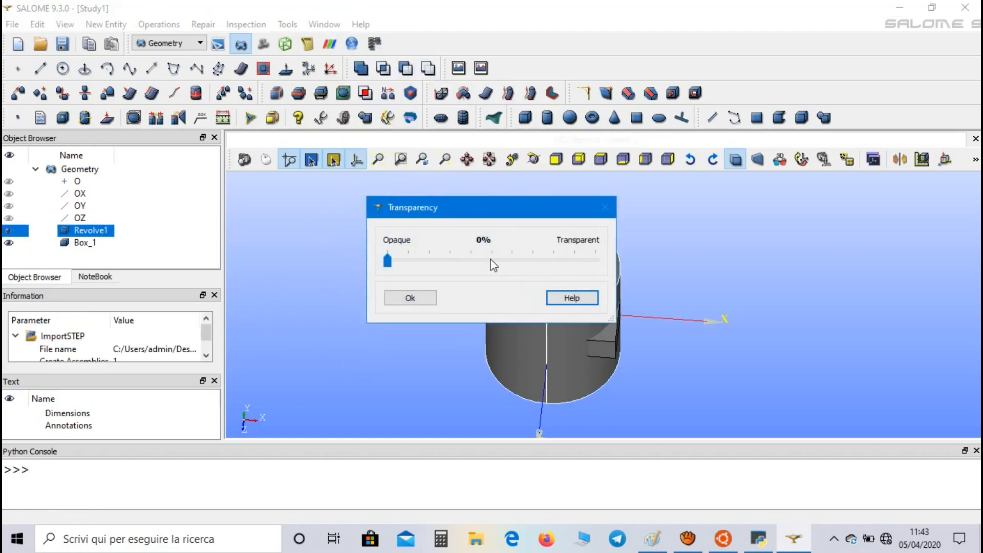
left_click_drag(387, 260, 491, 261)
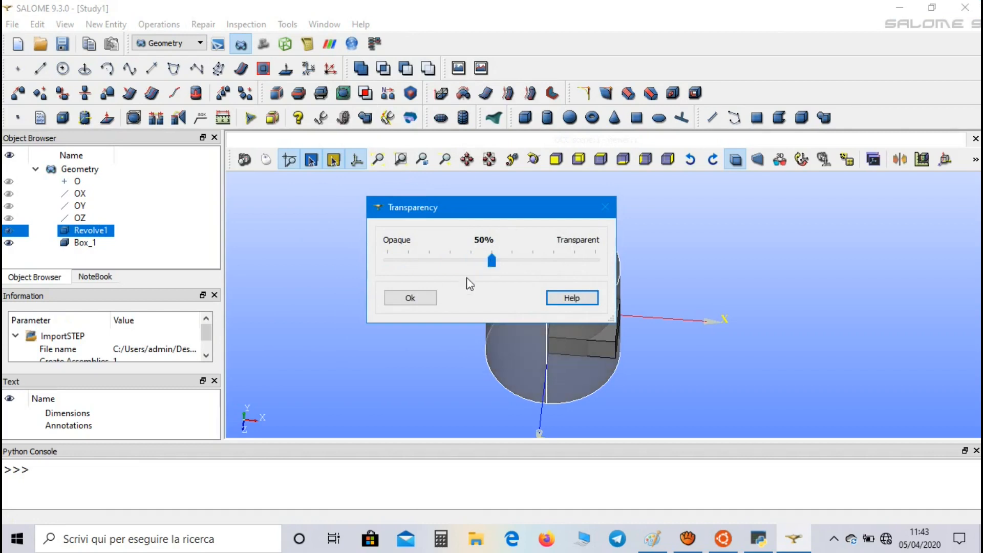
left_click(410, 297)
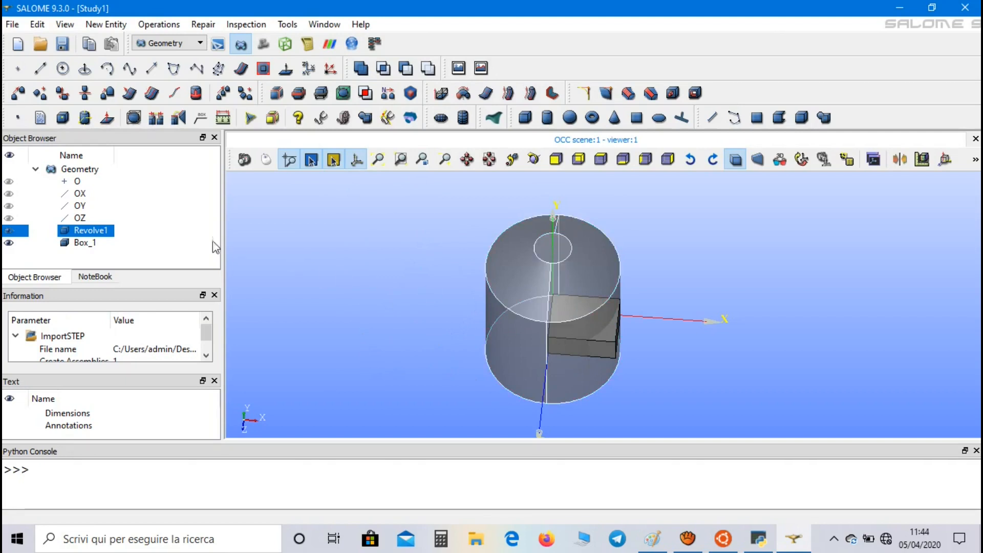
- Set up a translation of Box_1 with x offset -2.5 and z offset -2
left_click(84, 242)
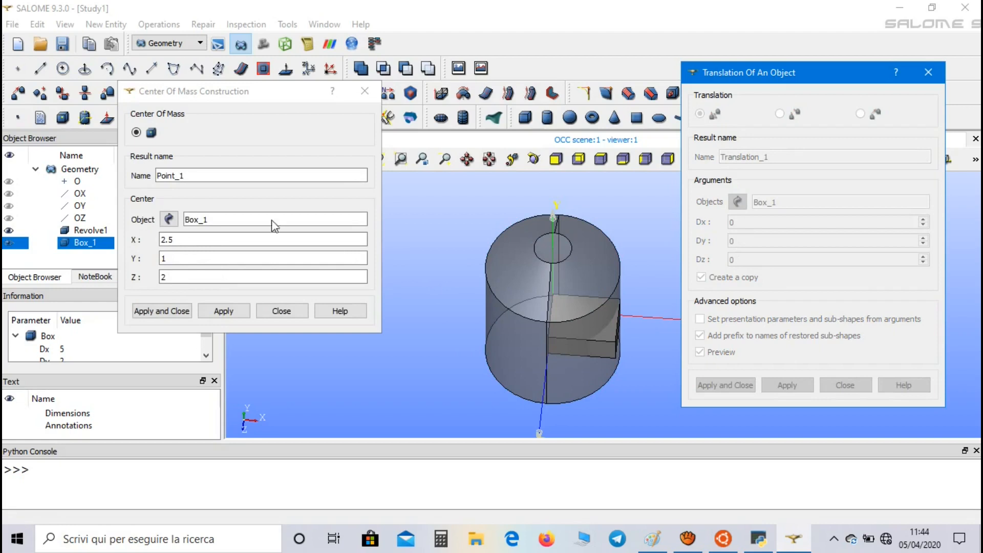
left_click(815, 221)
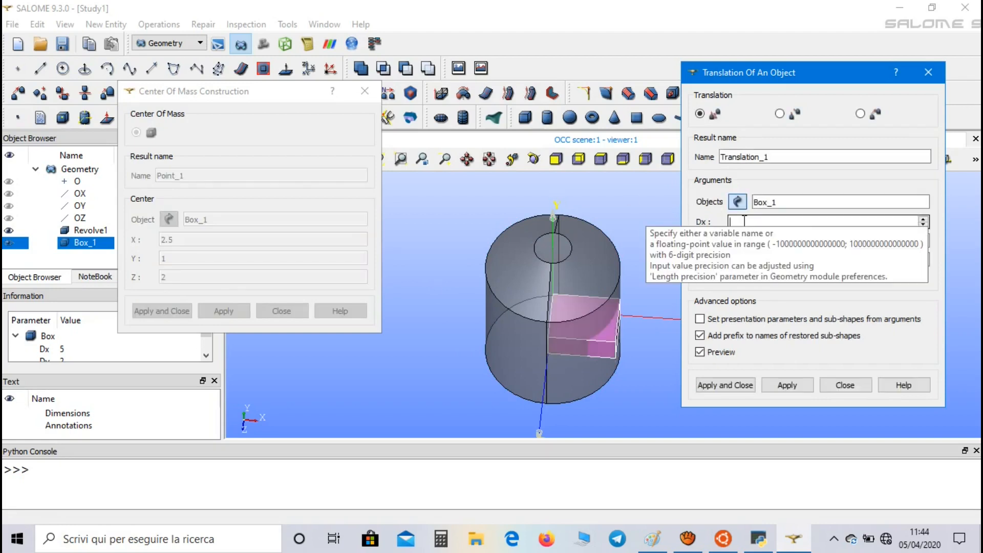
type("-2.5")
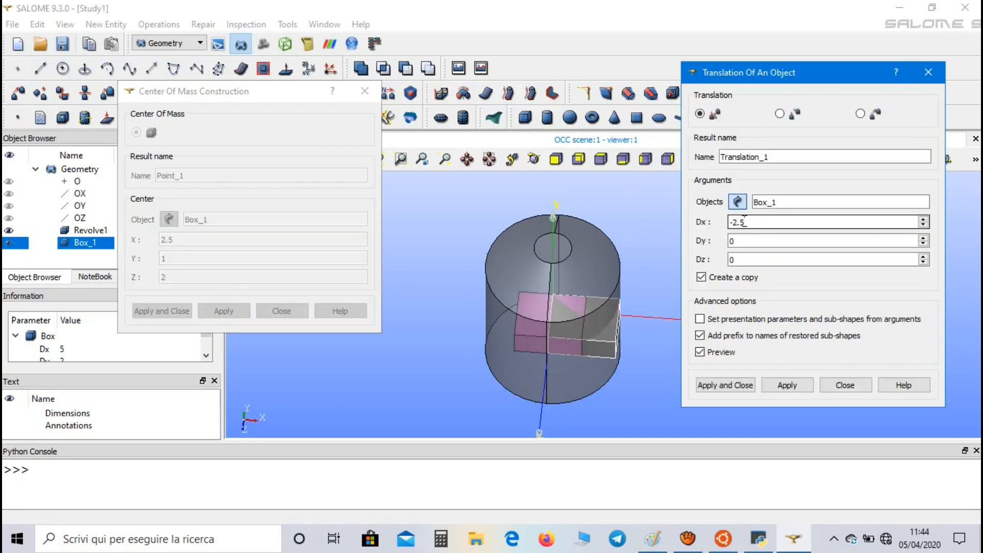
type("-1")
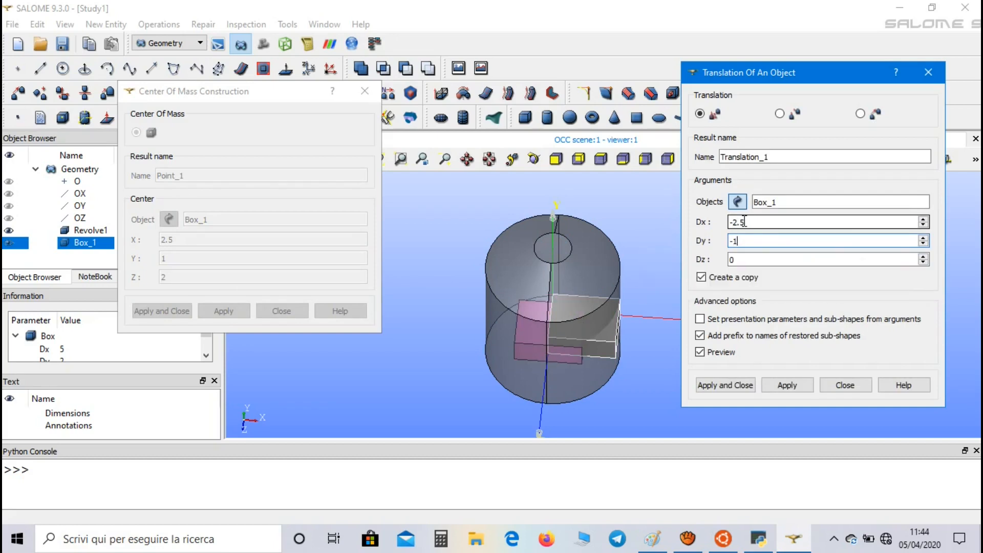
type("-2")
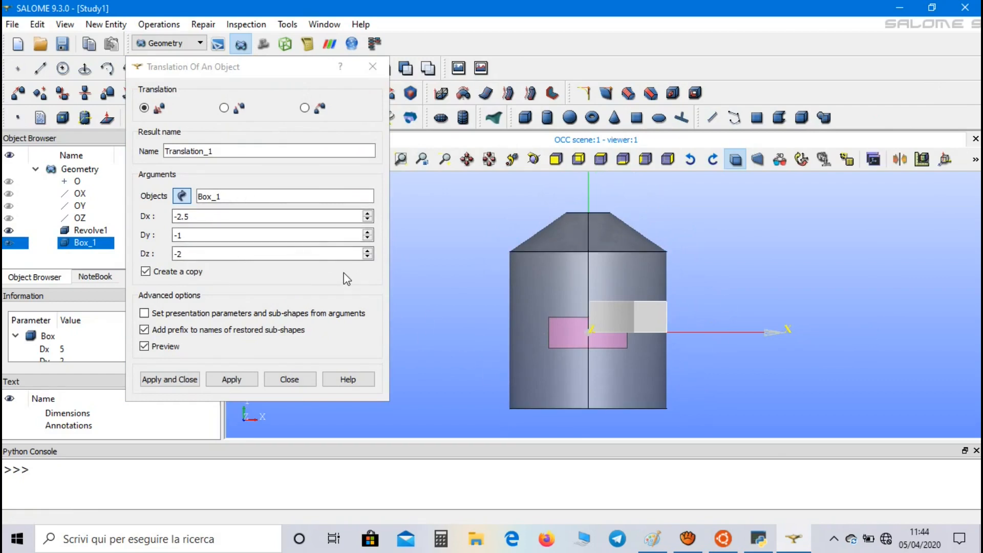
mouse_move(493, 402)
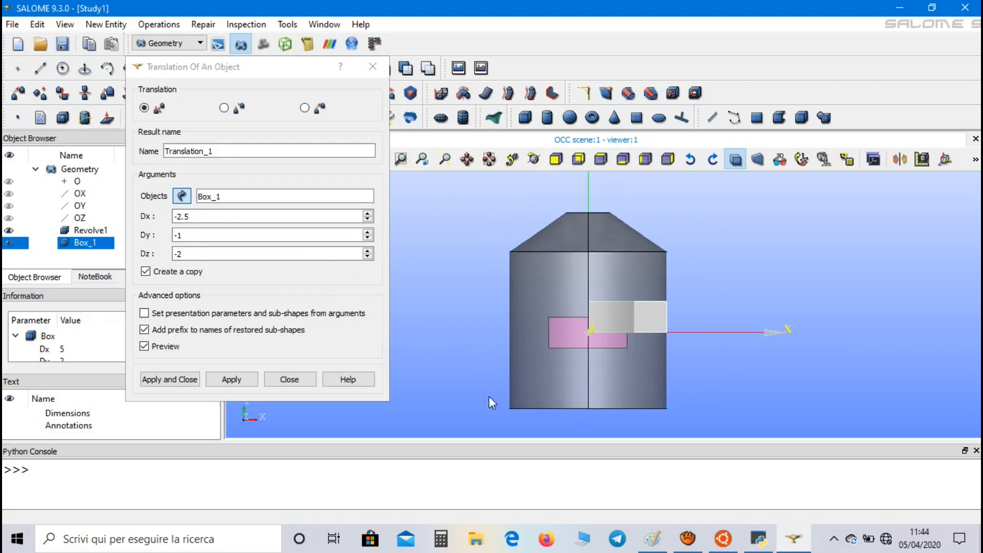
mouse_move(596, 319)
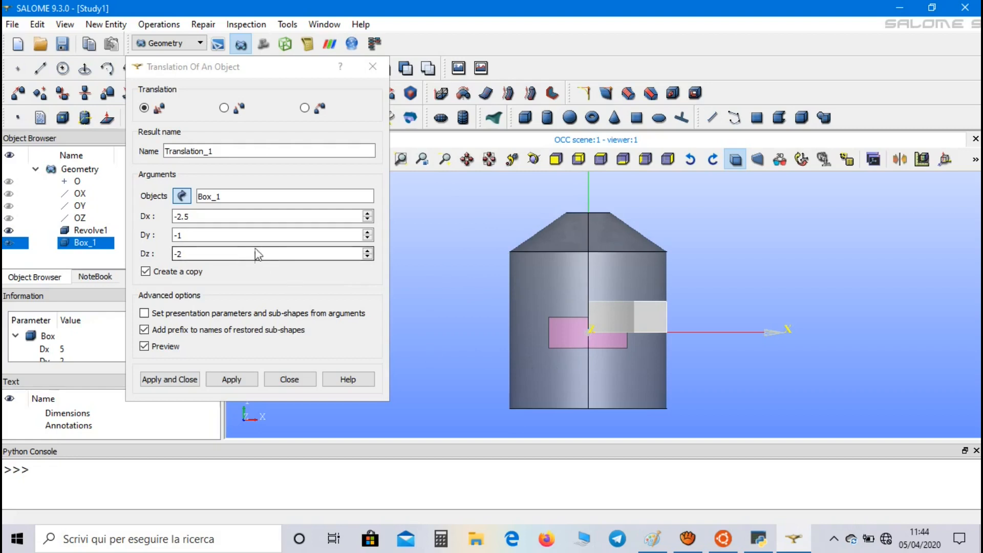
- Correct the y offset to -4.8 and create the translated copy Translation_1
type("-5")
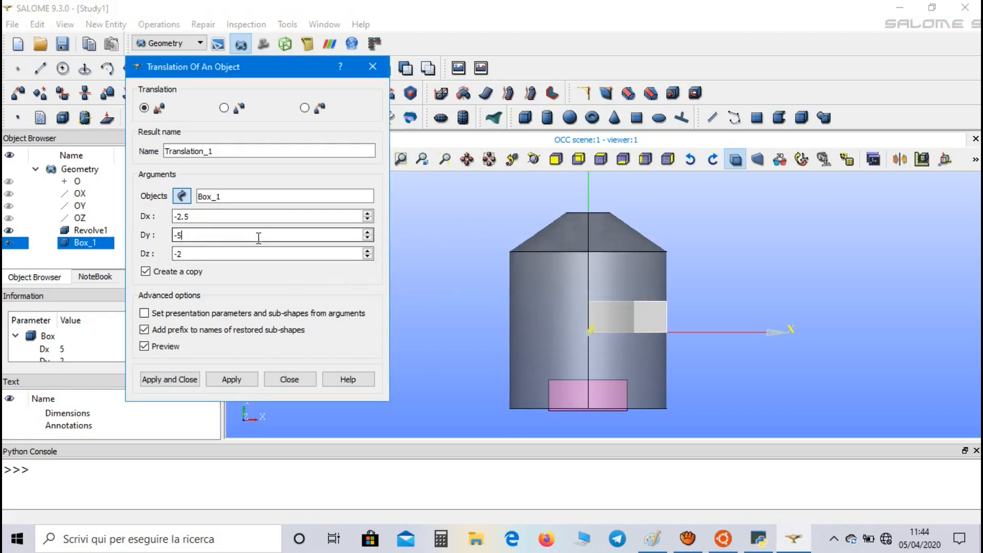
key("backspace")
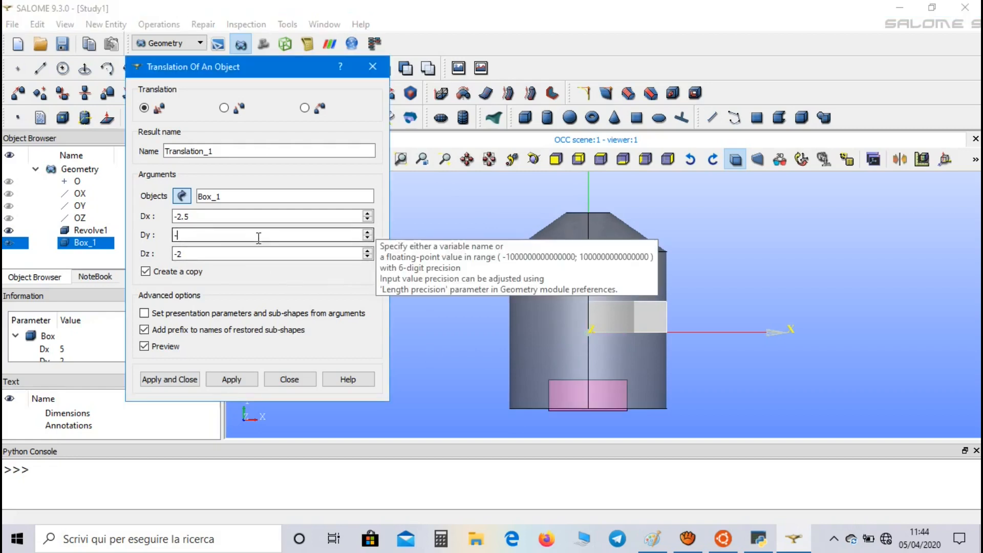
type("-4.8")
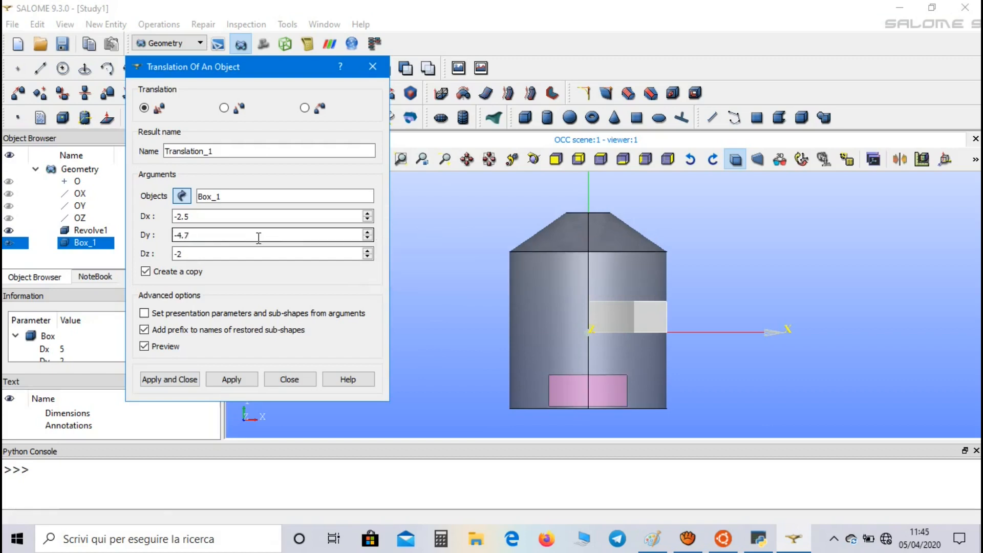
left_click(270, 234)
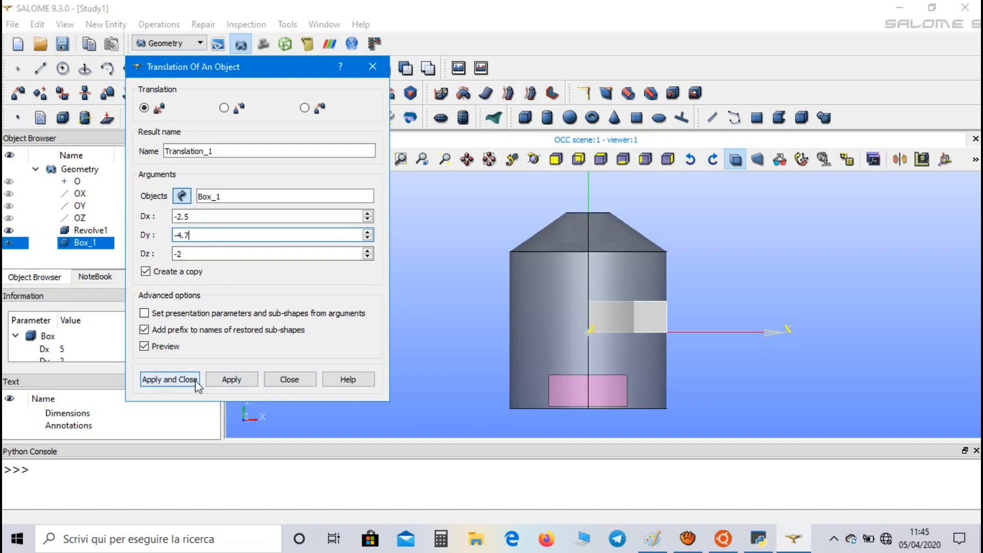
left_click(168, 379)
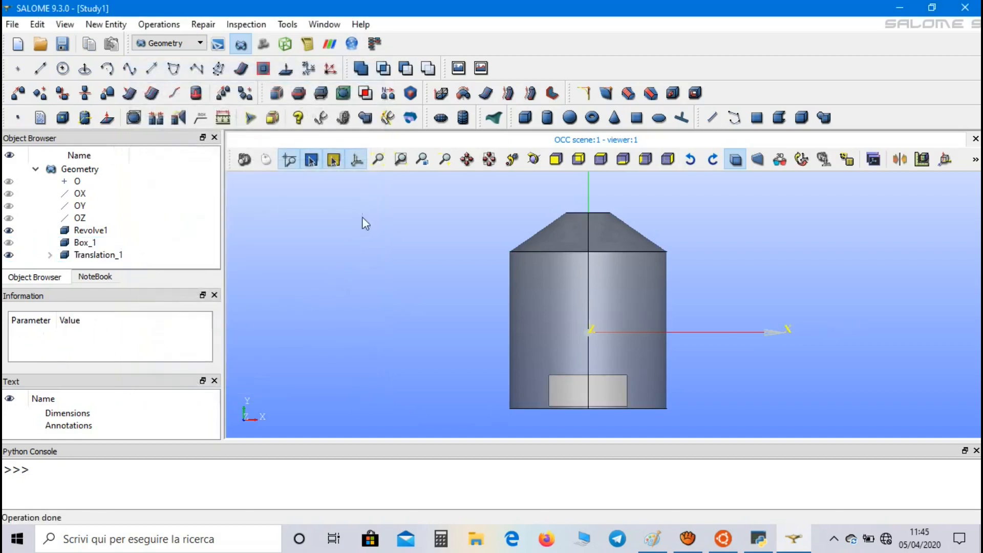
- Cut Translation_1 from Revolve1 with a Boolean Cut named incinerator
left_click(159, 24)
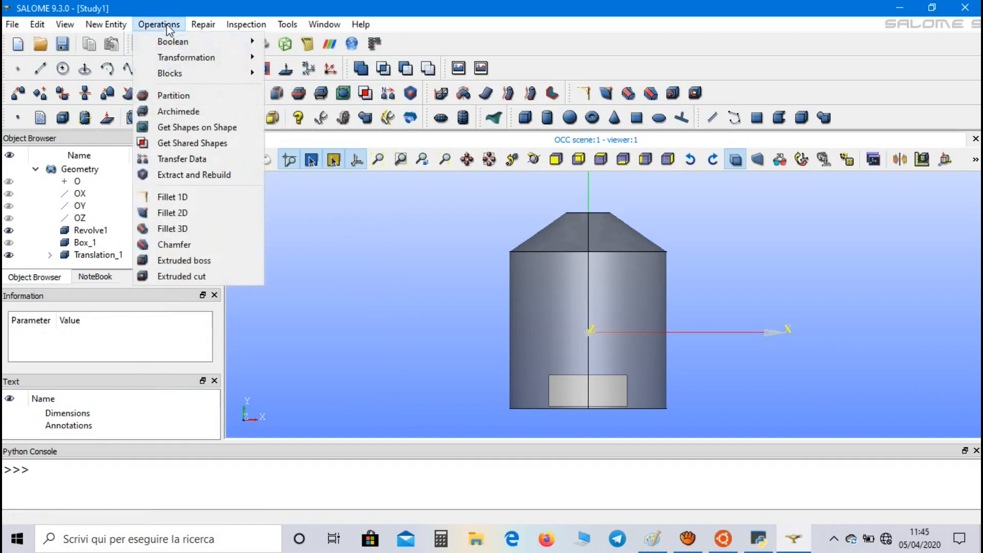
mouse_move(172, 41)
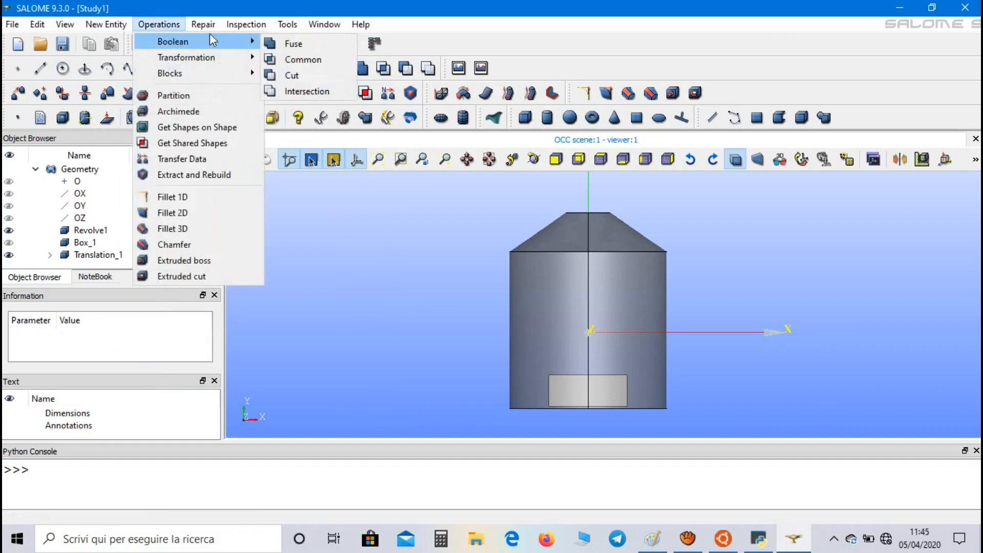
left_click(291, 76)
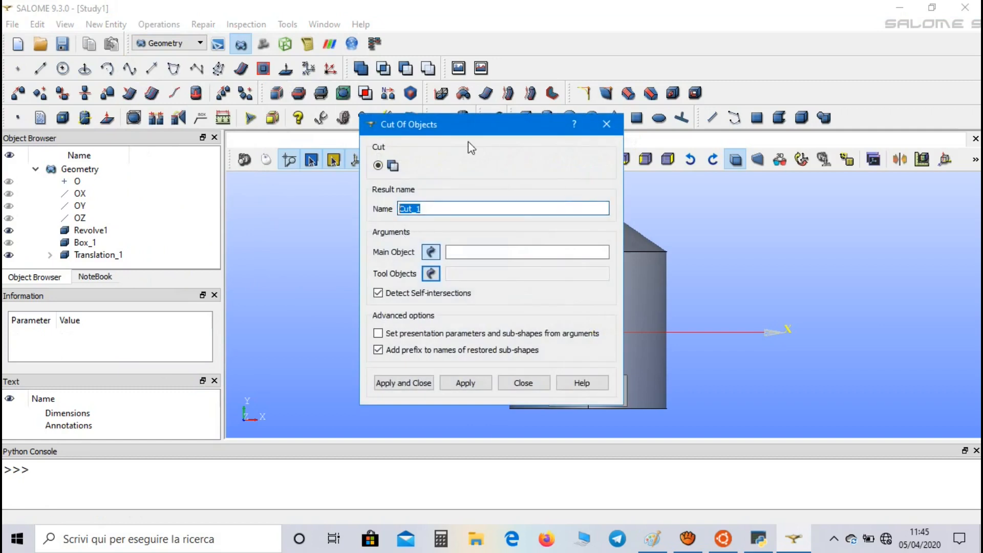
type("incinerator")
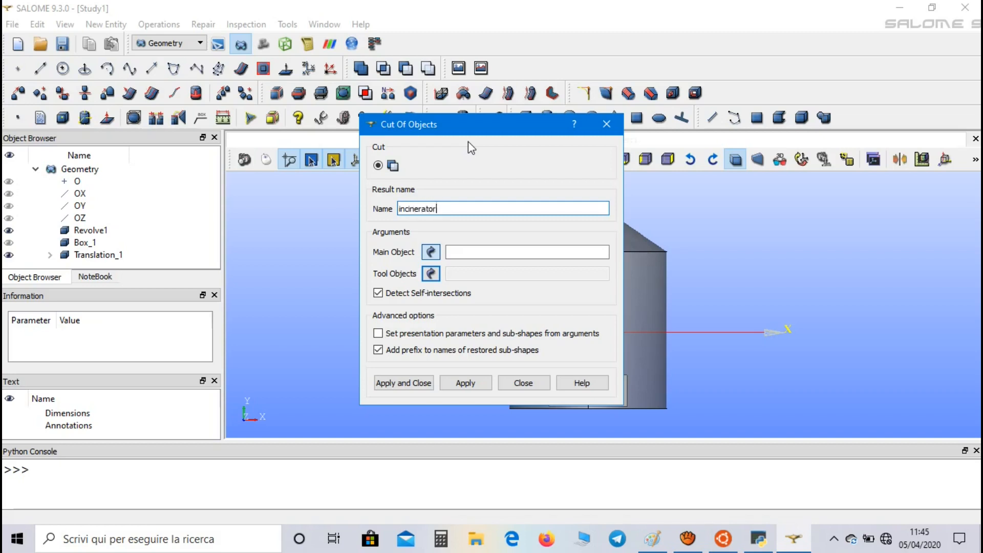
mouse_move(208, 201)
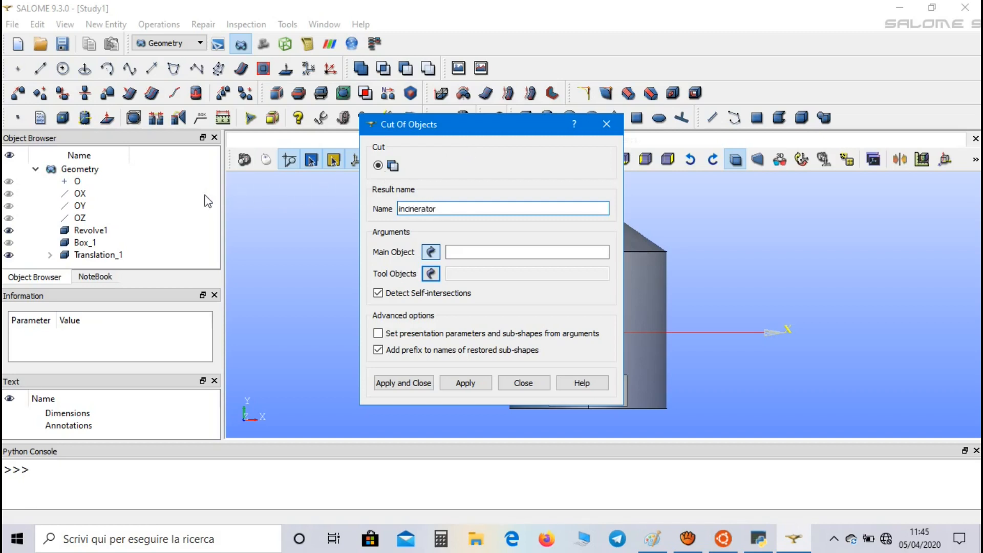
left_click(92, 230)
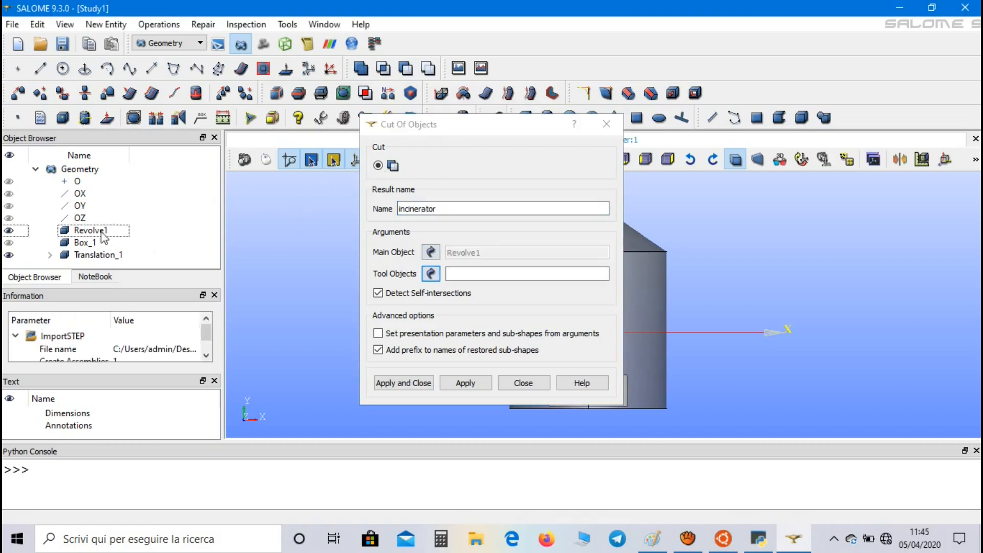
left_click(98, 255)
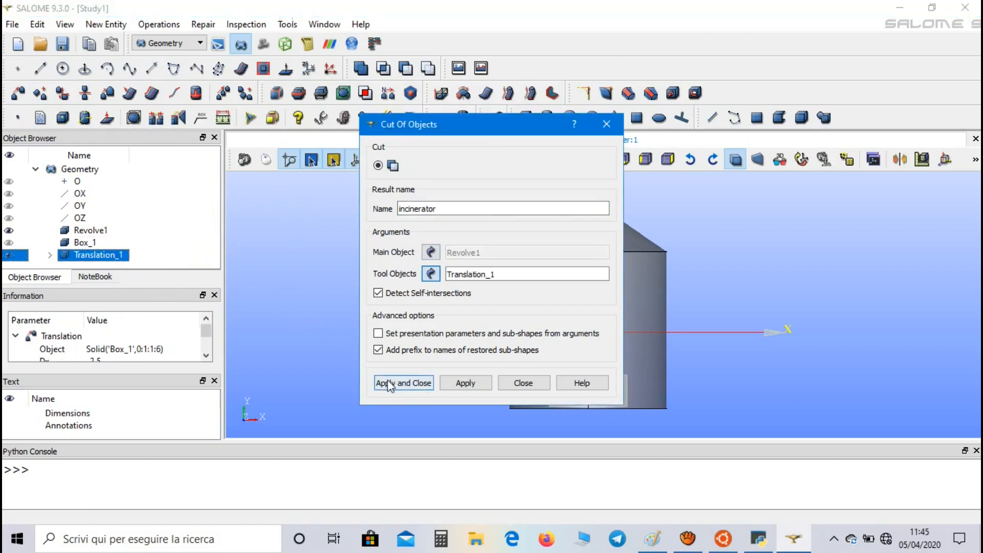
left_click(403, 383)
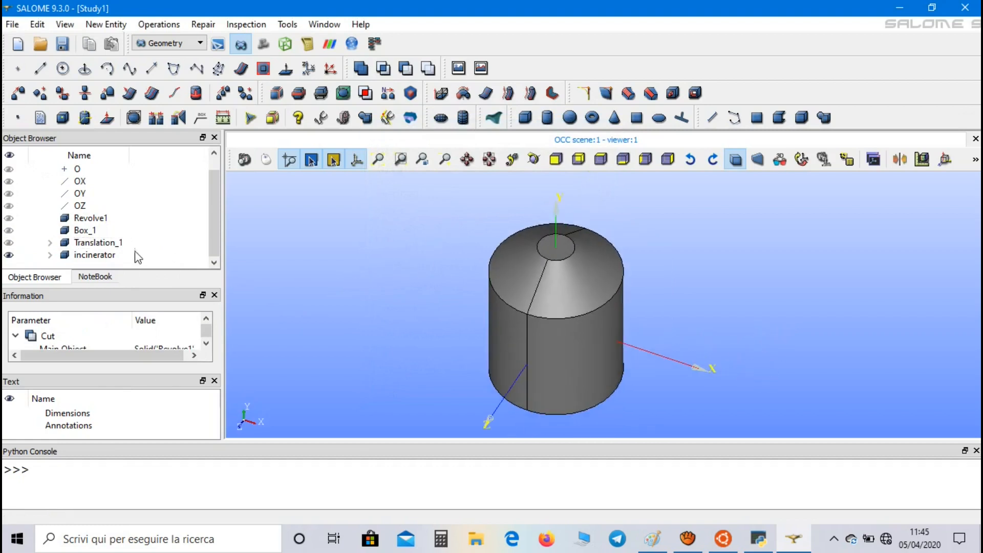
- Set the incinerator to about 40% transparency, confirm it, and bring up the incinerator's actions
right_click(94, 255)
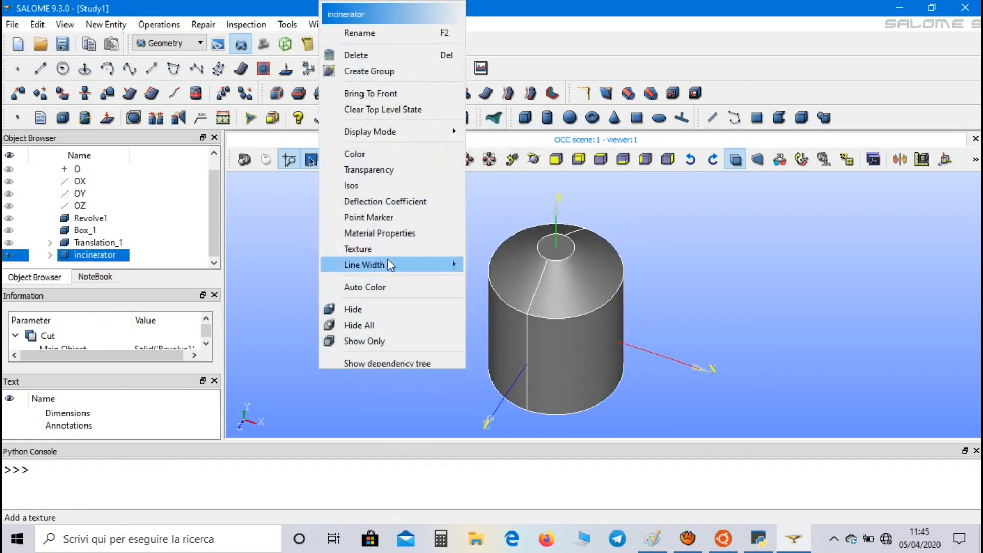
left_click(369, 169)
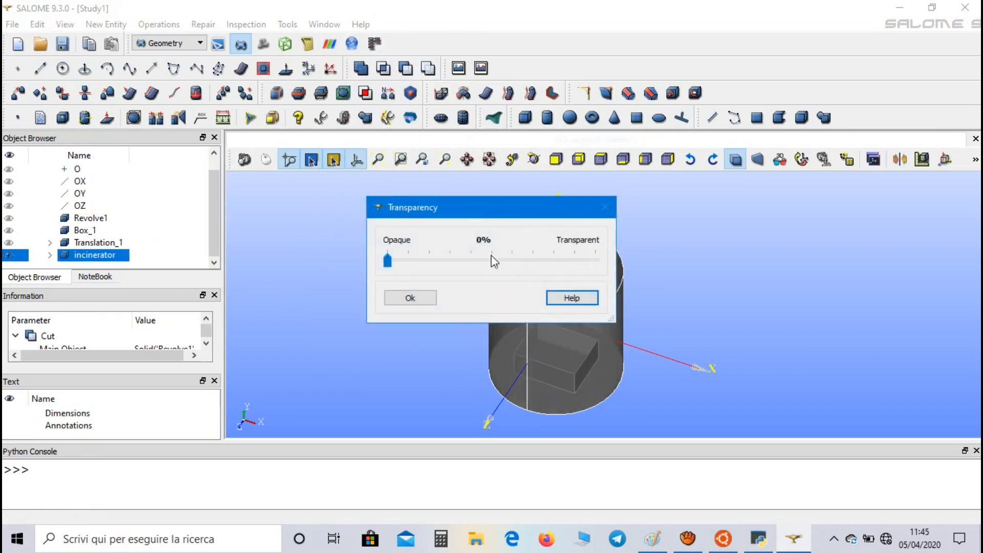
left_click_drag(387, 260, 322, 246)
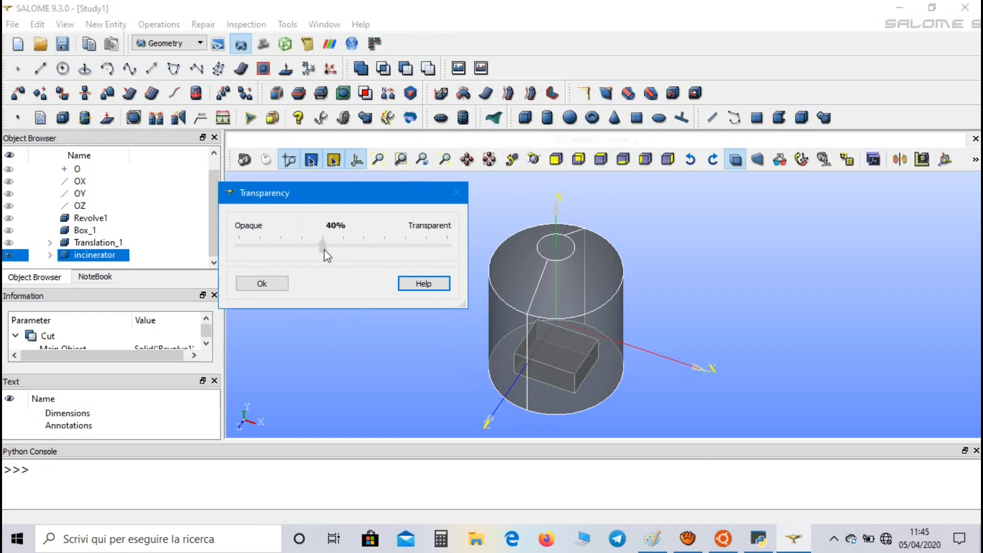
left_click(262, 283)
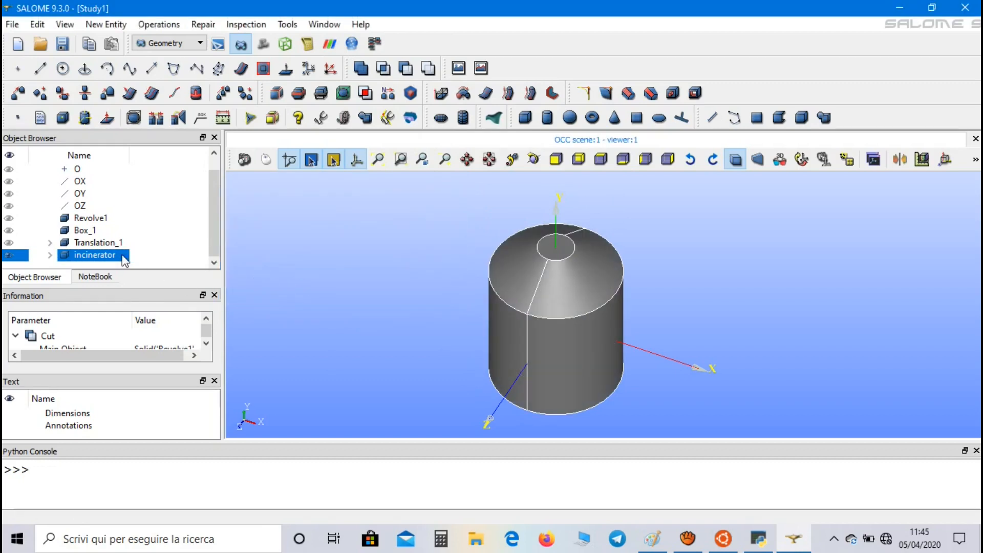
right_click(95, 254)
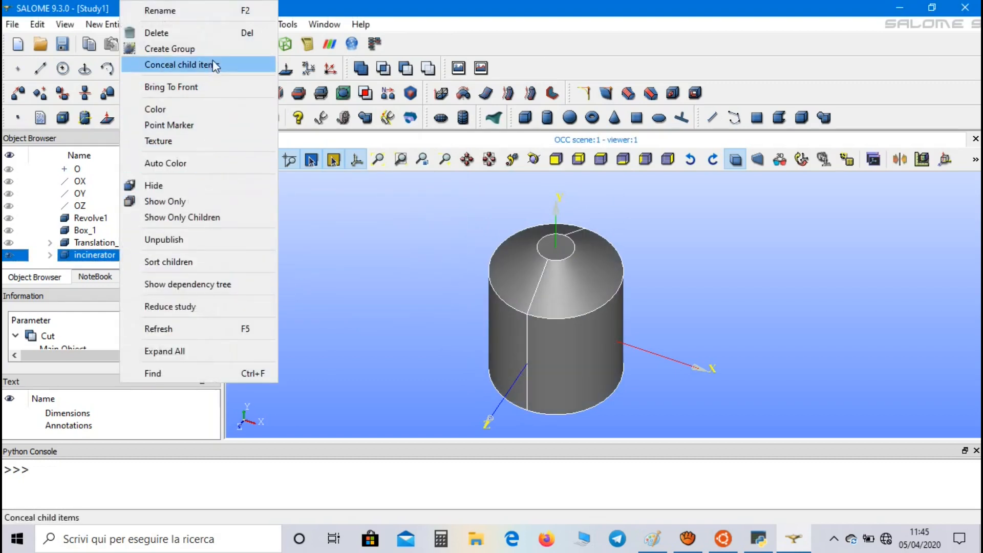
- Create a face group named top_center from the incinerator's top circular face
left_click(170, 49)
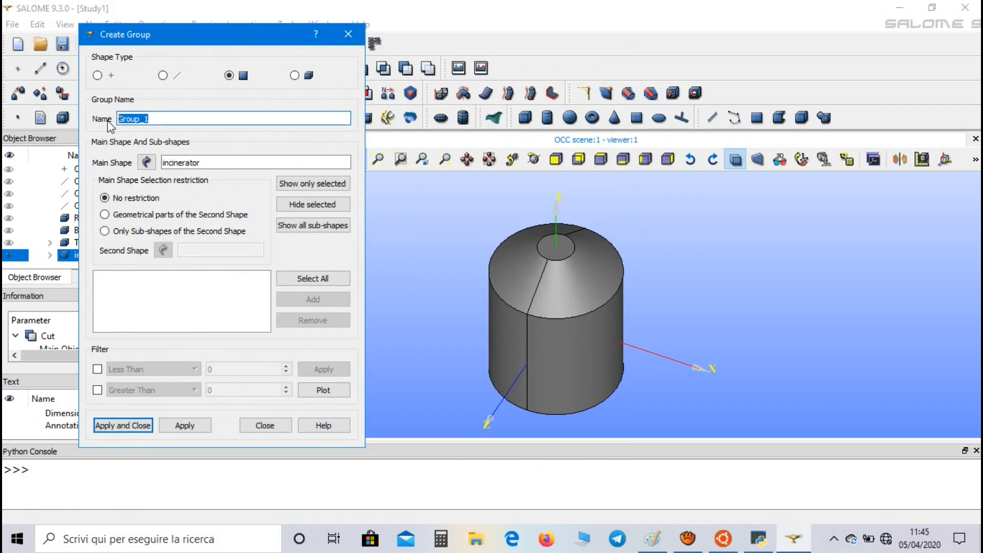
type("top_")
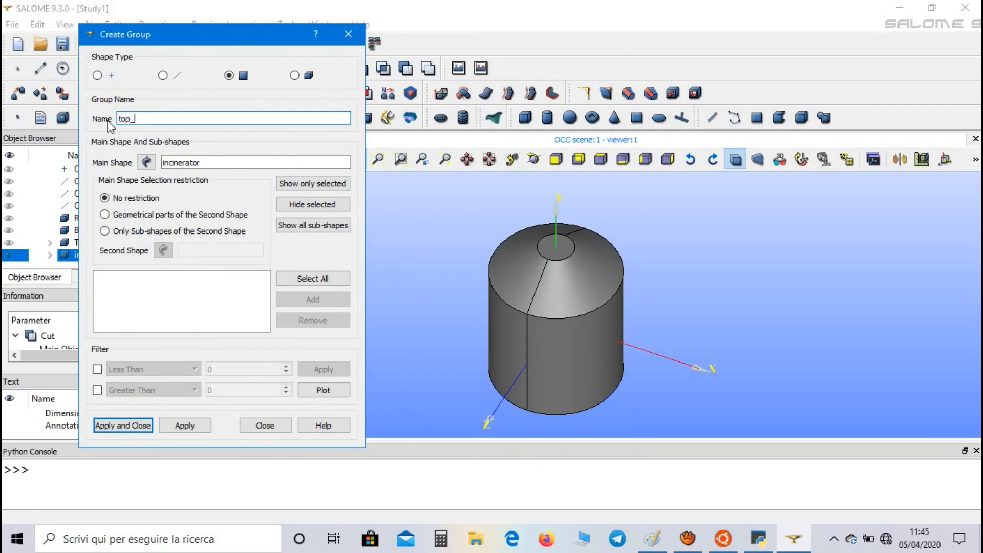
type("center")
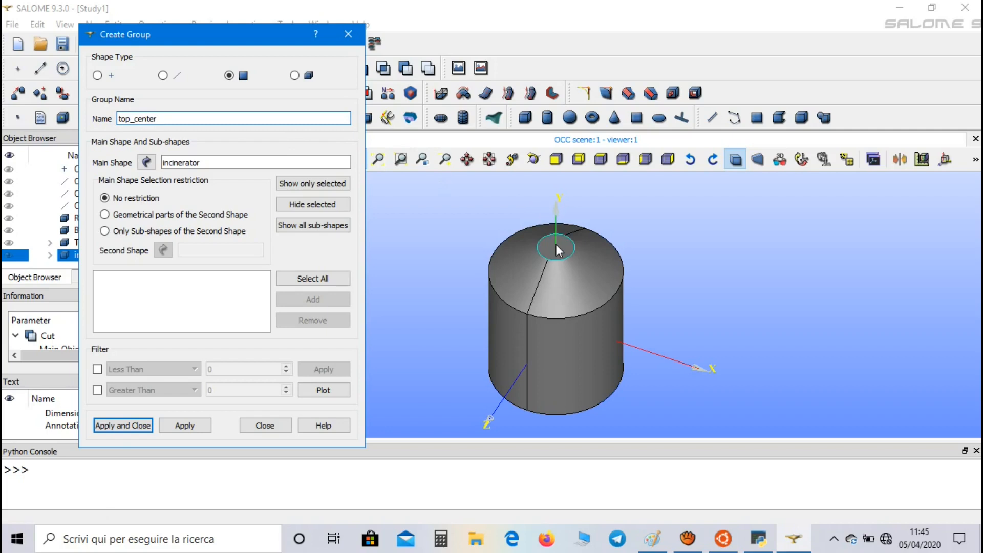
left_click(557, 247)
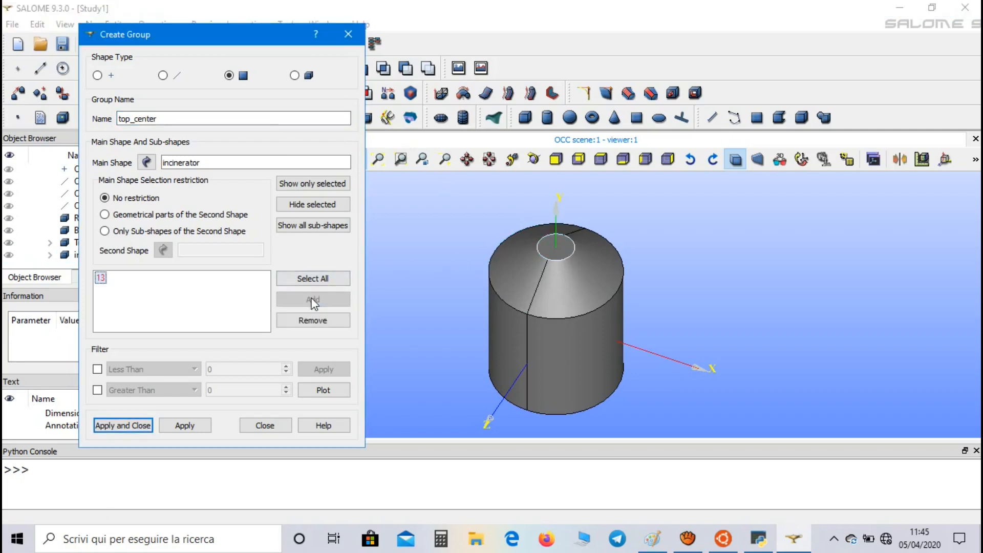
left_click(185, 425)
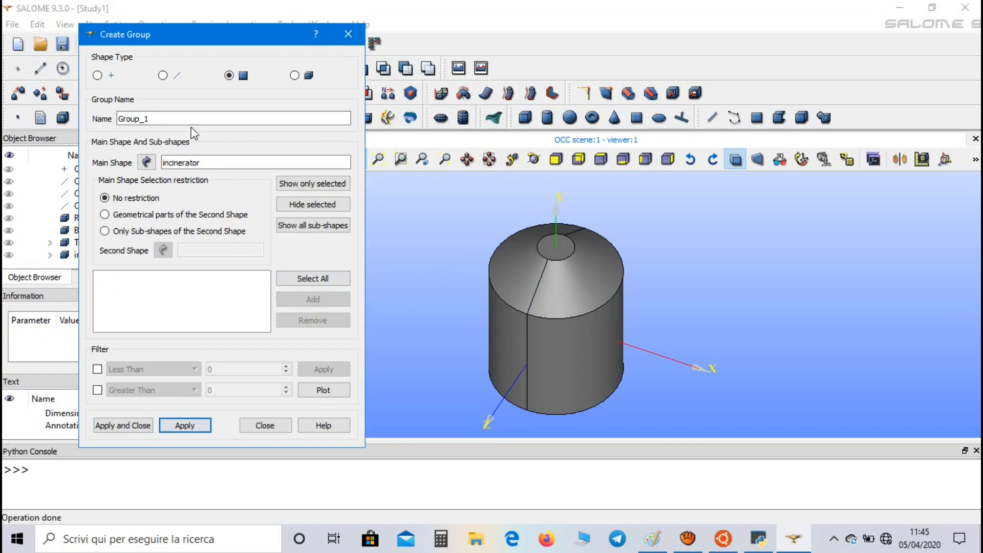
- Create a bottom_center face group from the bottom face, then a walls face group
type("bottom_cen")
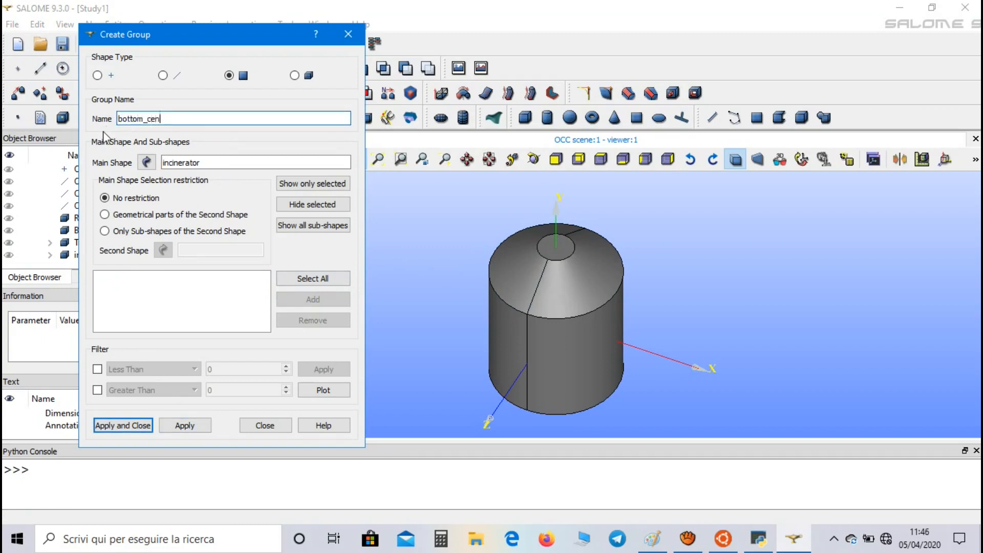
type("t")
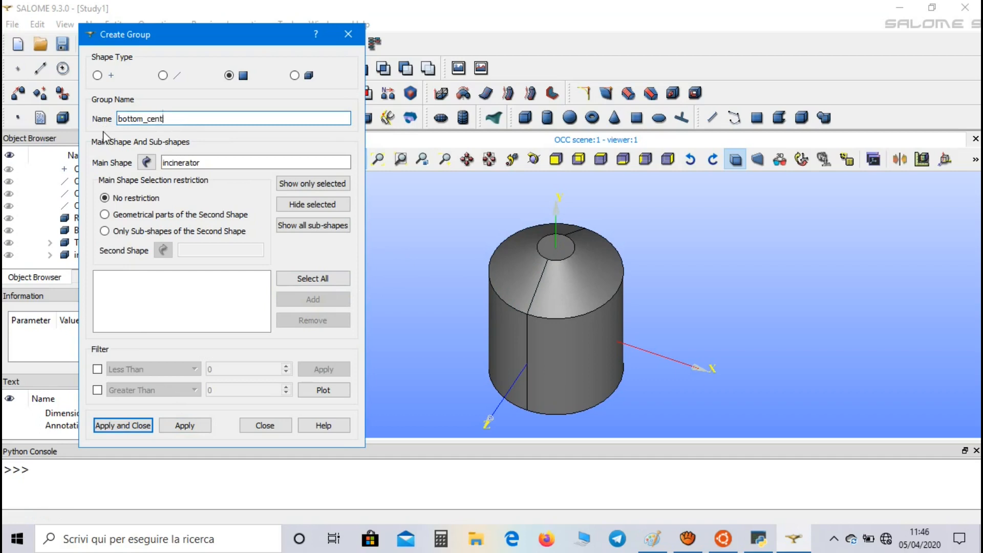
type("er")
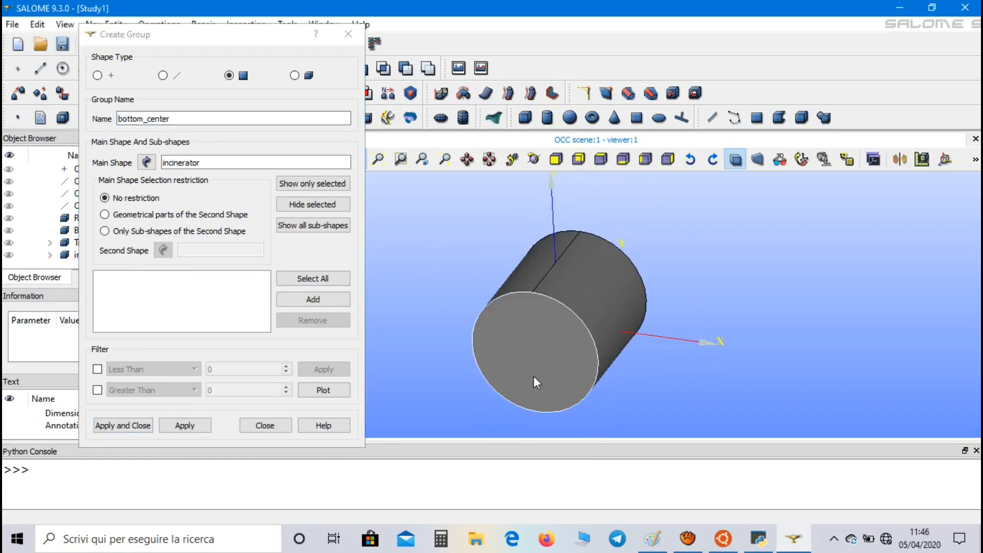
mouse_move(434, 372)
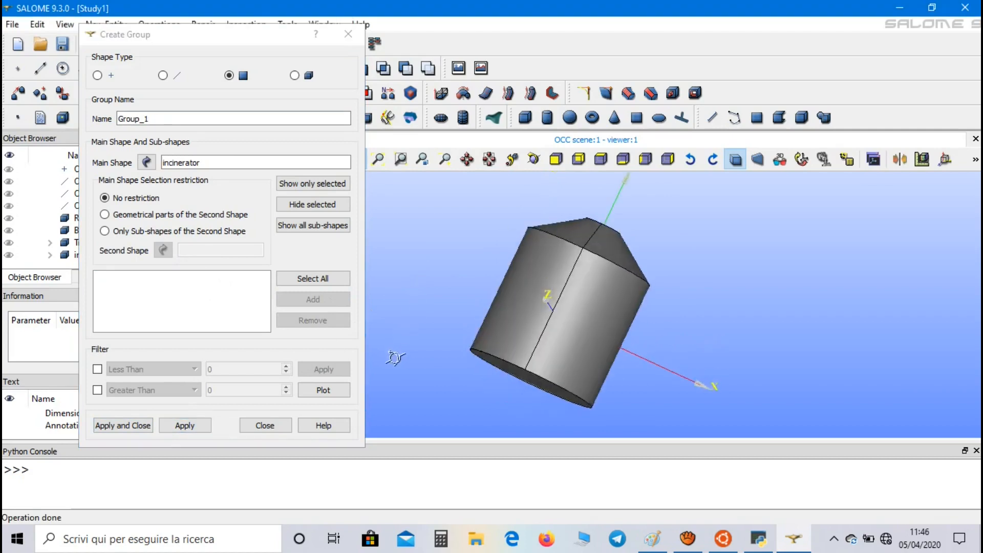
type("w")
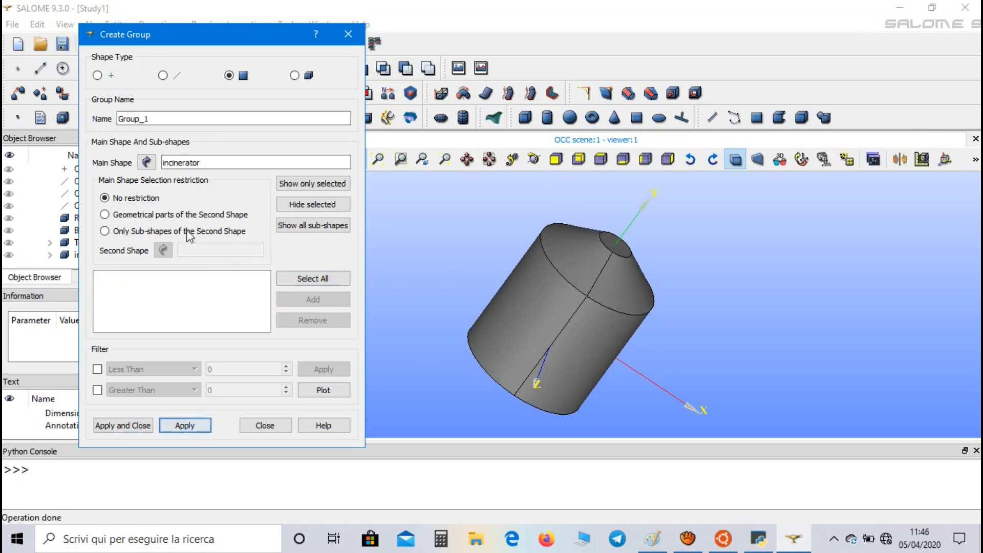
- Create the hot_source face group from the inner box faces, then show the whole incinerator again
type("h")
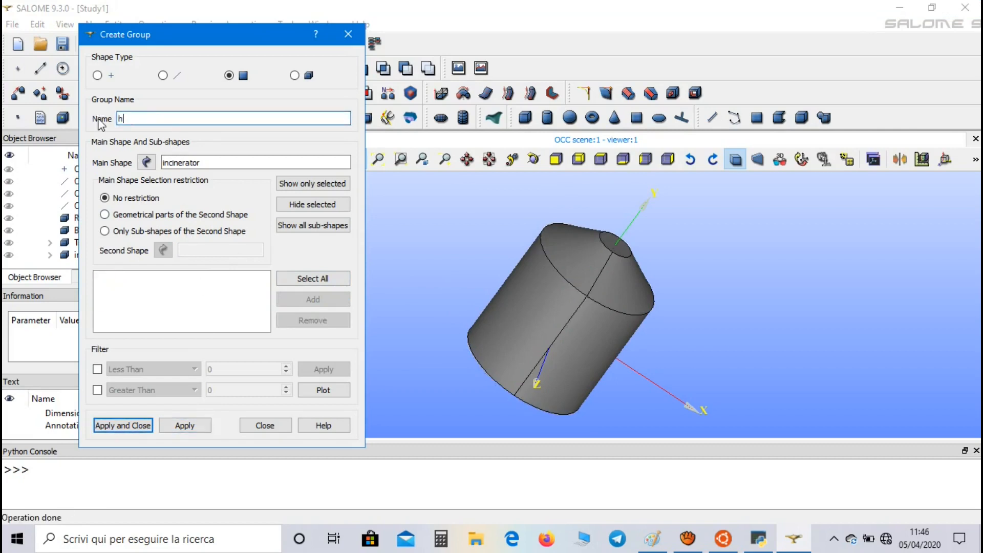
type("ot_s")
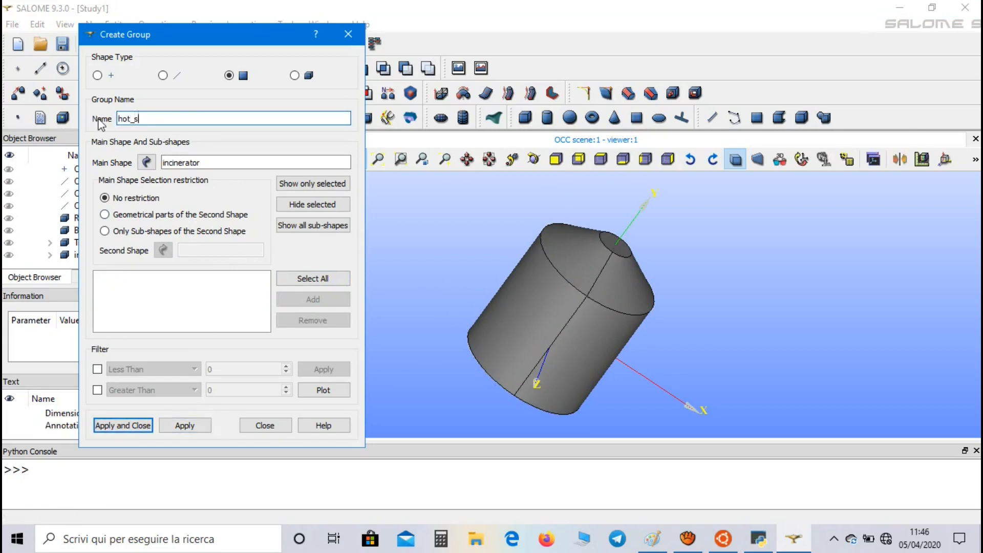
type("ource")
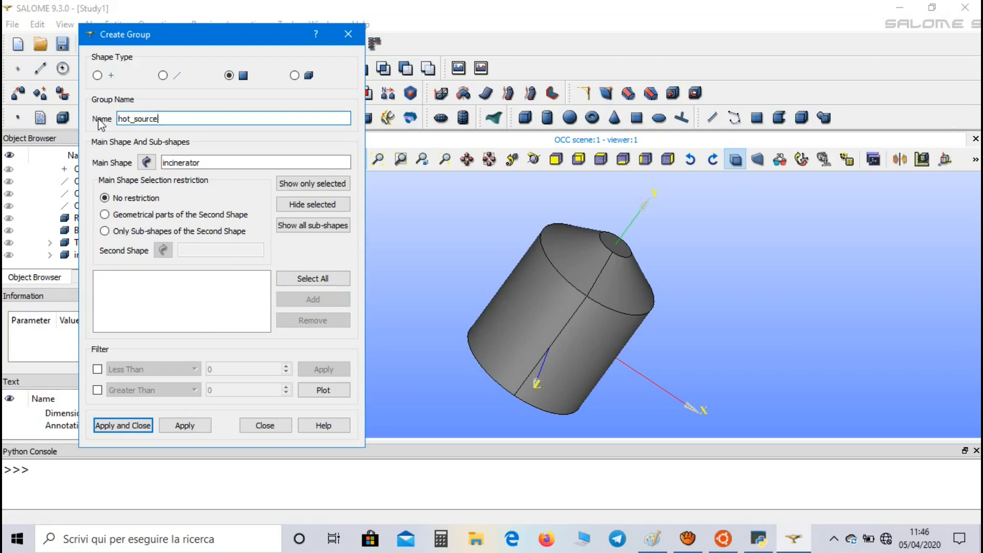
left_click(568, 315)
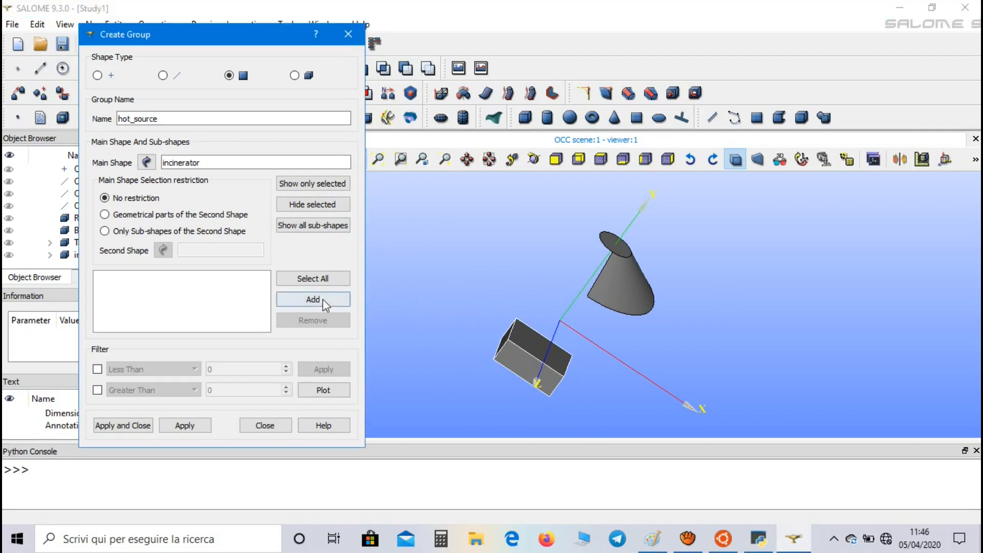
left_click(123, 425)
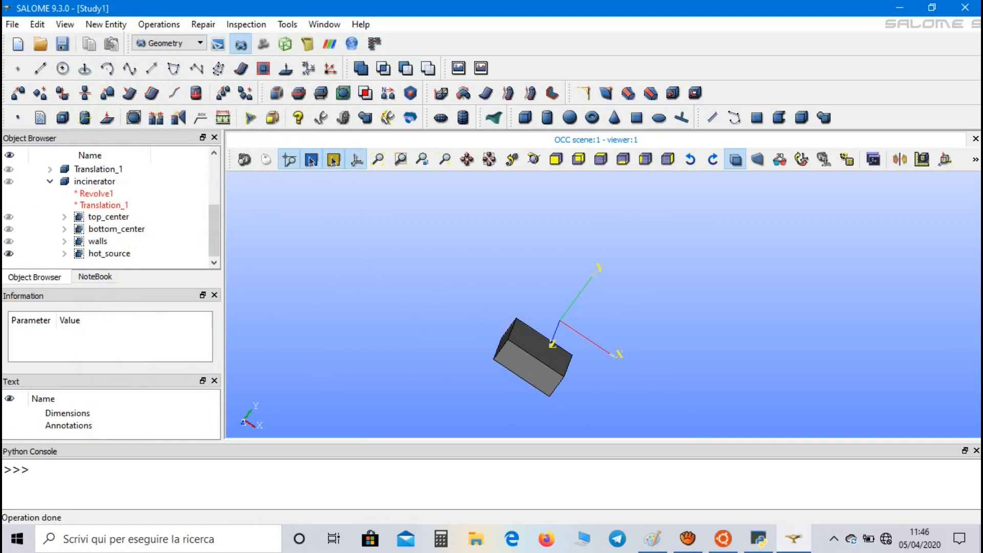
left_click(116, 229)
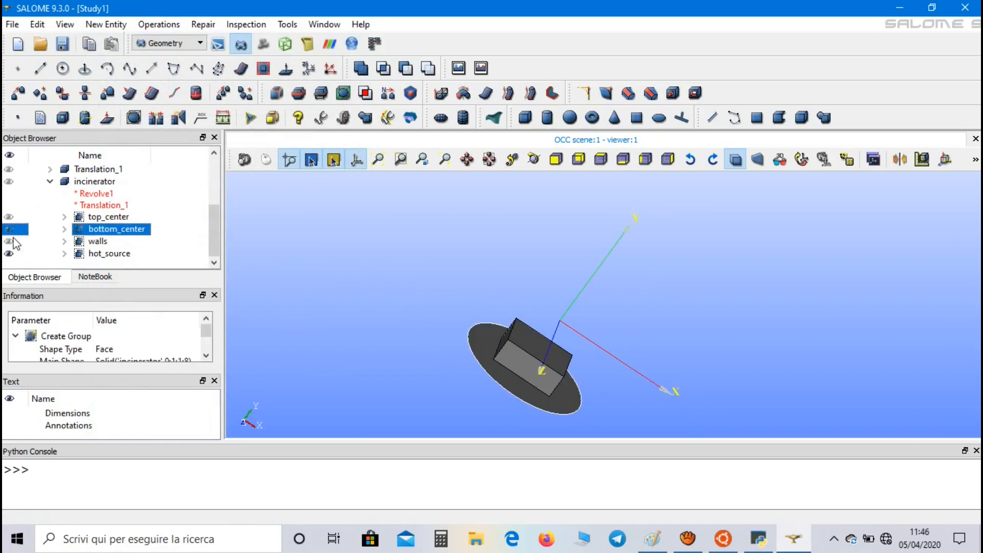
left_click(98, 241)
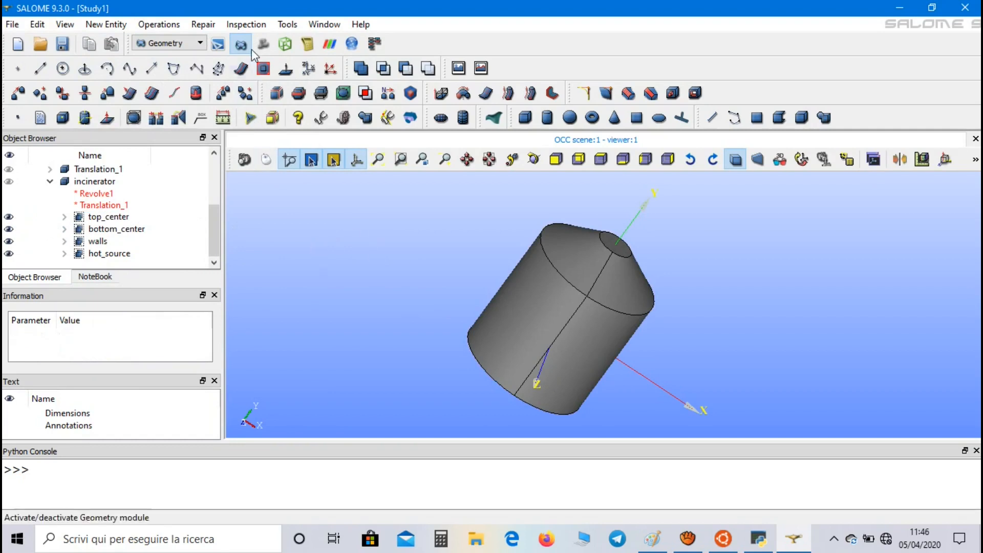
- In the Mesh module, start a mesh named incinerator on the incinerator geometry using NETGEN 3D
left_click(240, 43)
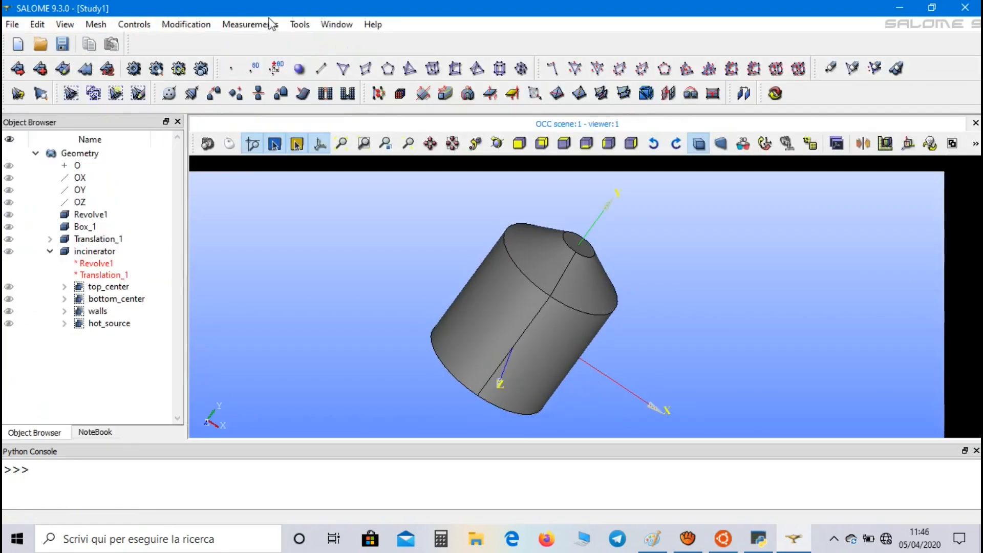
left_click(94, 266)
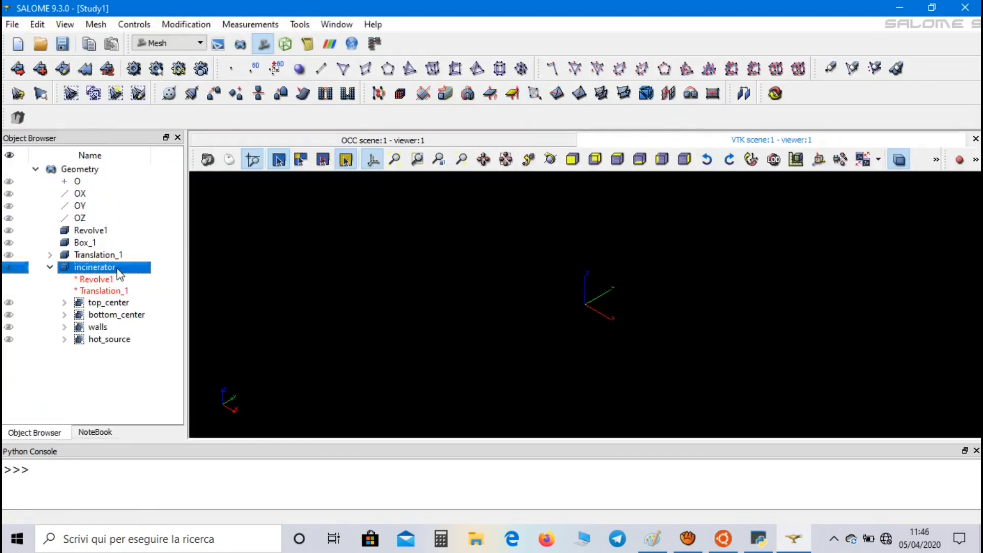
mouse_move(17, 68)
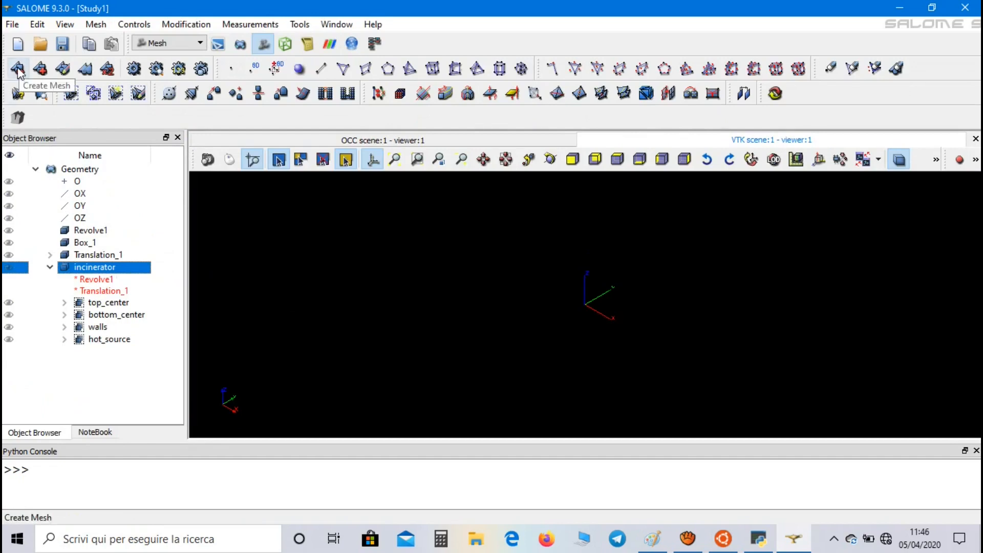
left_click(17, 69)
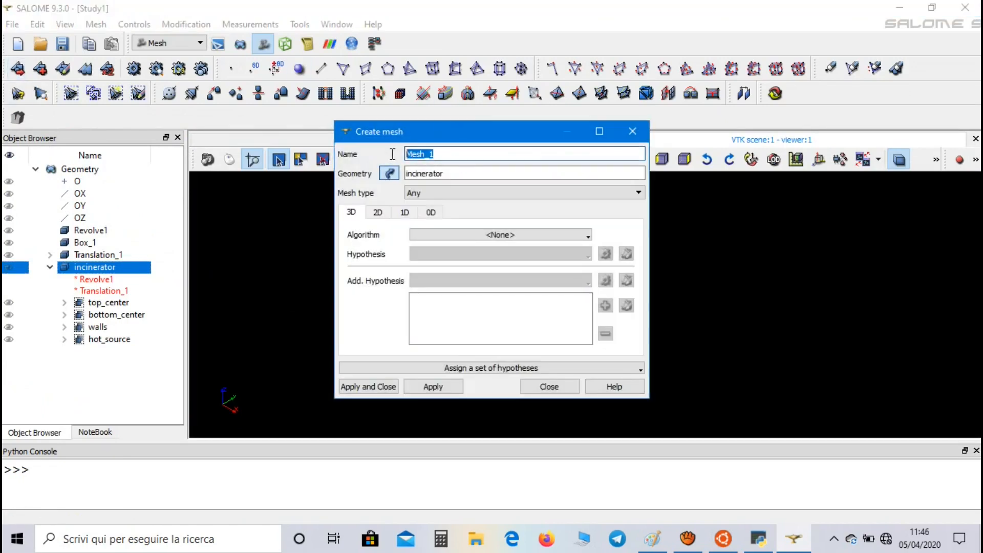
type("incinerator")
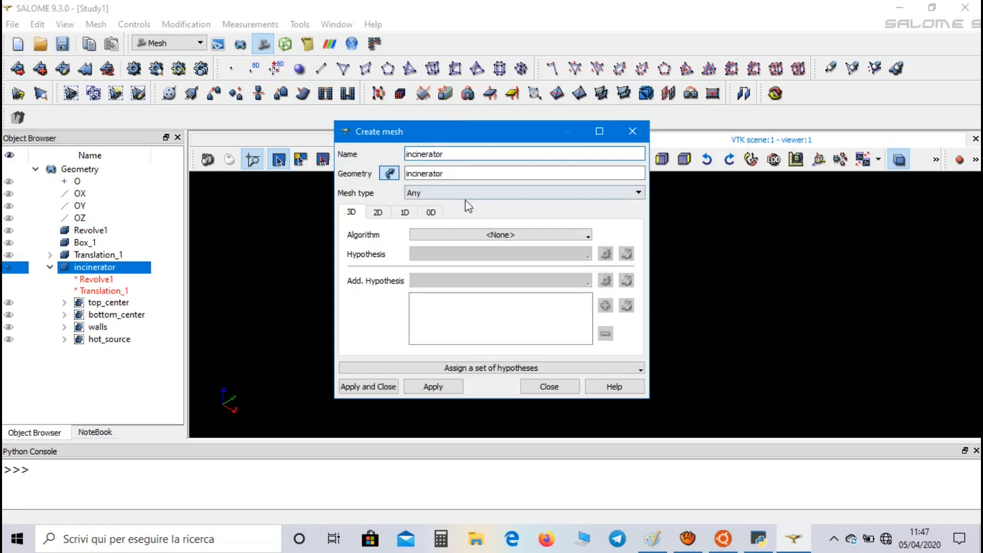
left_click(499, 234)
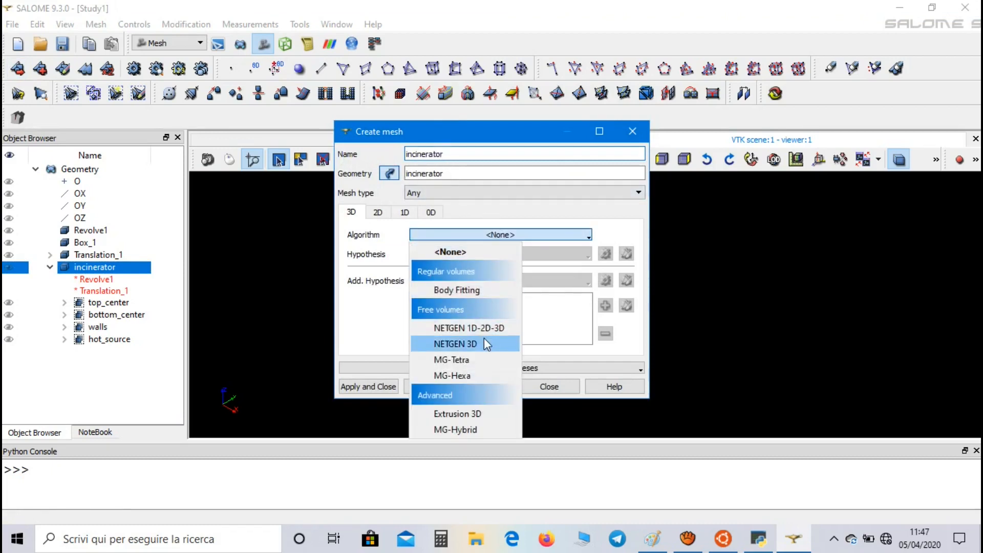
left_click(457, 343)
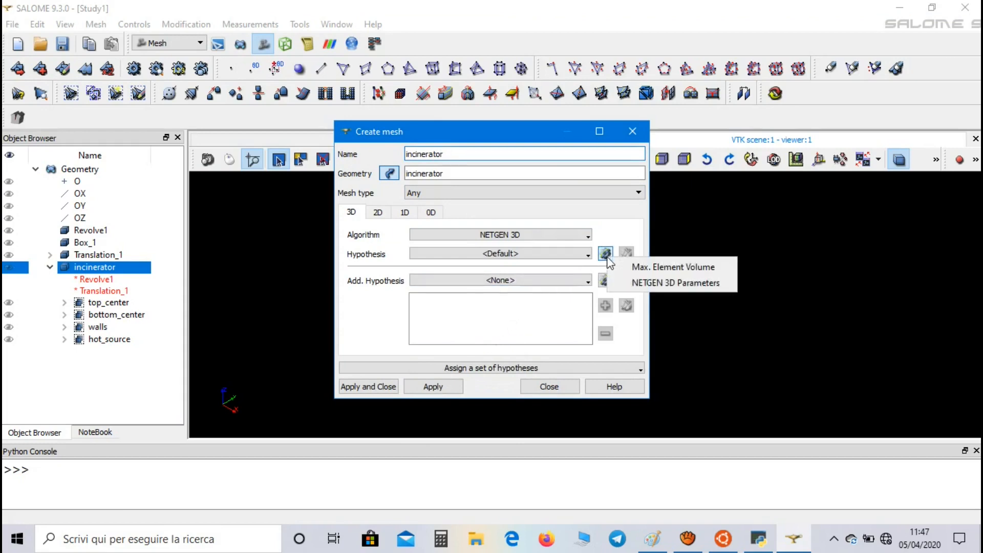
- Add a NETGEN 3D Parameters hypothesis with maximum element size 0.5
left_click(676, 283)
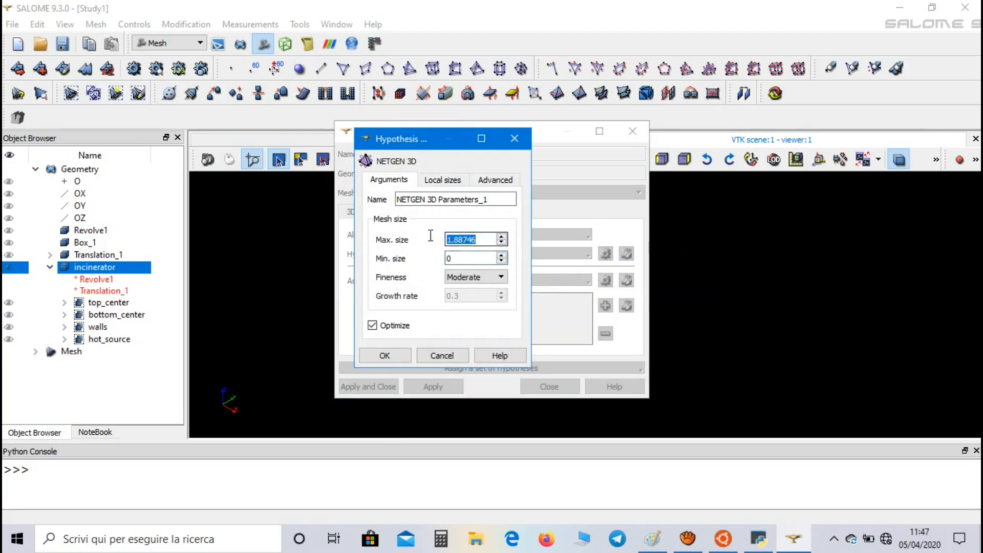
type("0.5")
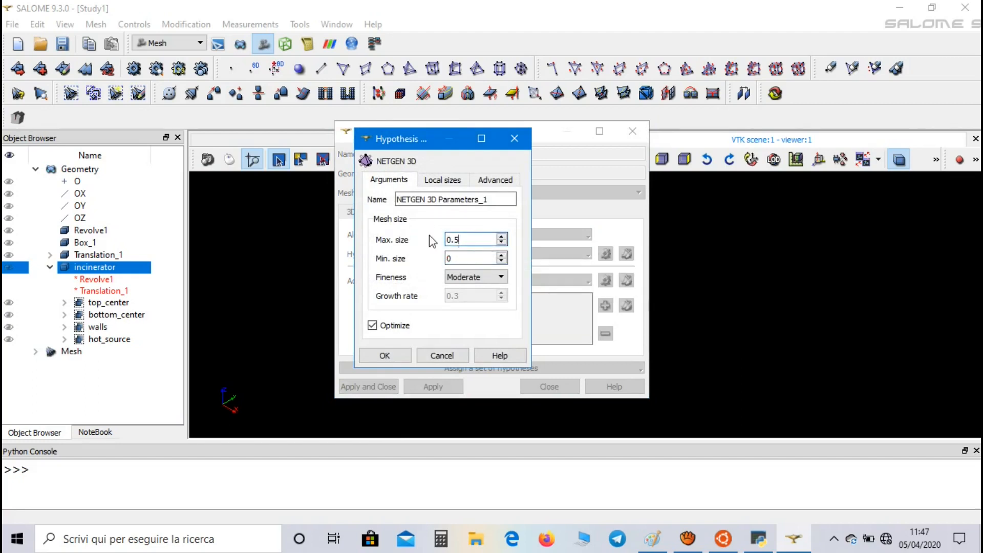
left_click(385, 355)
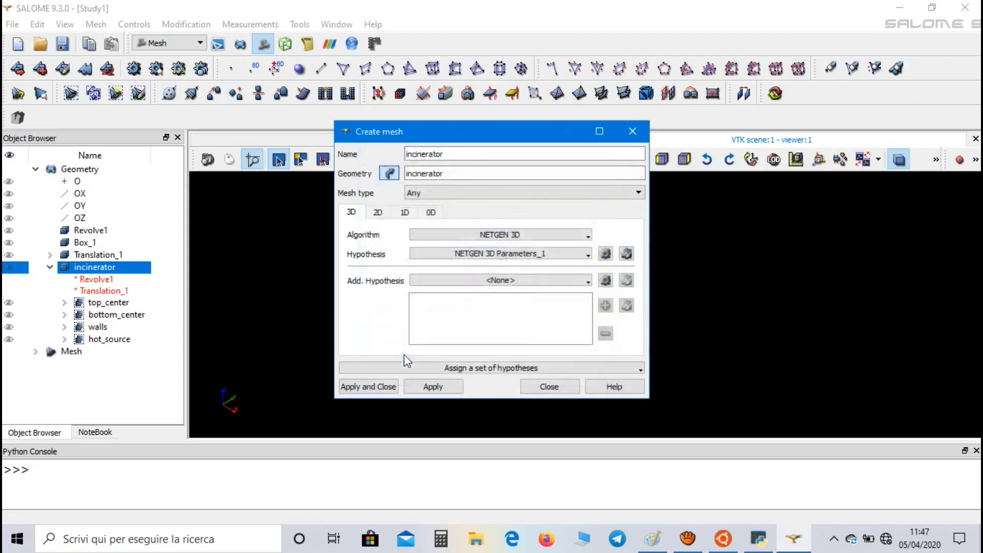
left_click(378, 212)
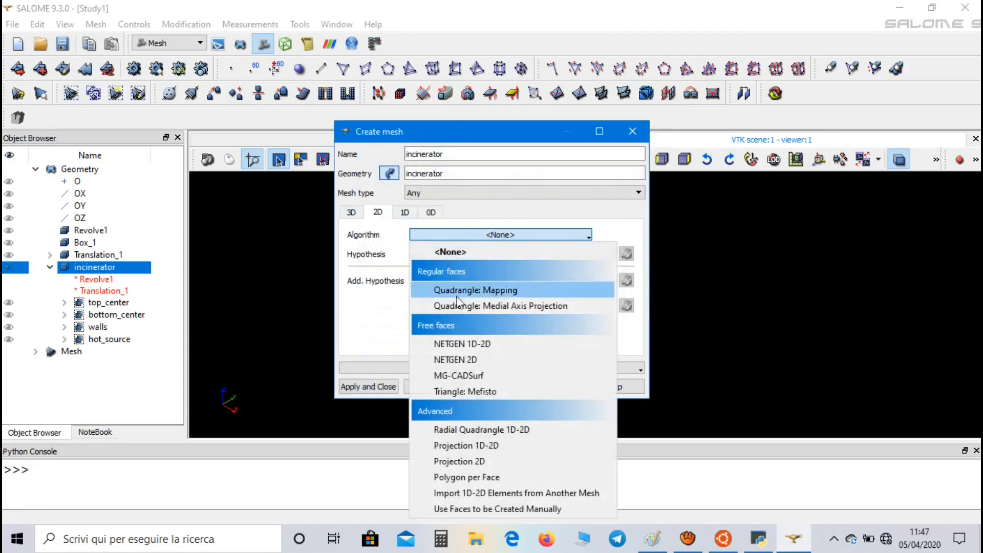
- Assign NETGEN 1D-2D with a NETGEN 2D Parameters hypothesis of max size 0.5 and min size 0
left_click(463, 344)
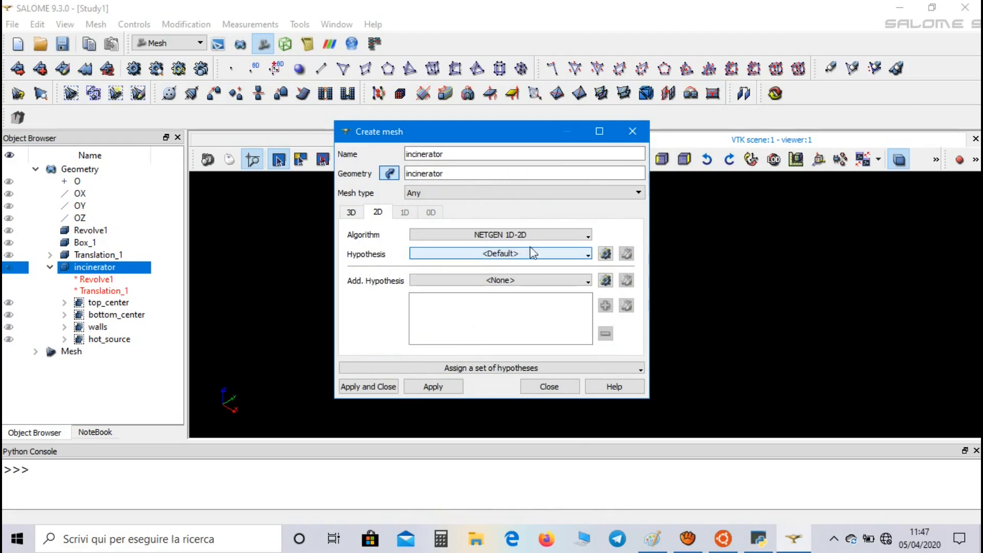
left_click(605, 254)
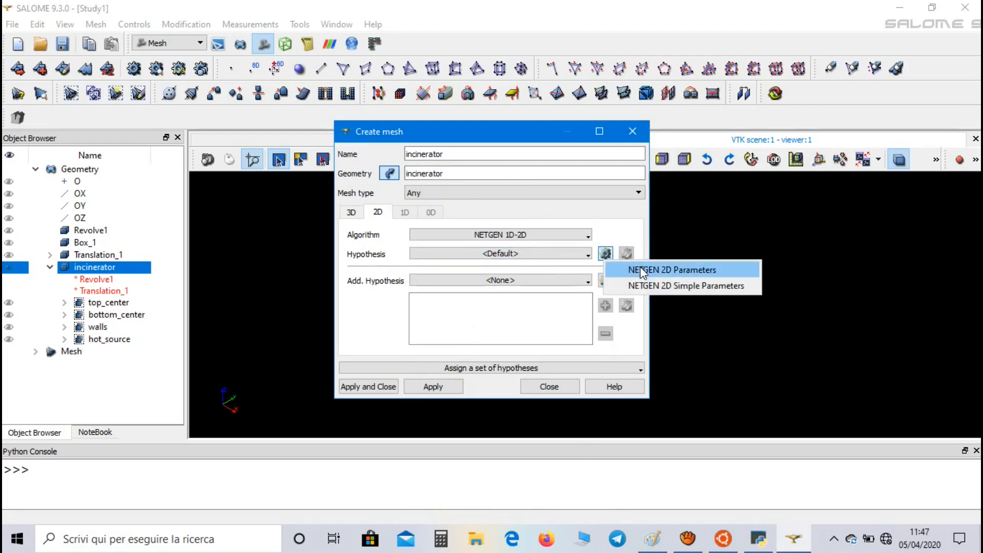
left_click(671, 270)
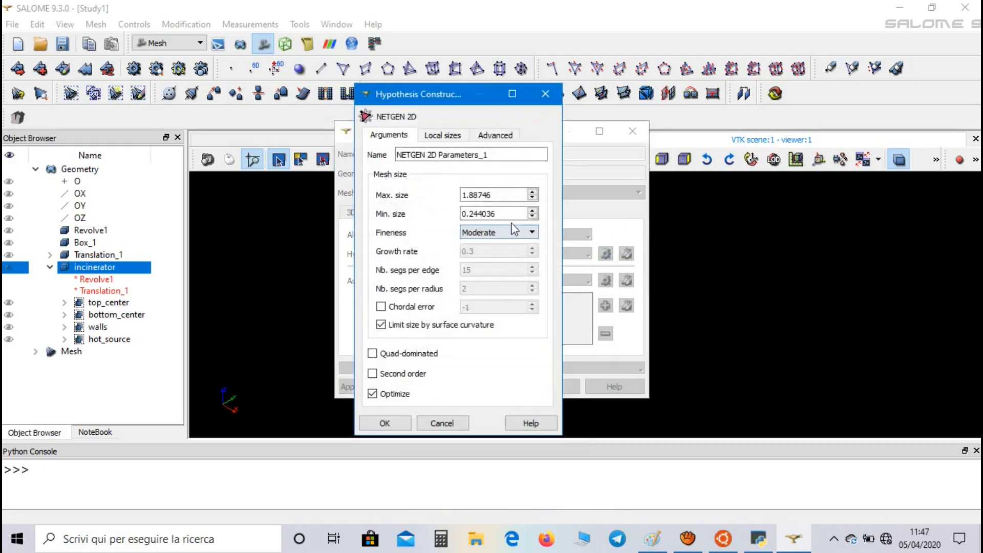
type("0")
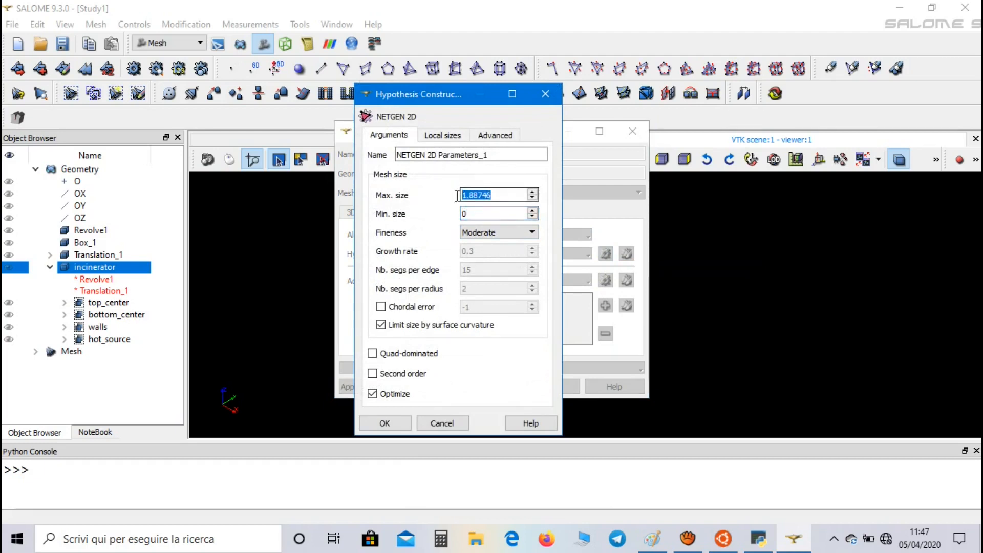
type("0.5")
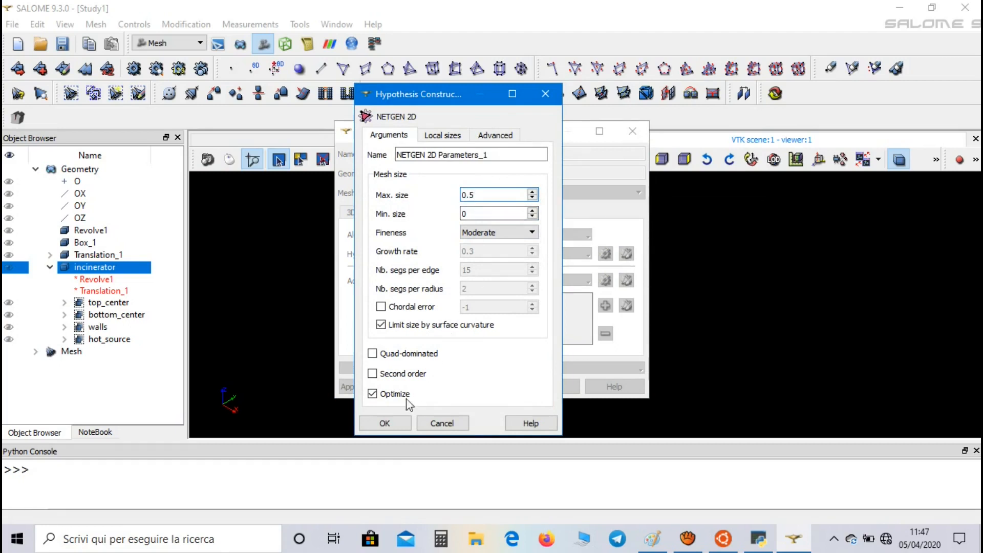
left_click(385, 423)
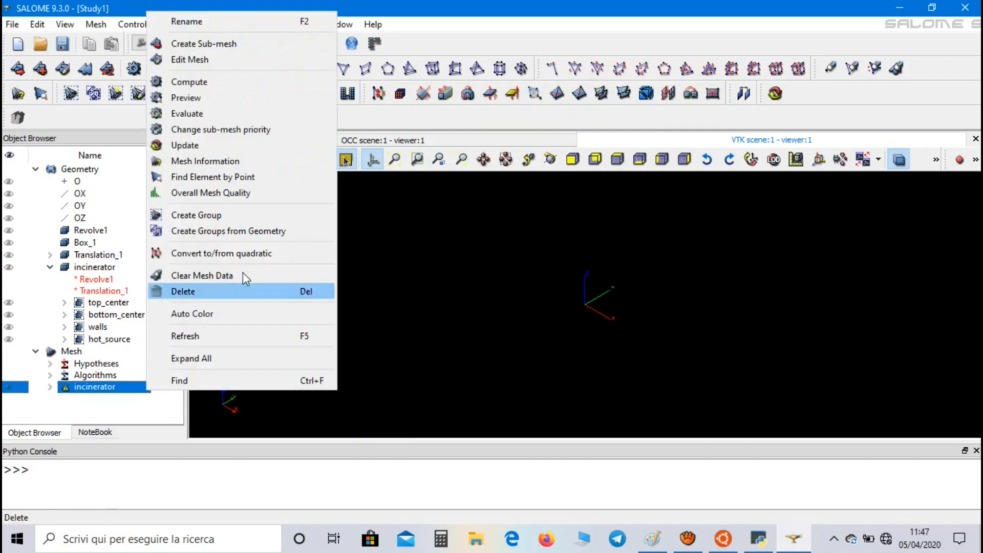
- Compute the incinerator mesh, giving 5867 nodes and 26681 tetrahedra, and dismiss the summary
left_click(190, 82)
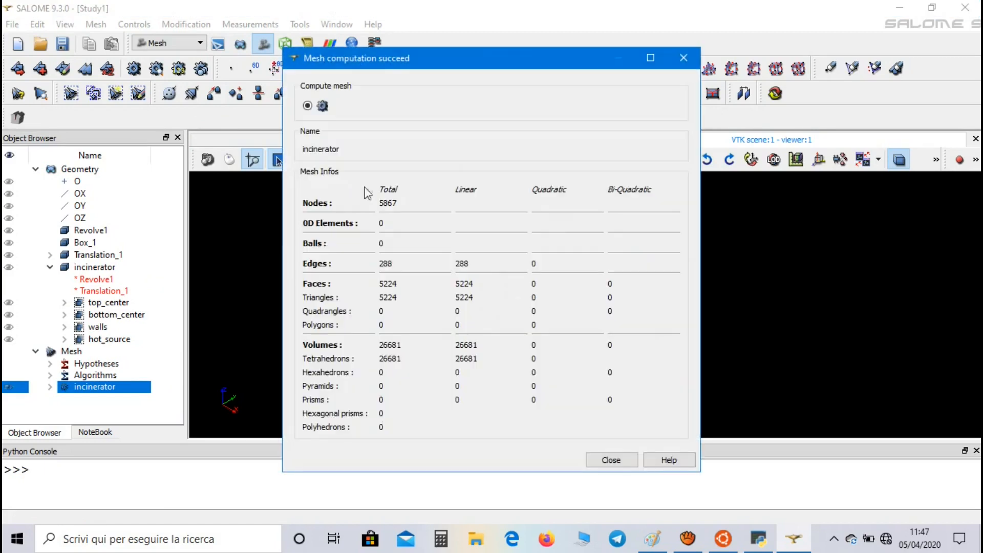
mouse_move(457, 364)
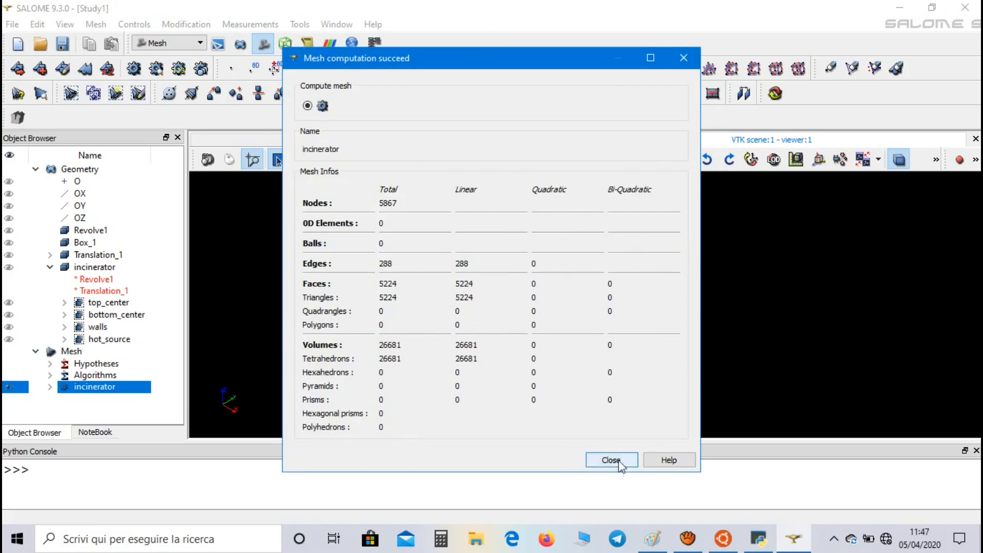
left_click(611, 460)
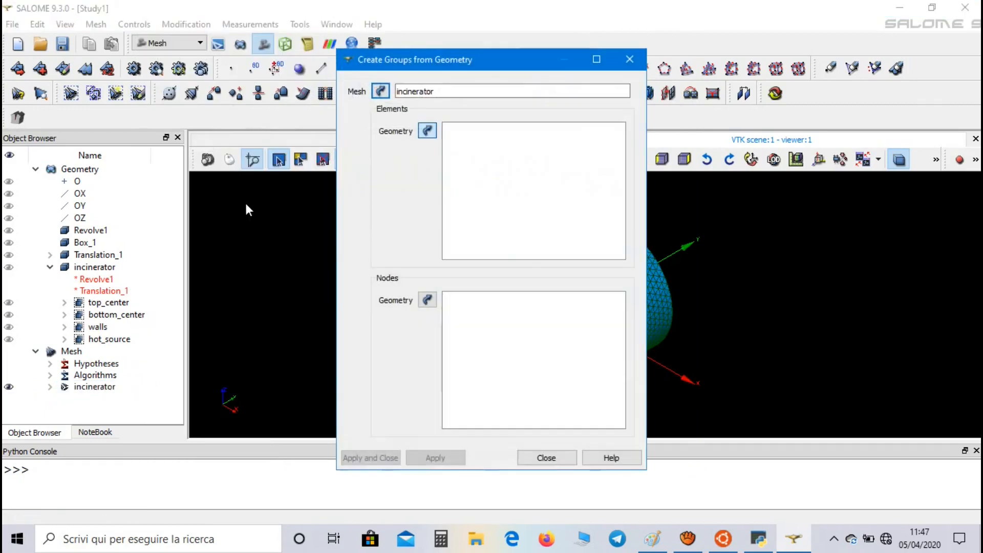
mouse_move(312, 302)
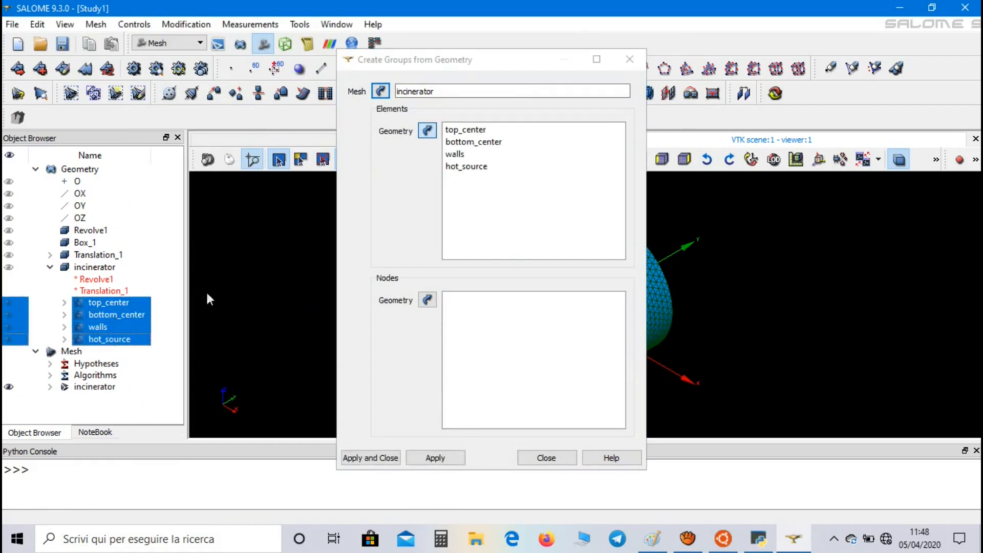
- Create mesh face groups from the four geometry groups and bring up the mesh's actions
left_click(369, 457)
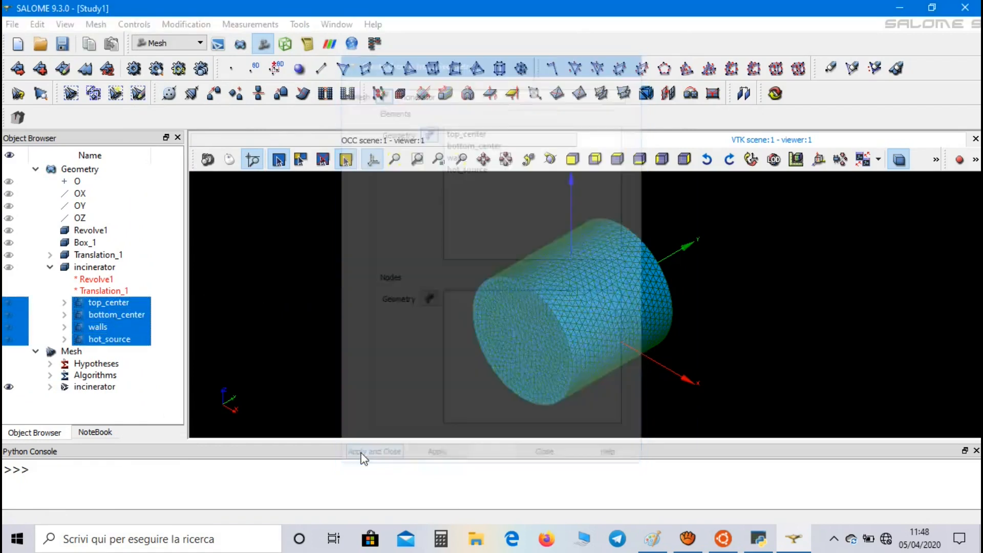
left_click(374, 452)
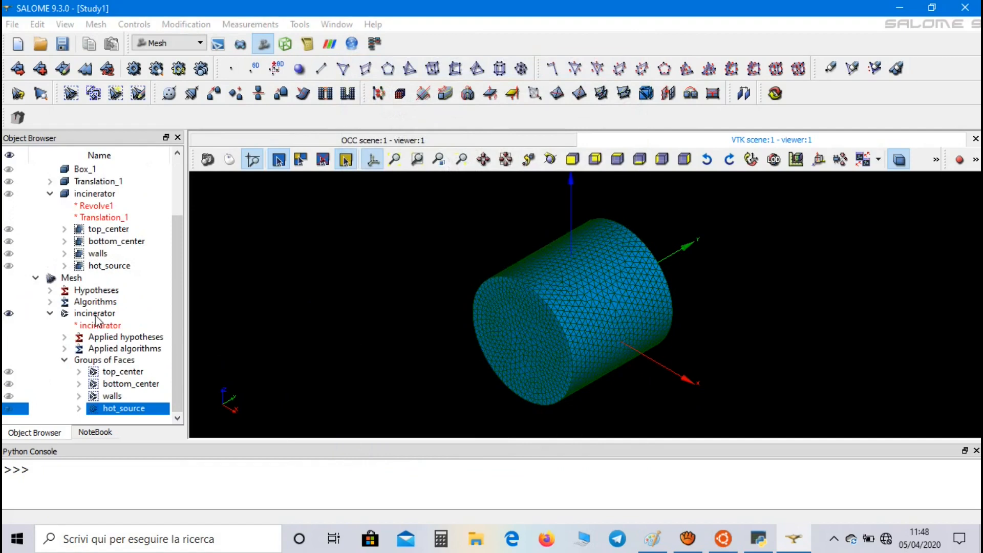
right_click(94, 312)
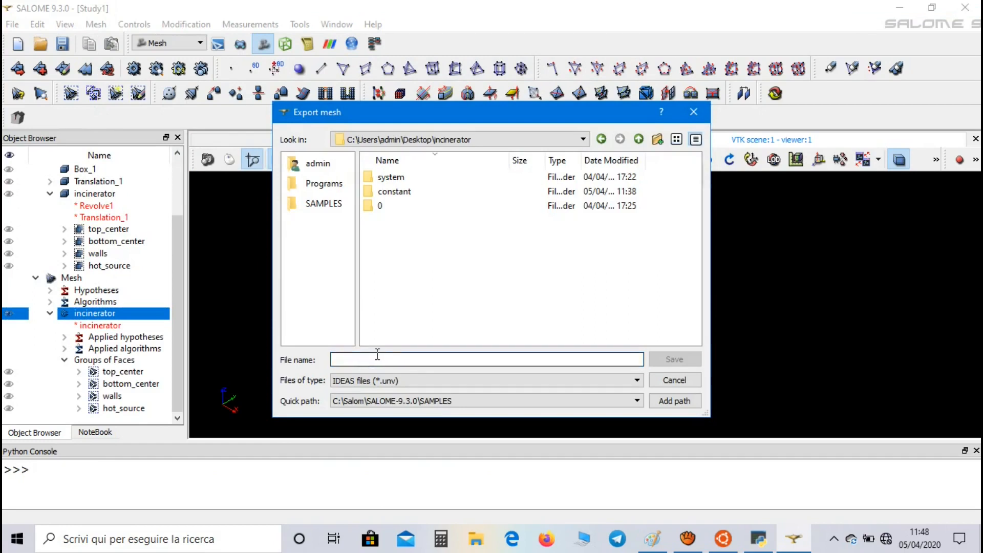
- Export the mesh as UNV file incinerator into Desktop\incinerator and minimize SALOME
type("incinera")
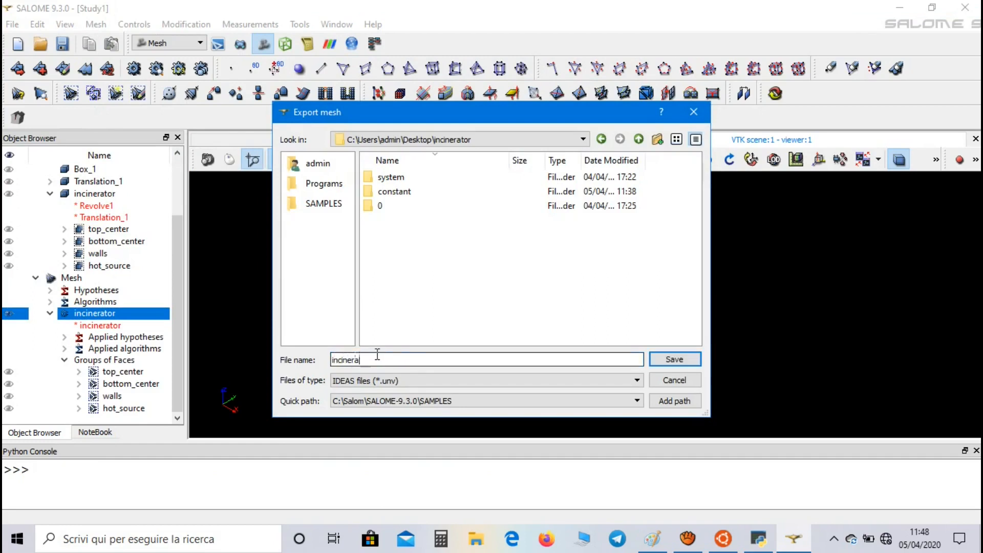
type("tor")
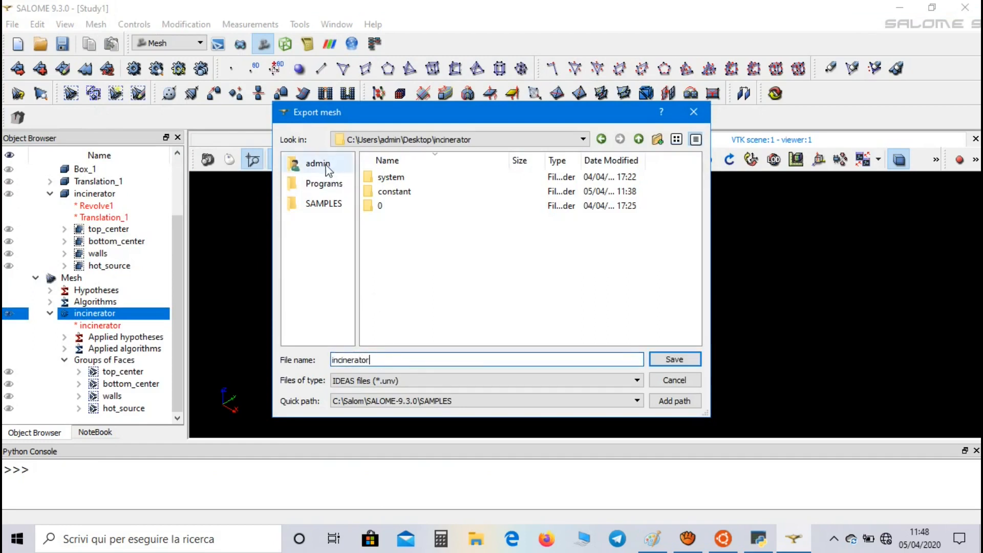
left_click(318, 163)
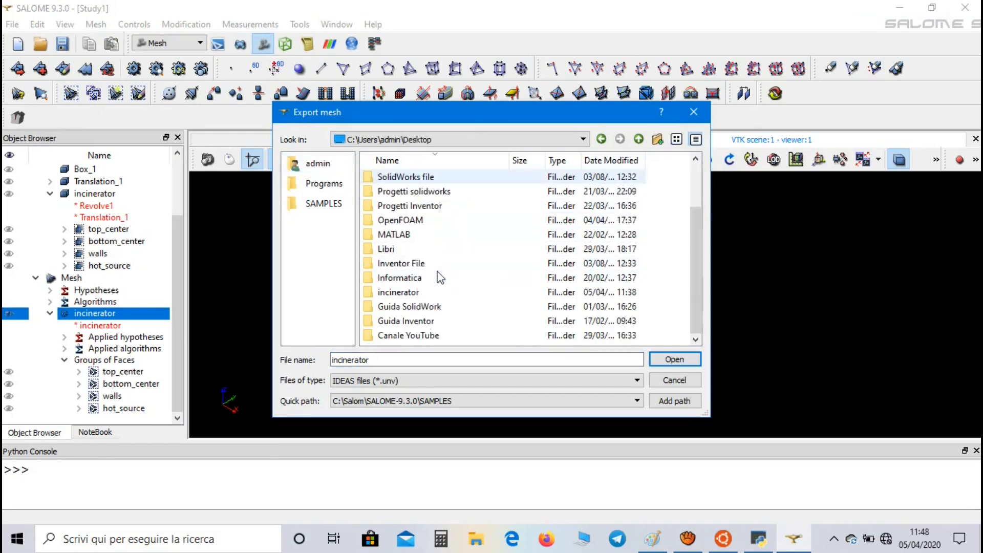
double_click(399, 291)
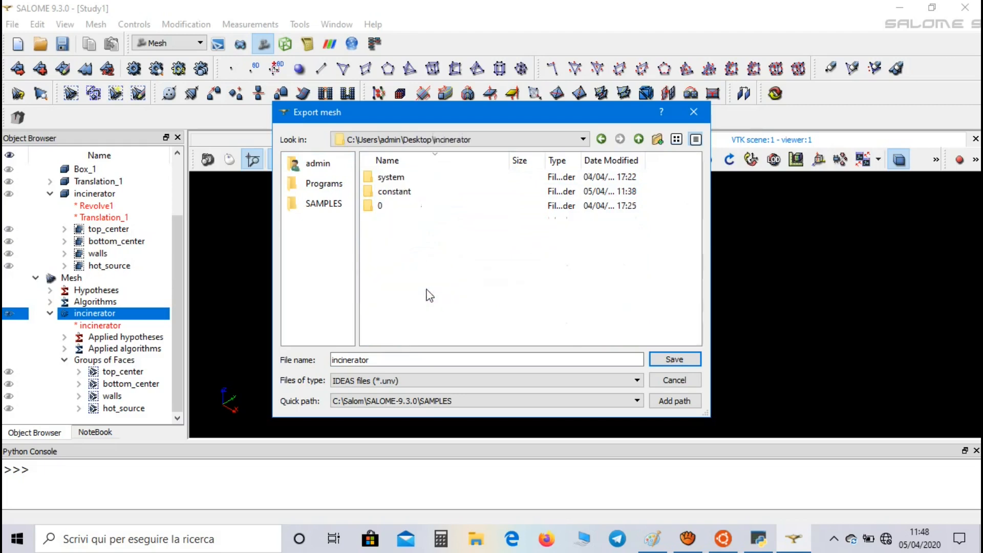
left_click(674, 358)
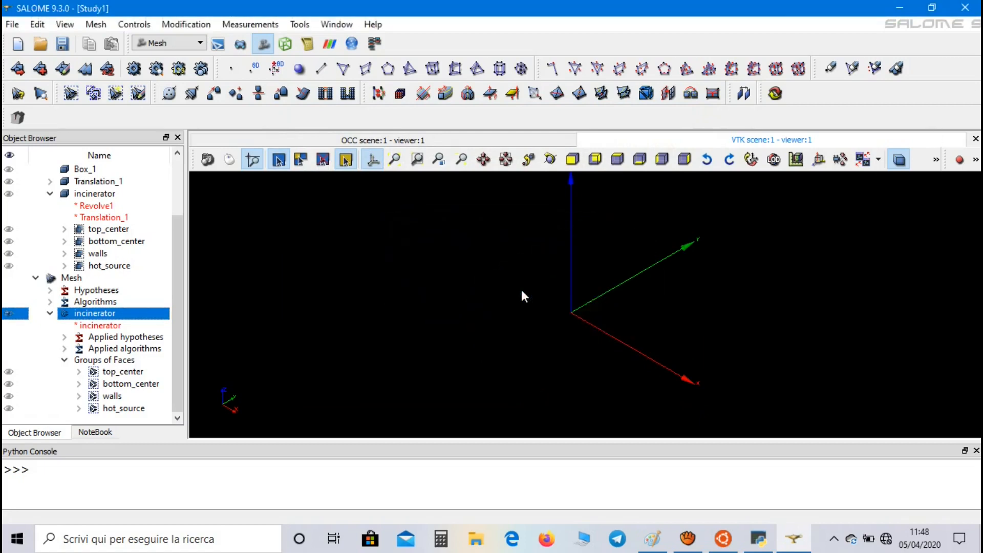
left_click(899, 8)
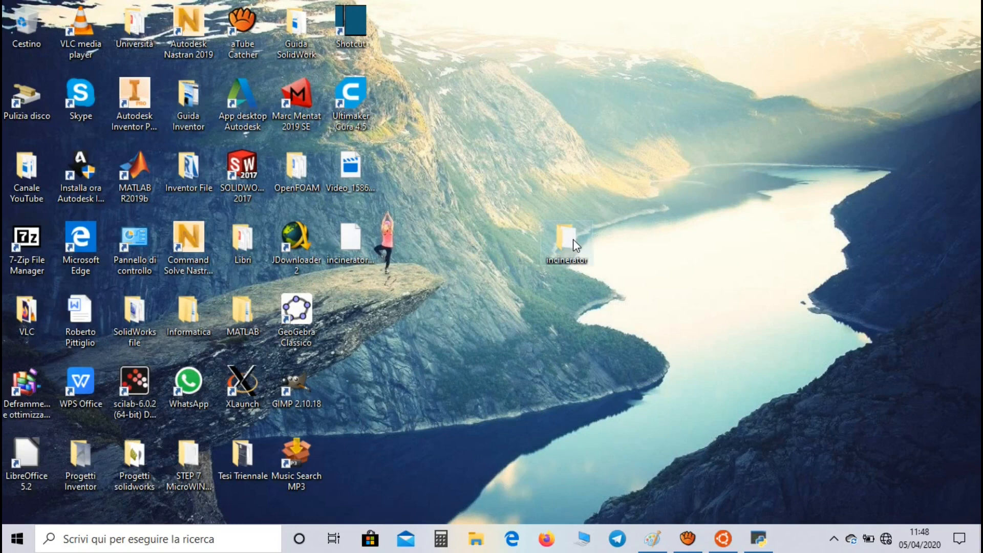
- In Bash, cd to the Desktop incinerator case folder and run ideasUnvToFoam incinerator.unv
double_click(565, 241)
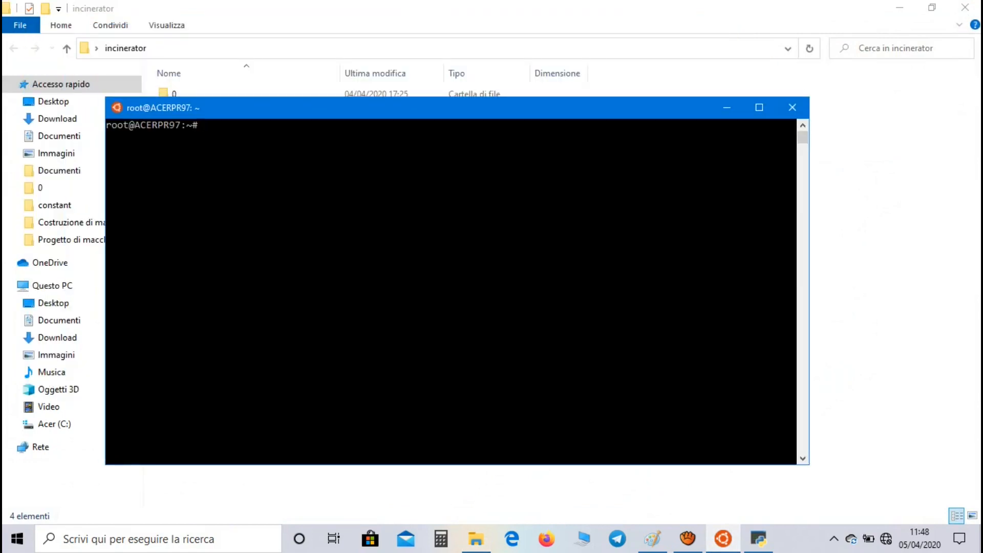
type("cd")
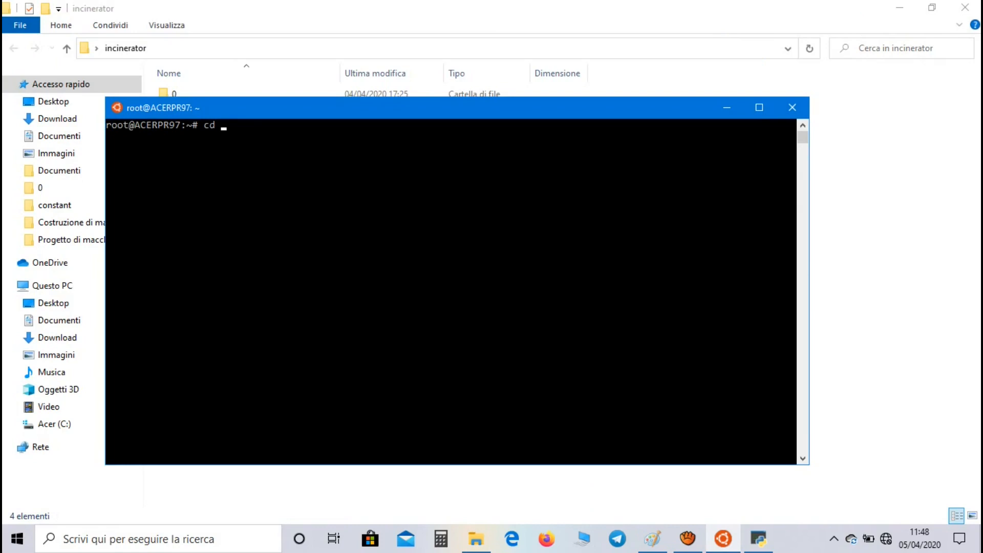
type("../mnt/c")
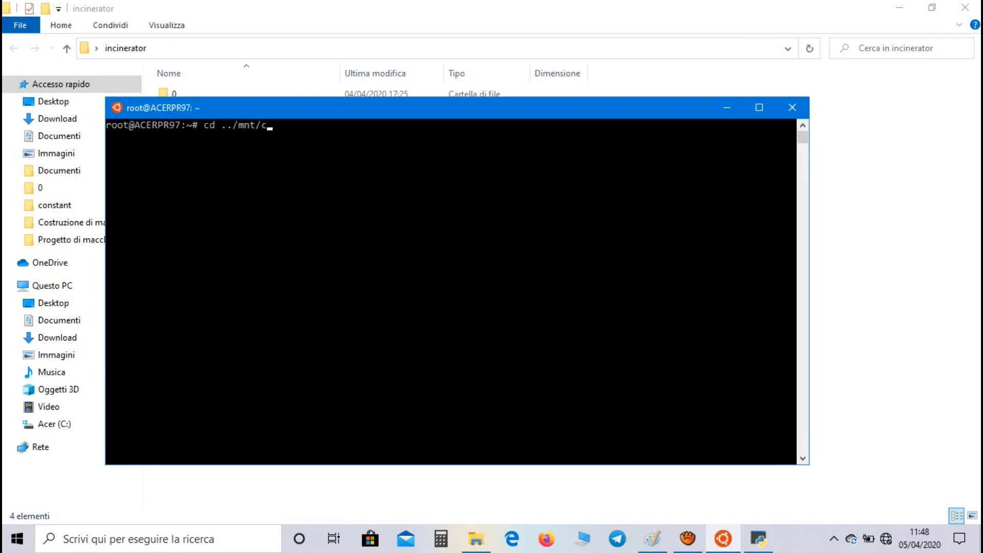
type("Users/")
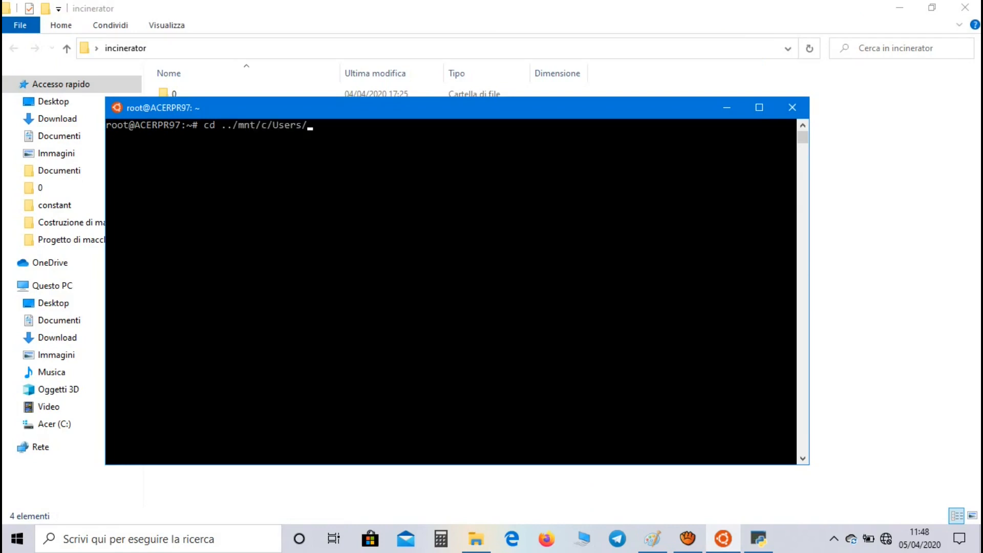
type("admin/Desktop/")
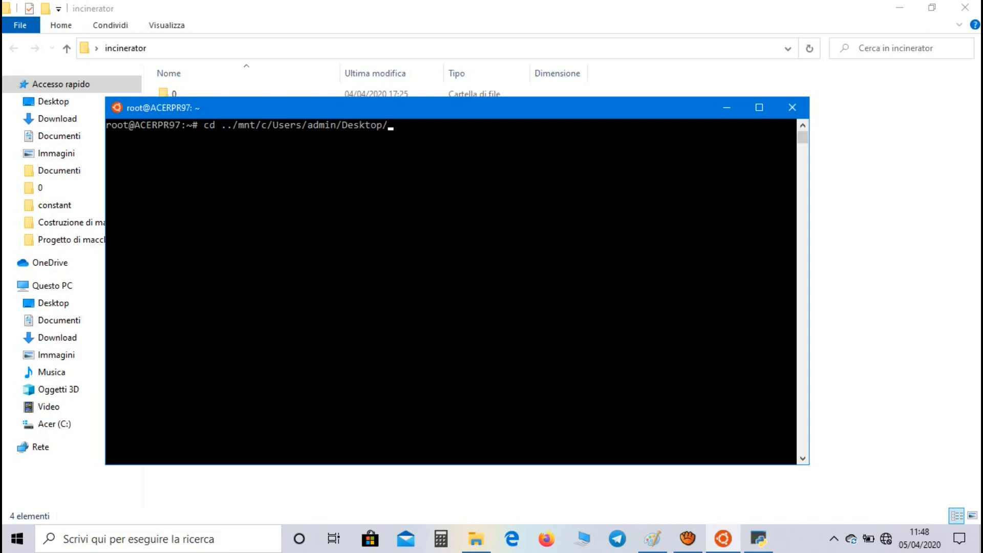
type("incinerator/")
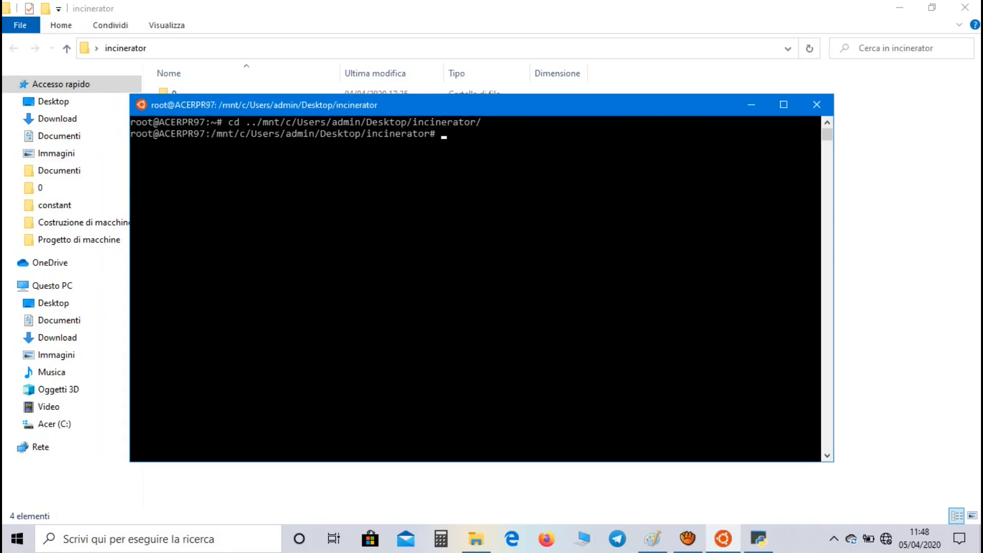
type("ideas")
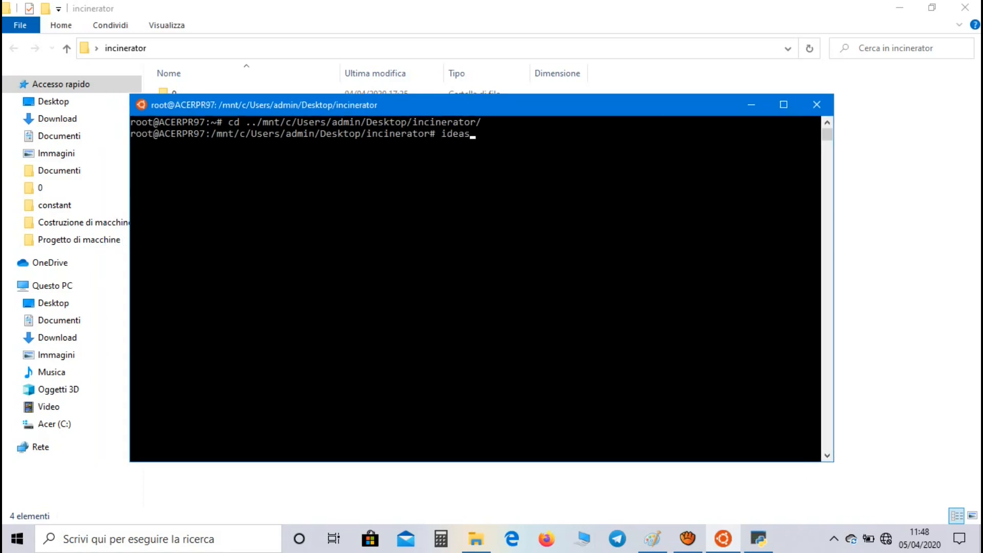
type("UnvToFoam")
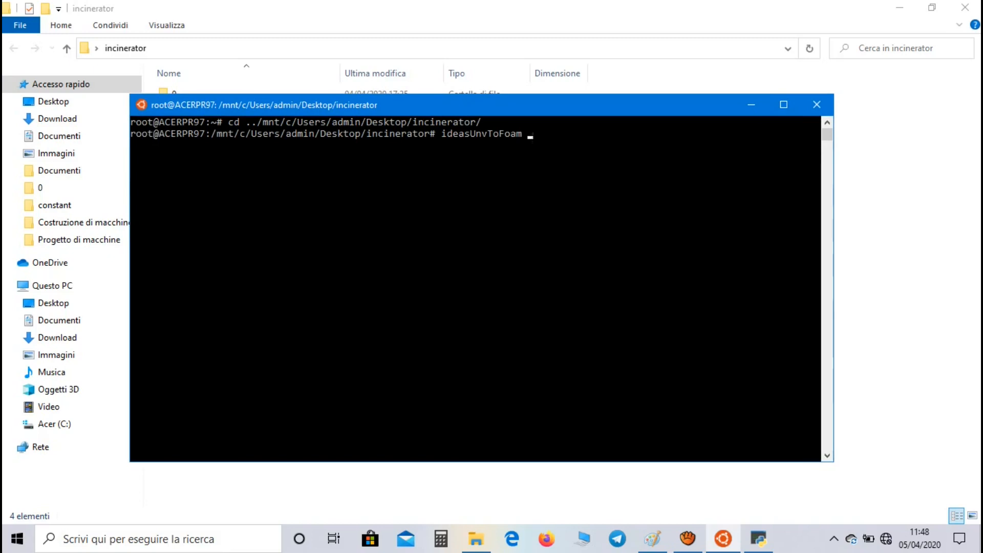
type("incinerator.unv")
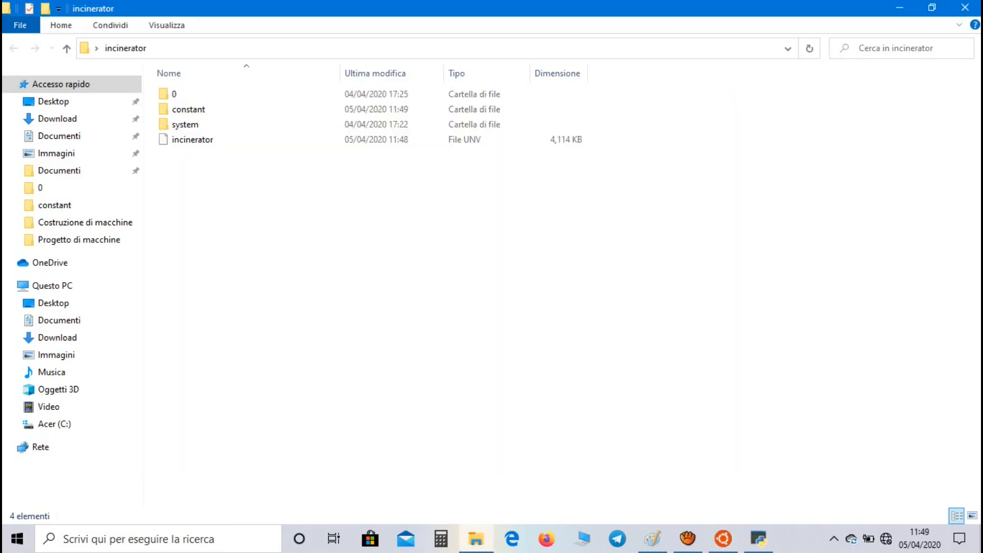
- Open constant/polyMesh/boundary in Notepad to view the four patches
double_click(188, 109)
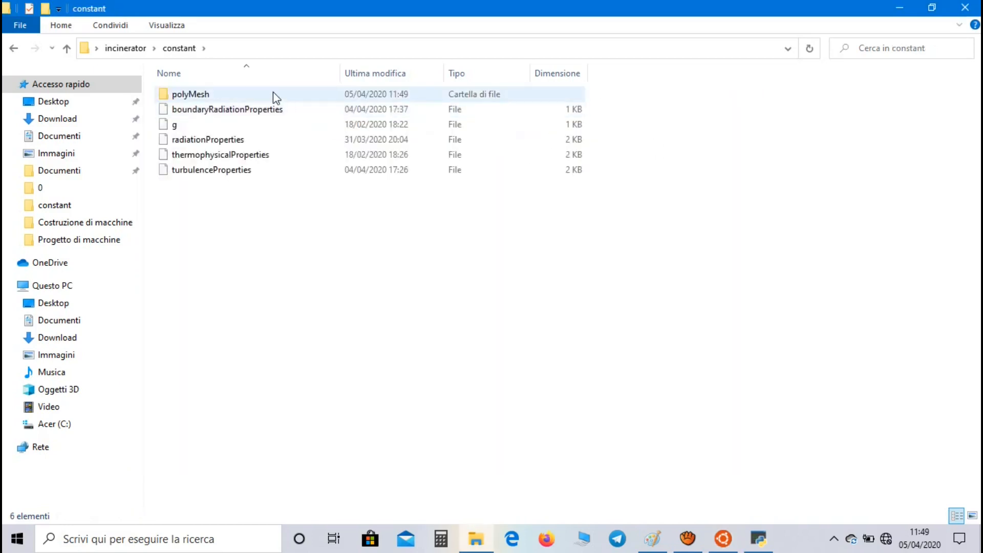
double_click(190, 94)
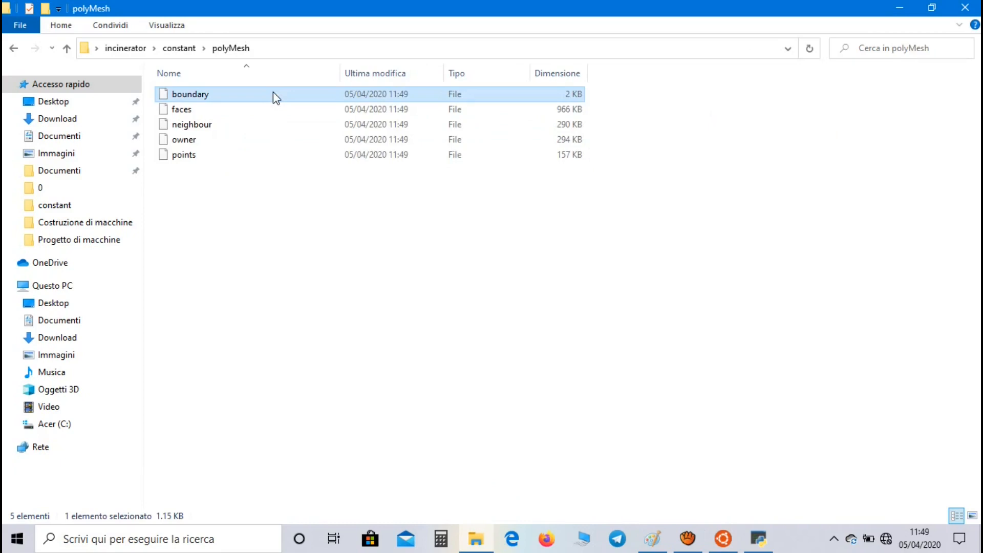
double_click(190, 94)
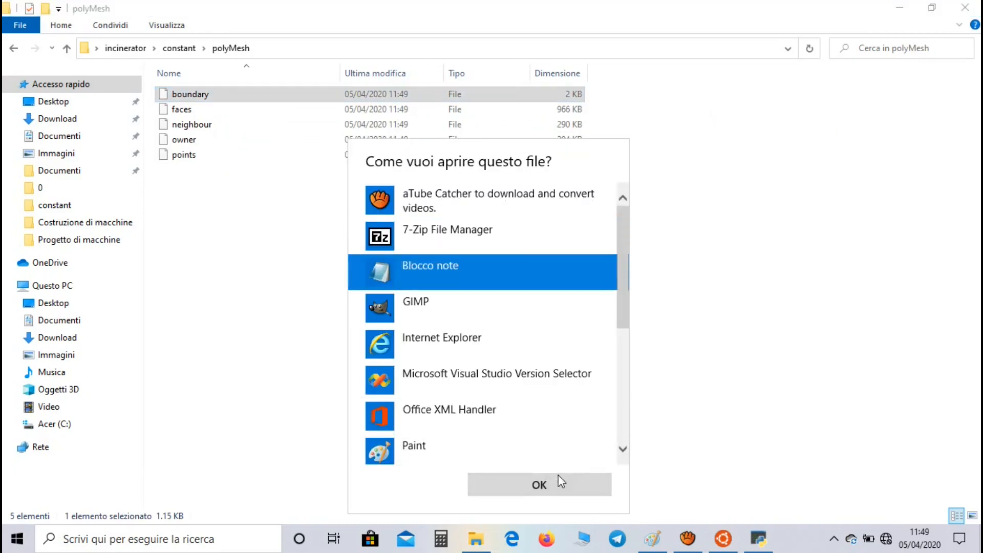
left_click(539, 484)
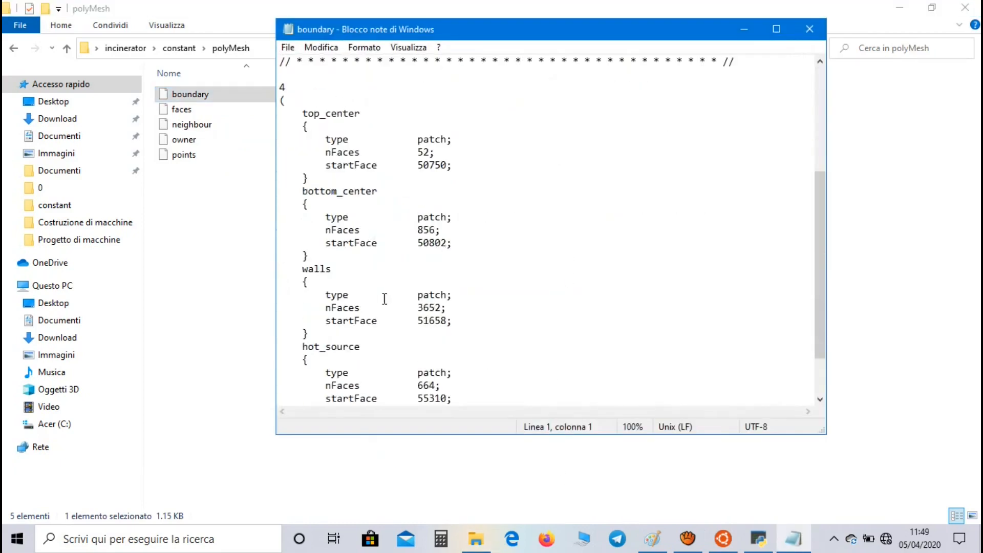
- Replace the patch type with wall for top_center, bottom_center and walls, then select hot_source's type
double_click(430, 139)
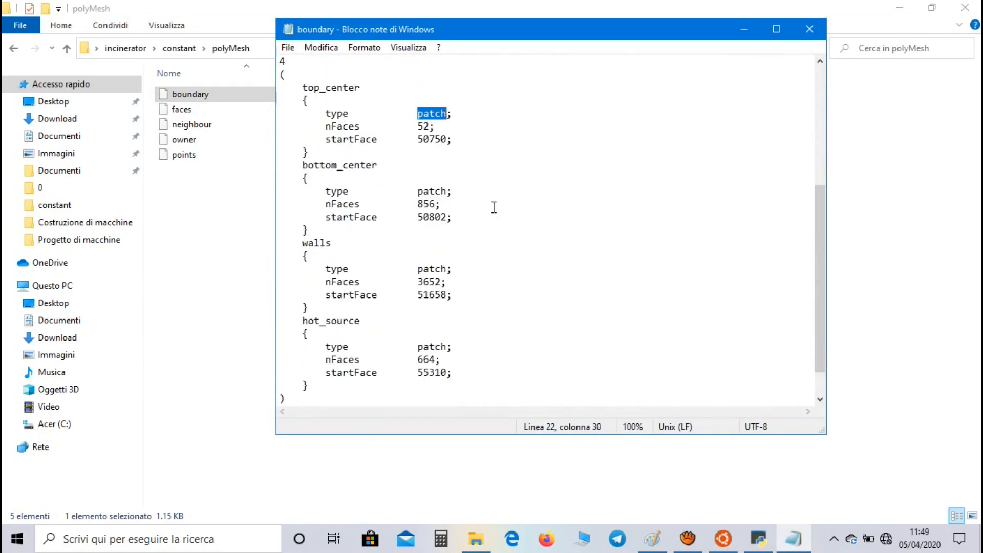
type("wall")
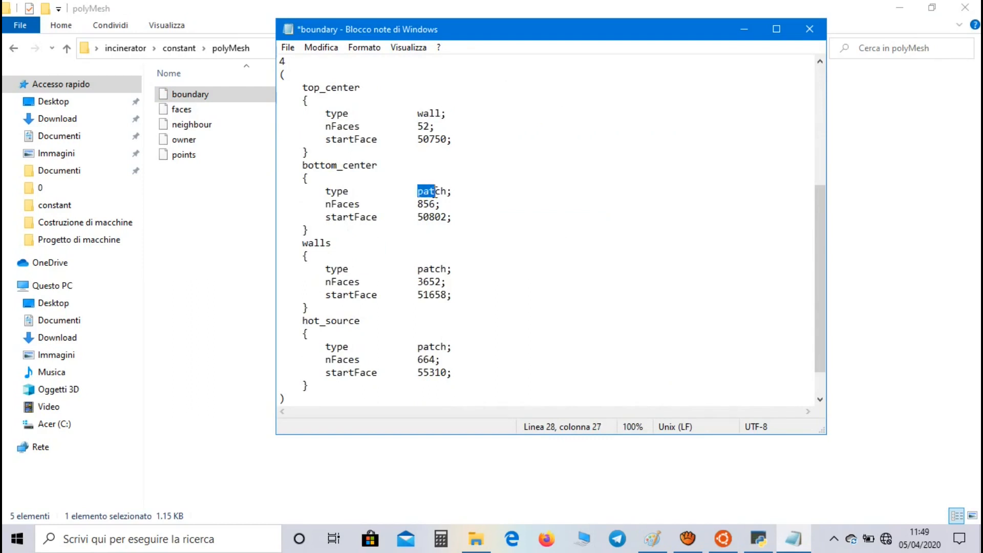
type("wall")
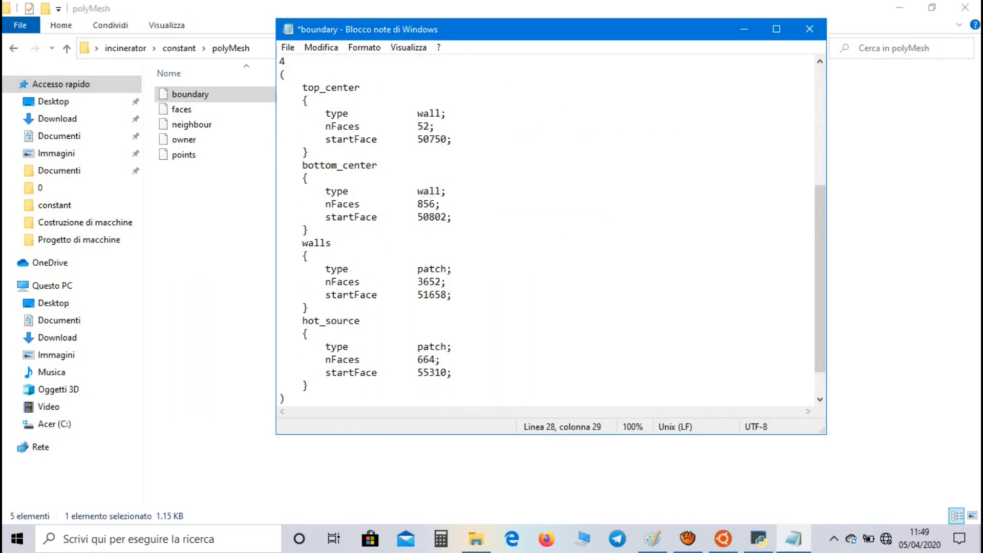
type("wall")
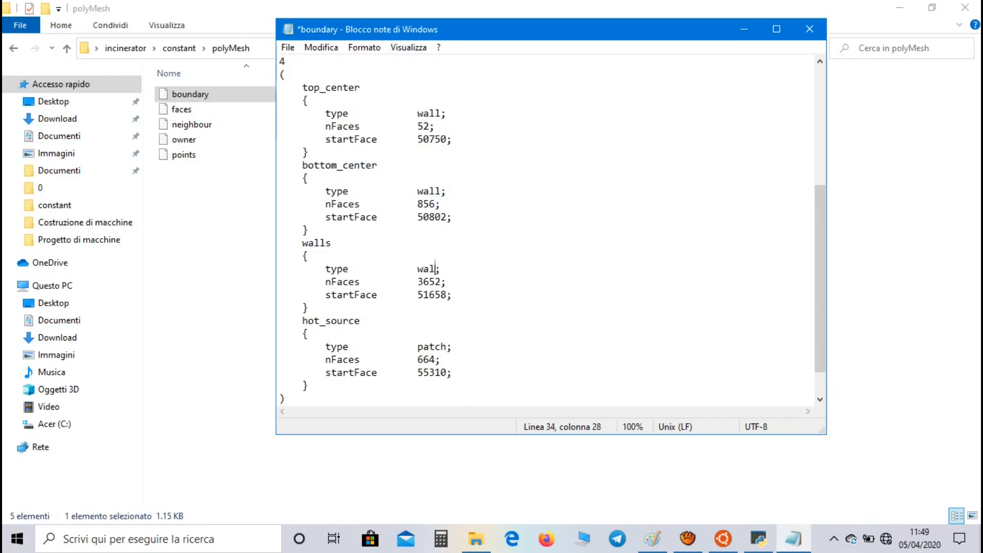
double_click(432, 347)
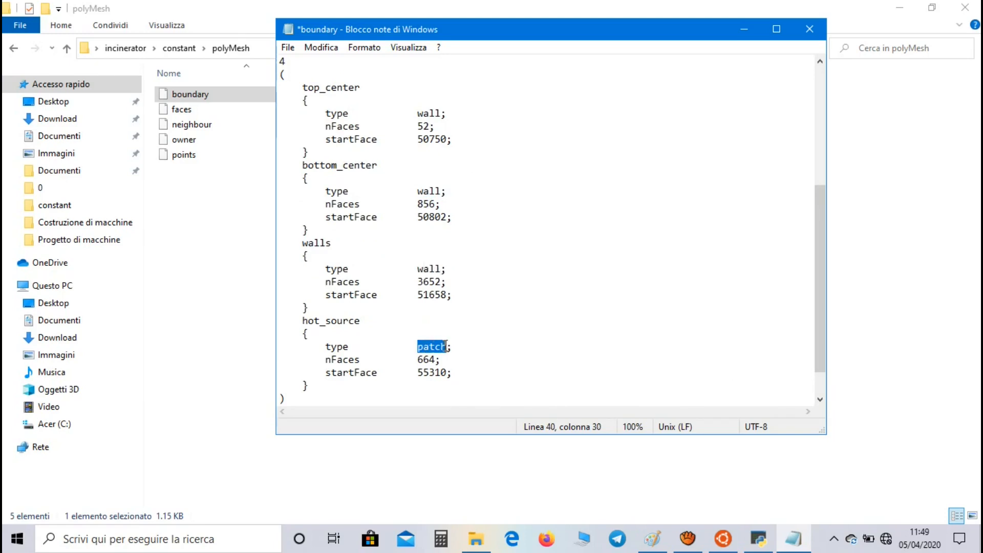
- Overwrite hot_source's patch type with wall so every boundary entry is a wall
type("wall")
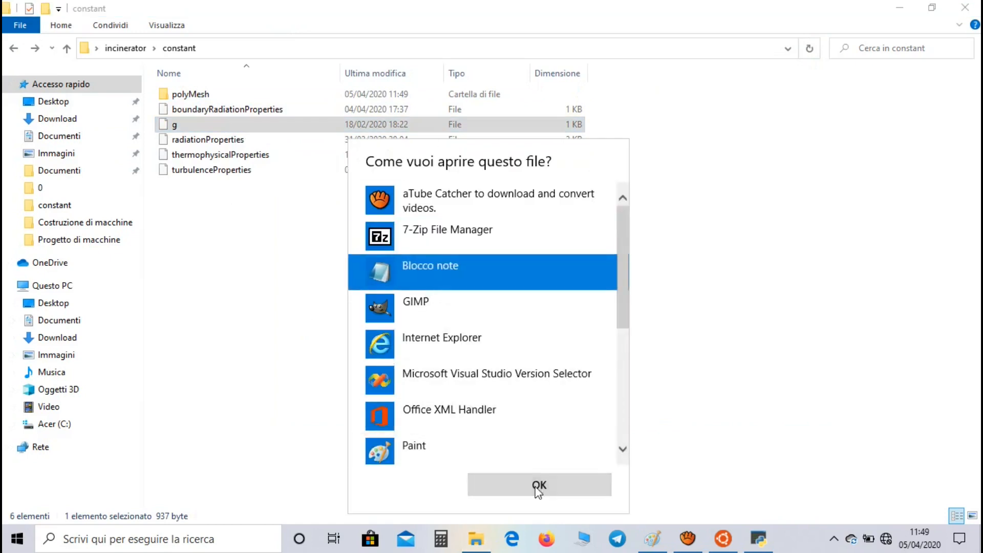
- Read g (gravity 0 -9.81 0) and turbulenceProperties (laminar) in Notepad, closing each
left_click(539, 485)
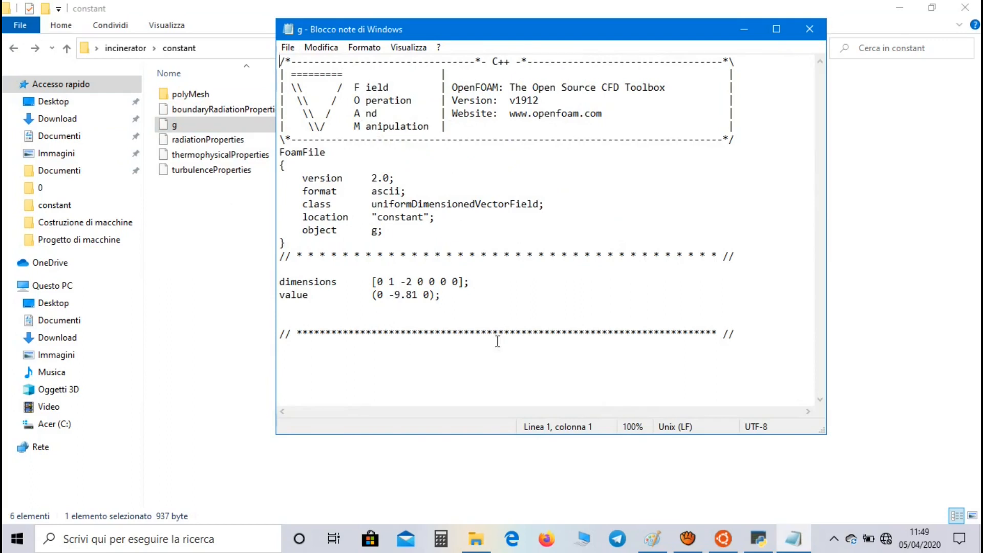
left_click(810, 29)
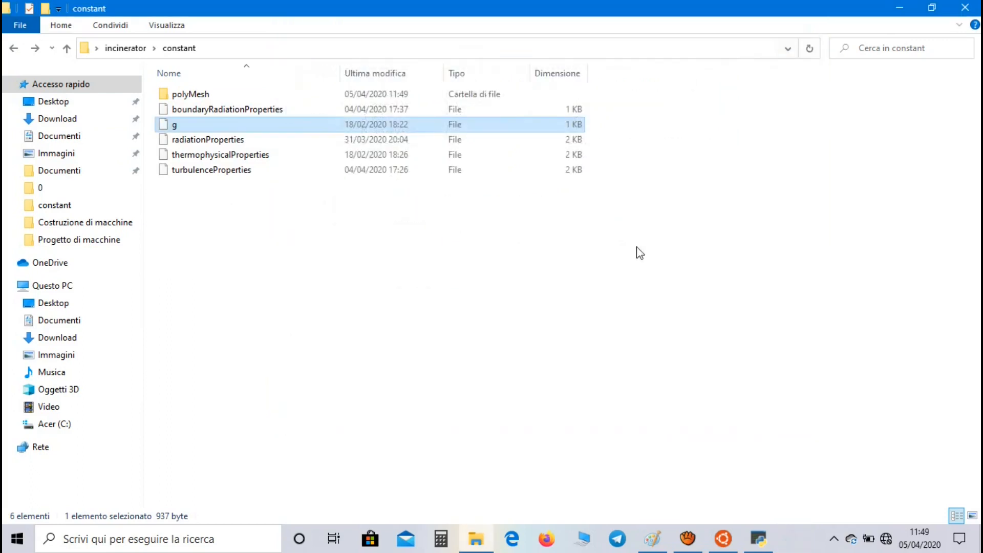
double_click(211, 170)
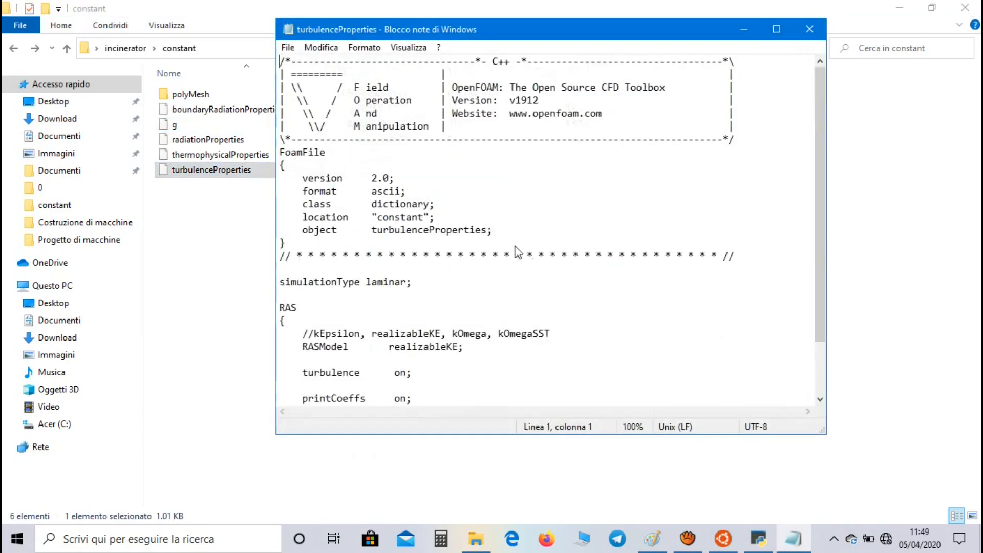
scroll("down", 3)
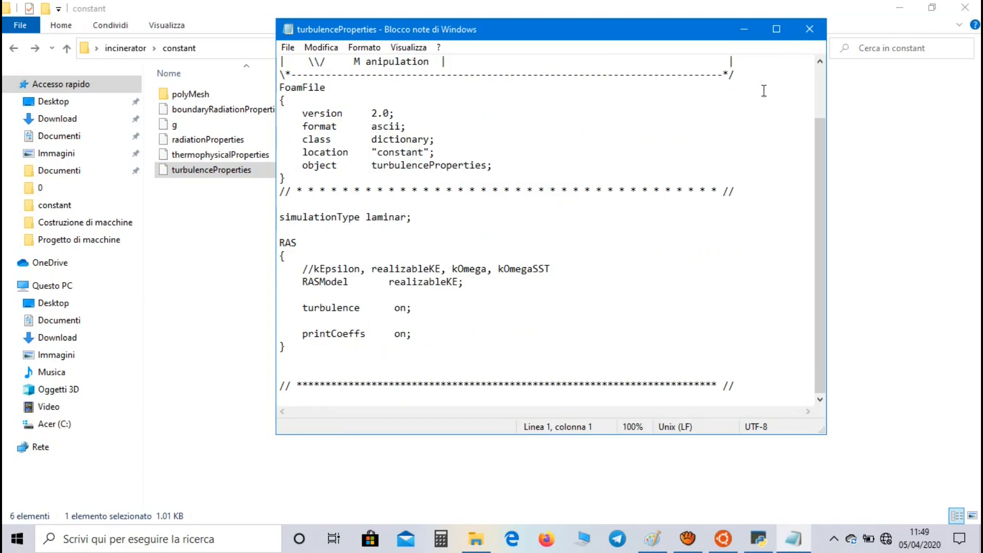
left_click(809, 29)
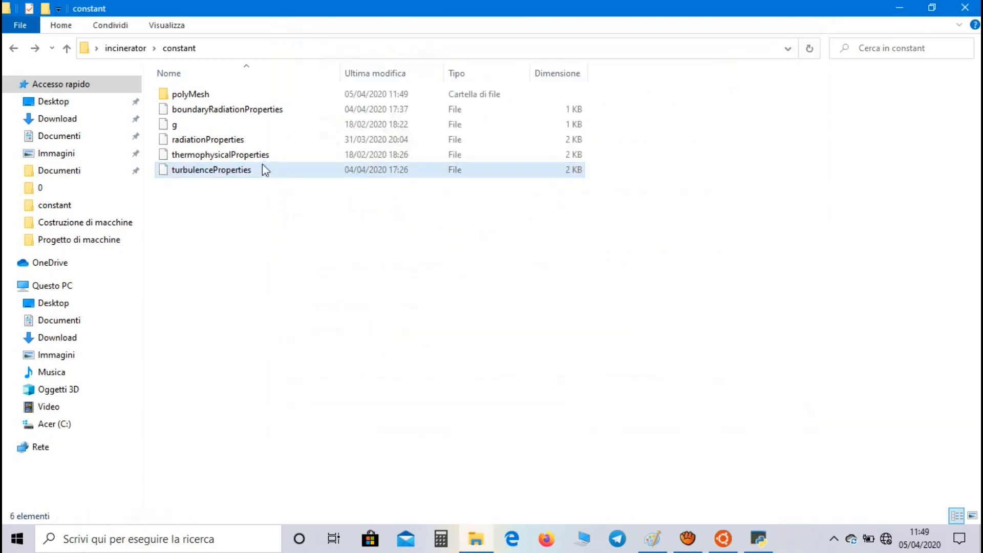
- View thermophysicalProperties in Notepad and highlight the heRhoThermo and pureMixture thermoType values
double_click(220, 154)
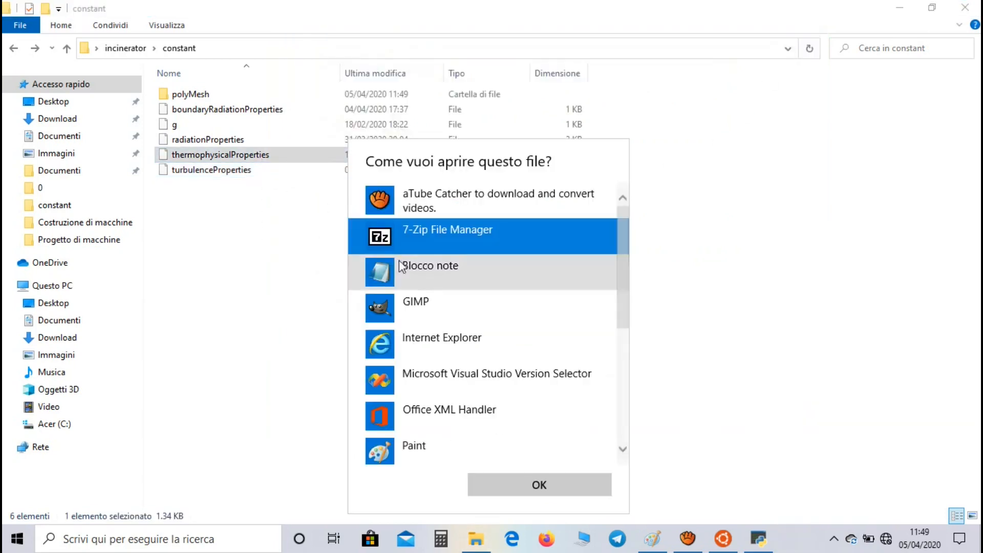
left_click(539, 484)
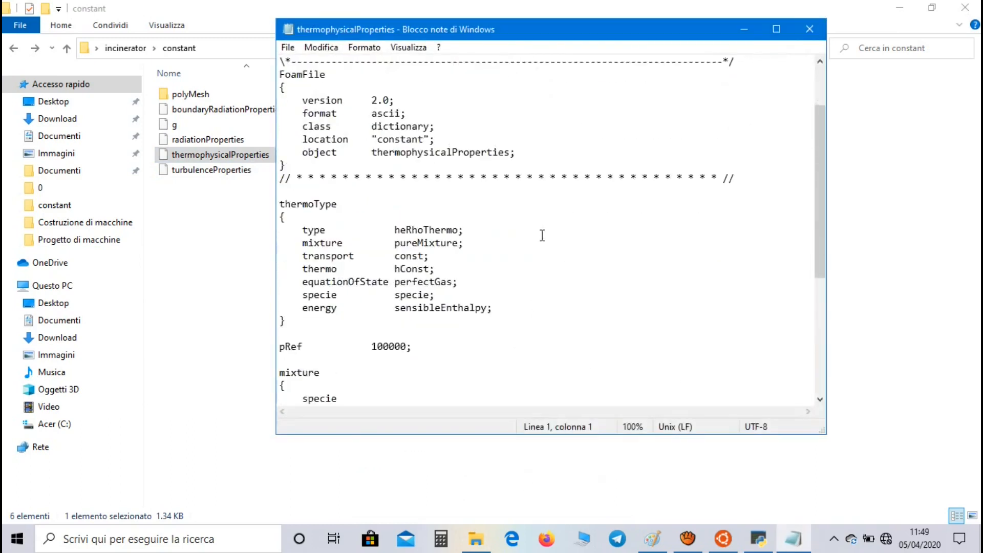
scroll("down", 3)
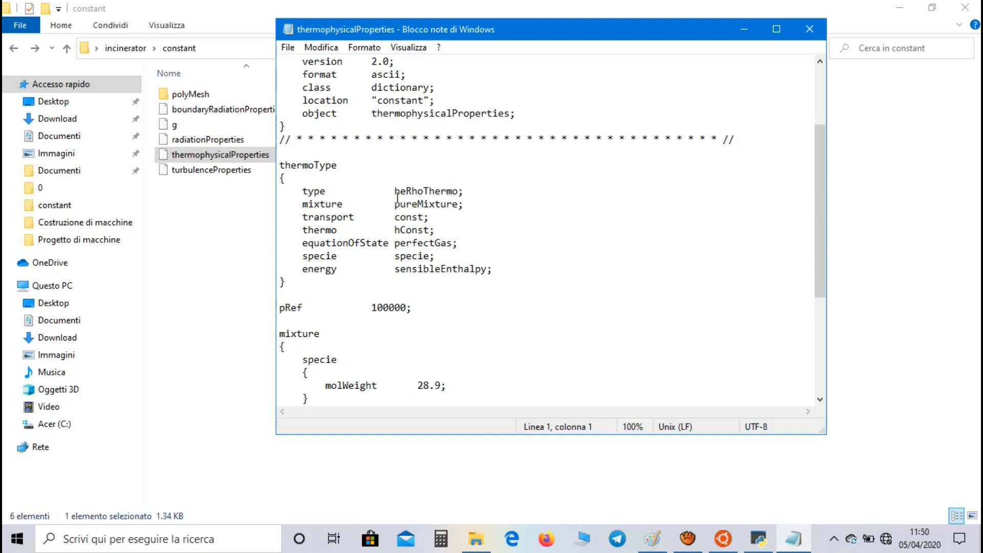
left_click(396, 191)
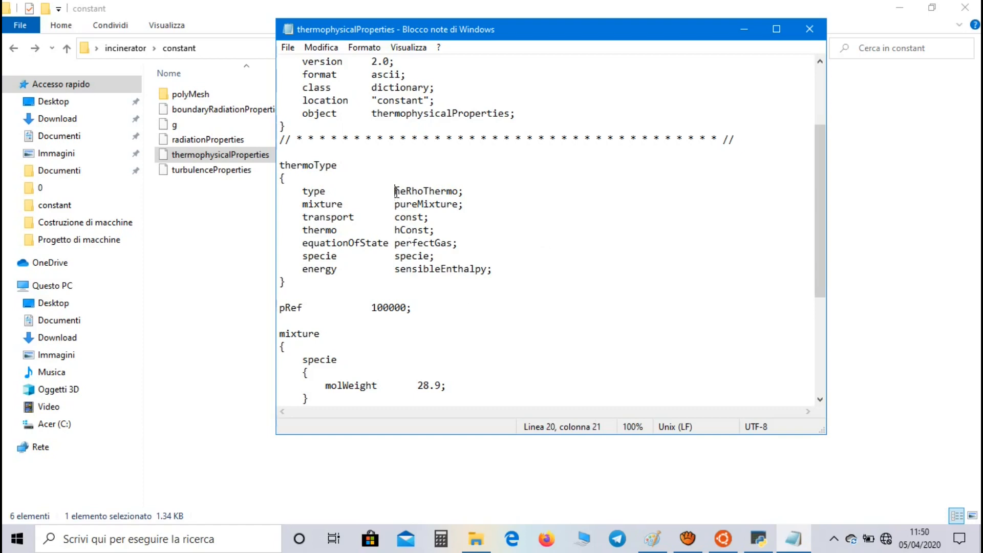
double_click(425, 191)
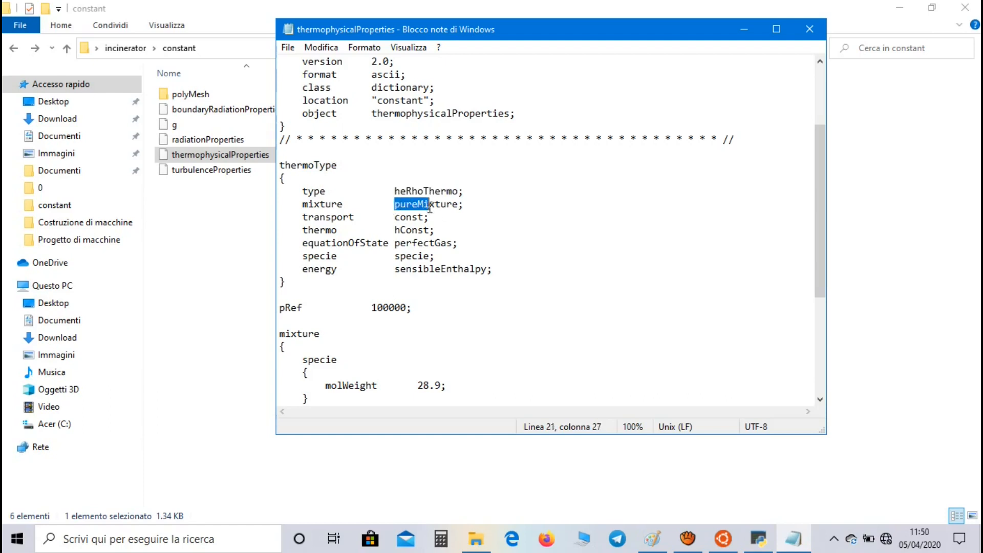
double_click(426, 204)
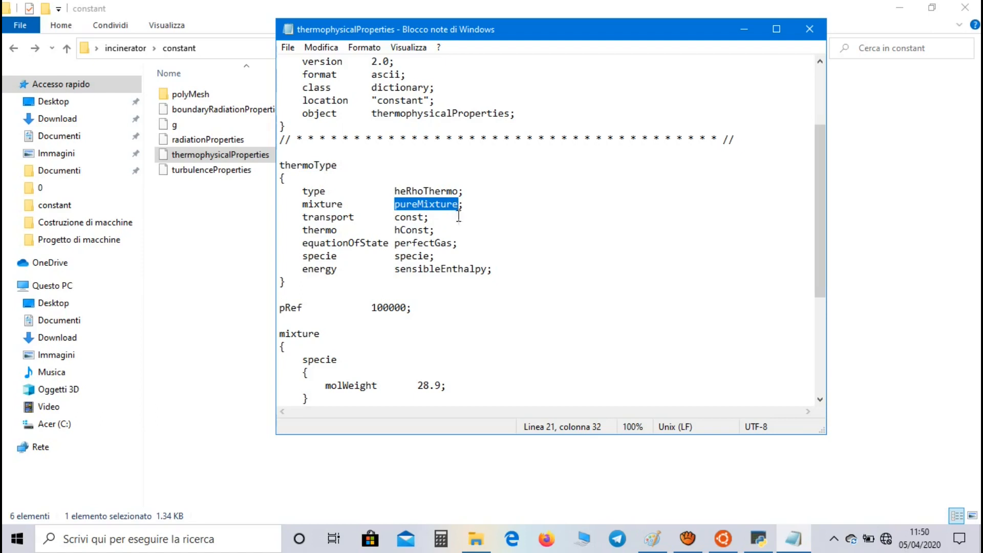
mouse_move(444, 224)
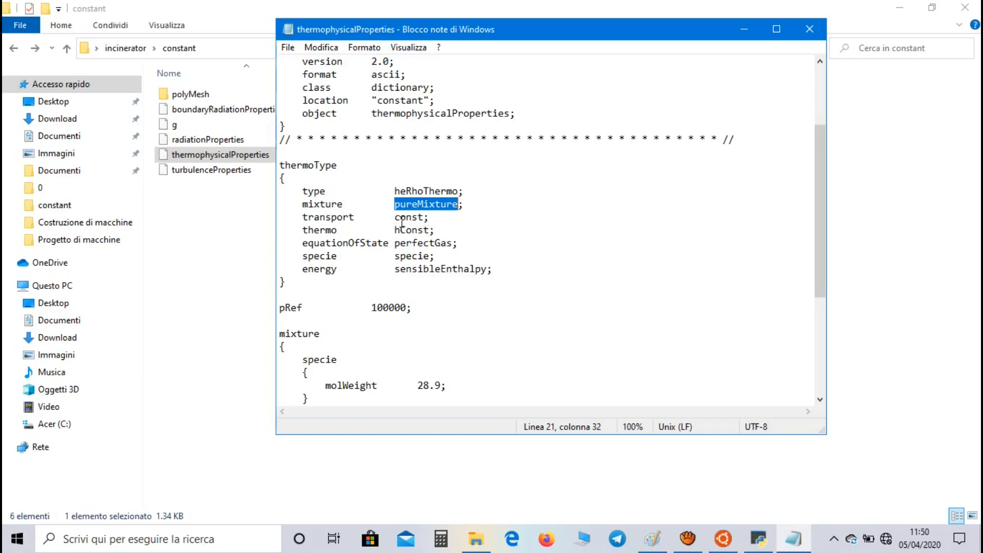
- Highlight const transport and perfectGas, scroll to the mixture block (Cp 1000, mu 1.8e-05) and close the file
double_click(408, 217)
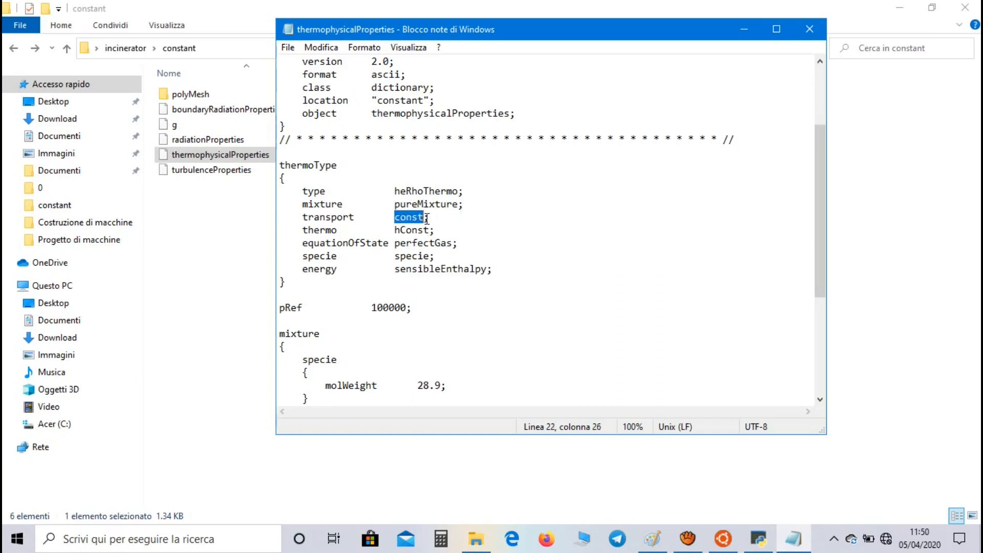
mouse_move(304, 254)
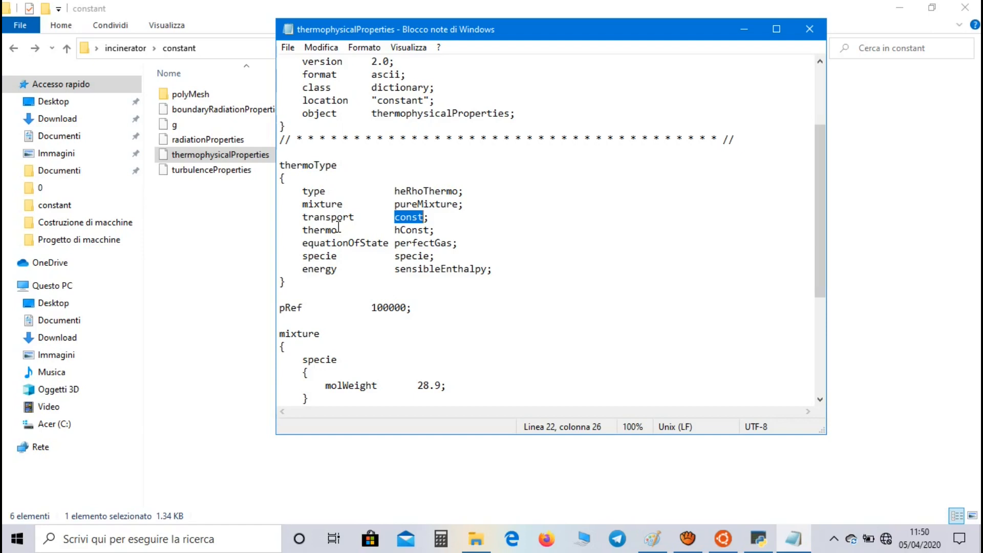
double_click(411, 229)
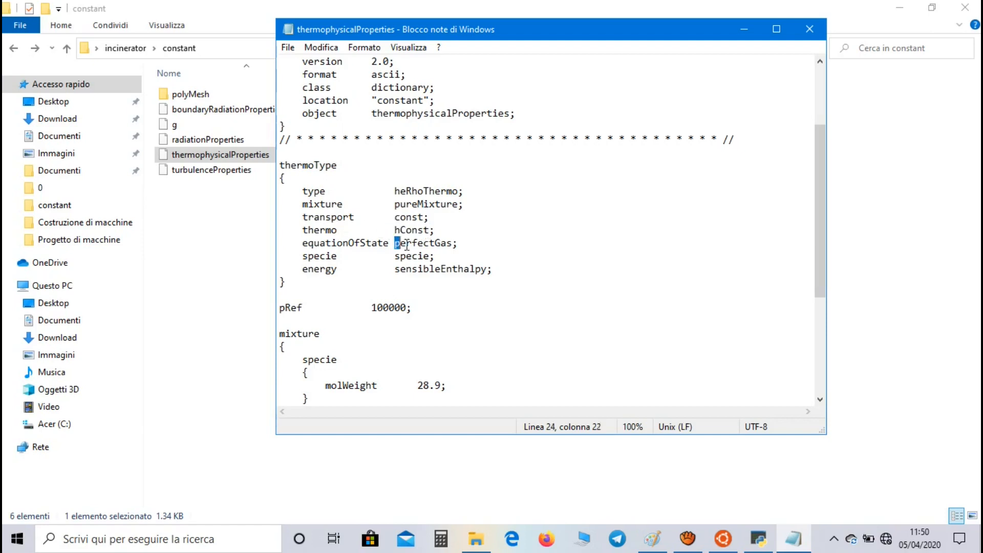
double_click(422, 244)
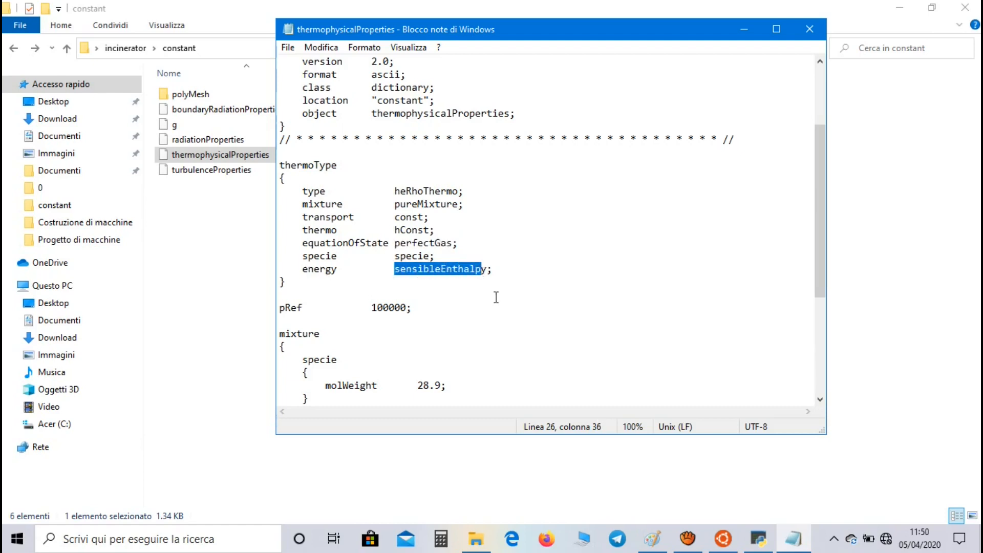
scroll("down", 3)
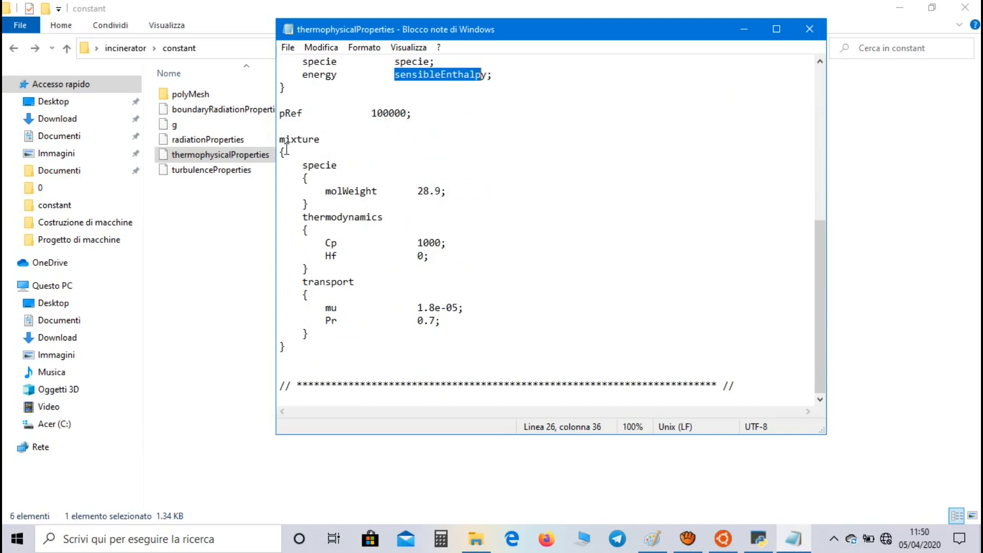
mouse_move(378, 182)
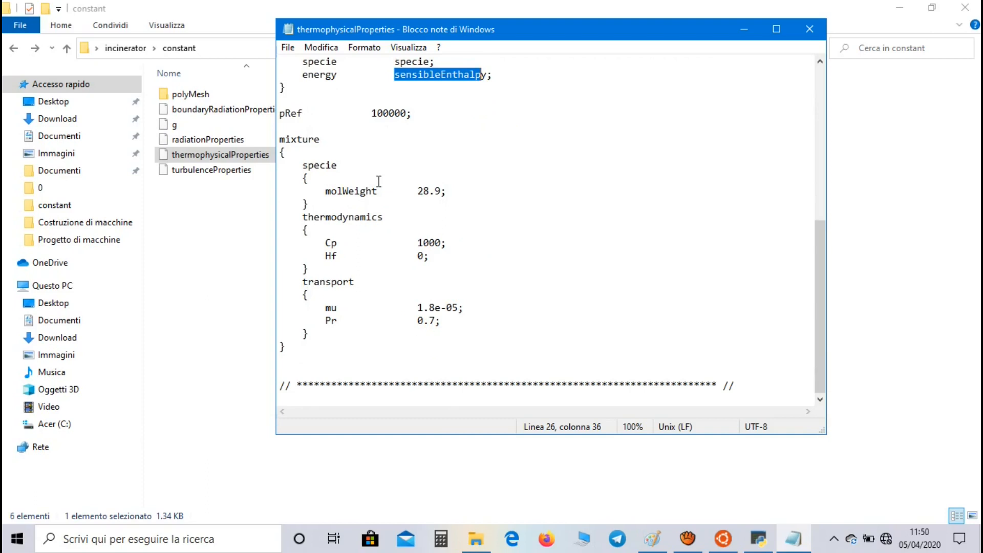
mouse_move(463, 151)
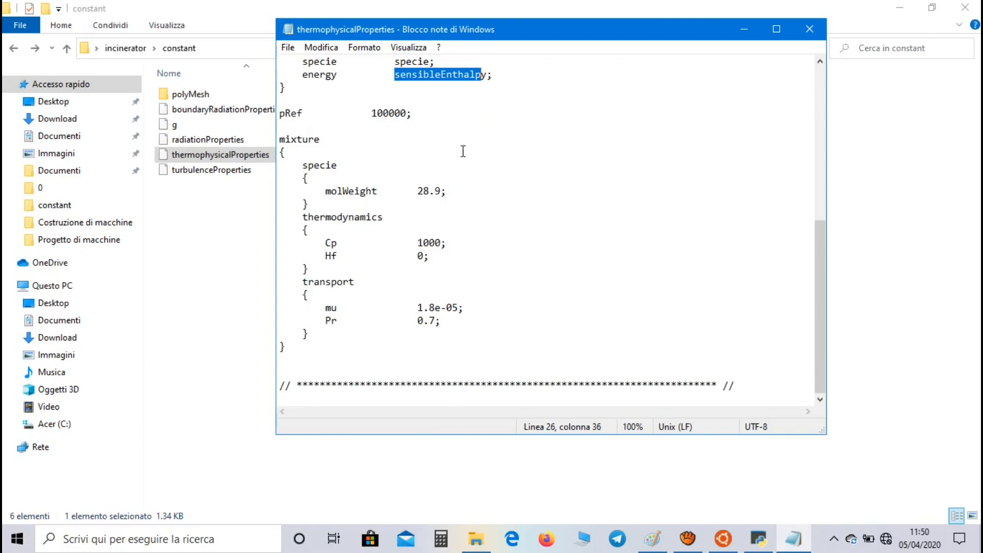
left_click(810, 29)
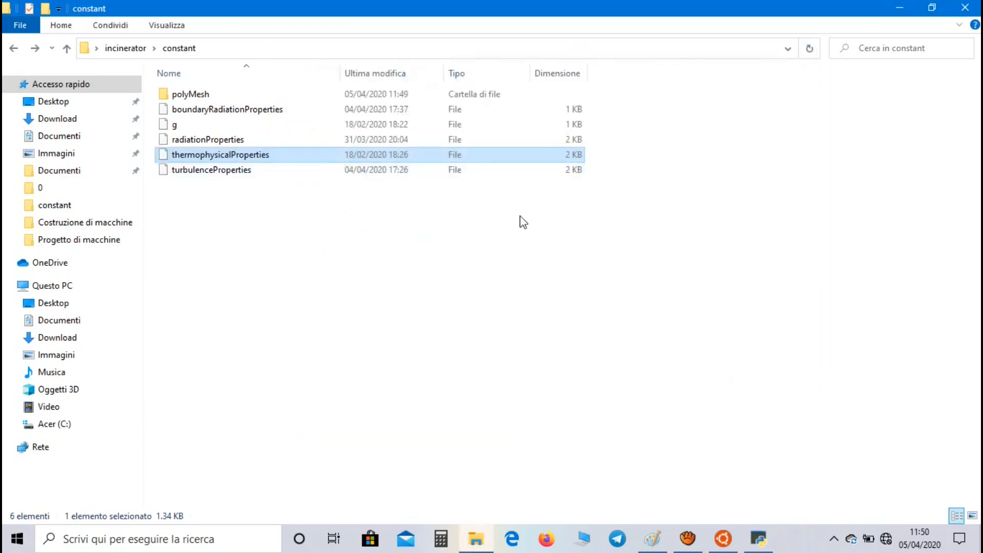
- View boundaryRadiationProperties in Notepad, highlight the absorptivity 1.0 value, then switch to Paint
left_click(227, 110)
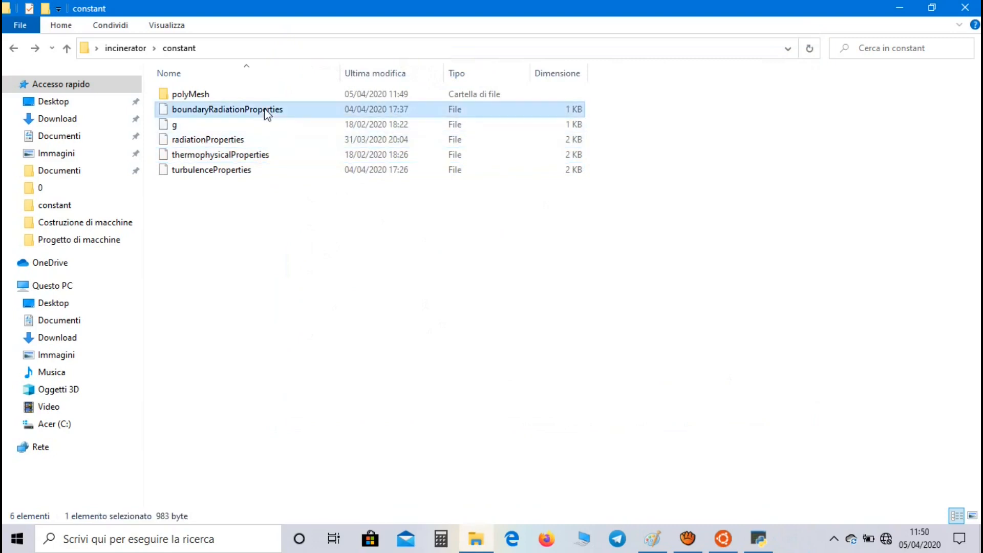
double_click(227, 109)
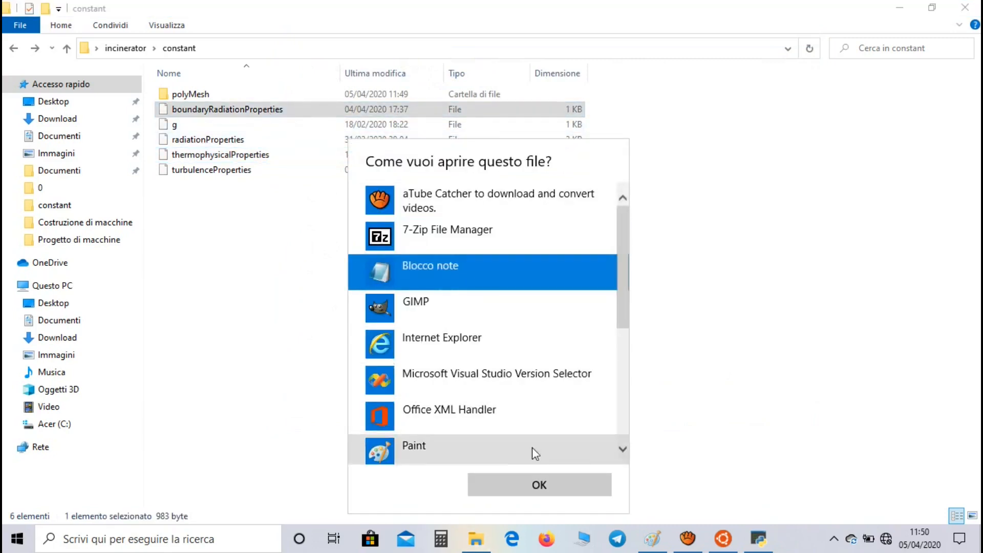
left_click(538, 485)
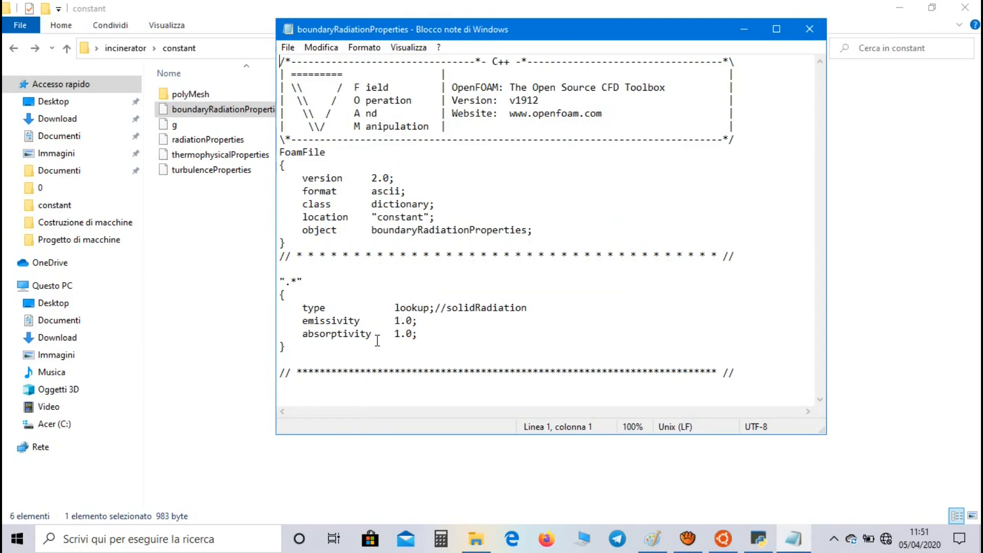
mouse_move(378, 321)
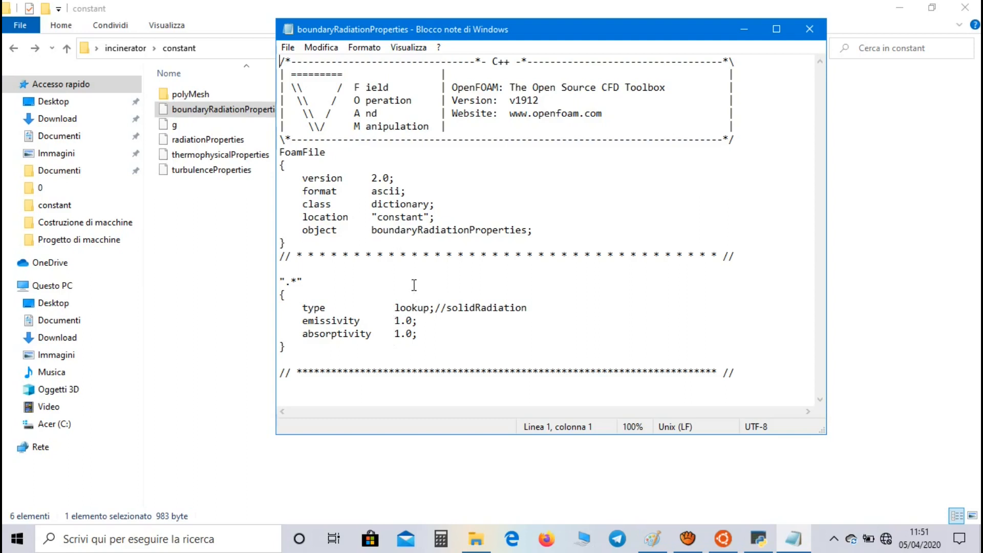
mouse_move(368, 349)
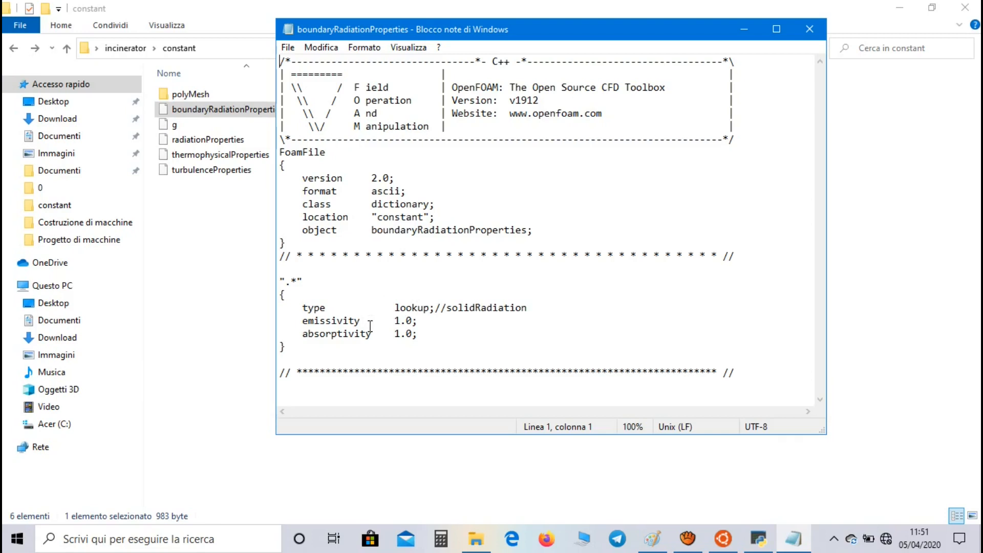
double_click(335, 321)
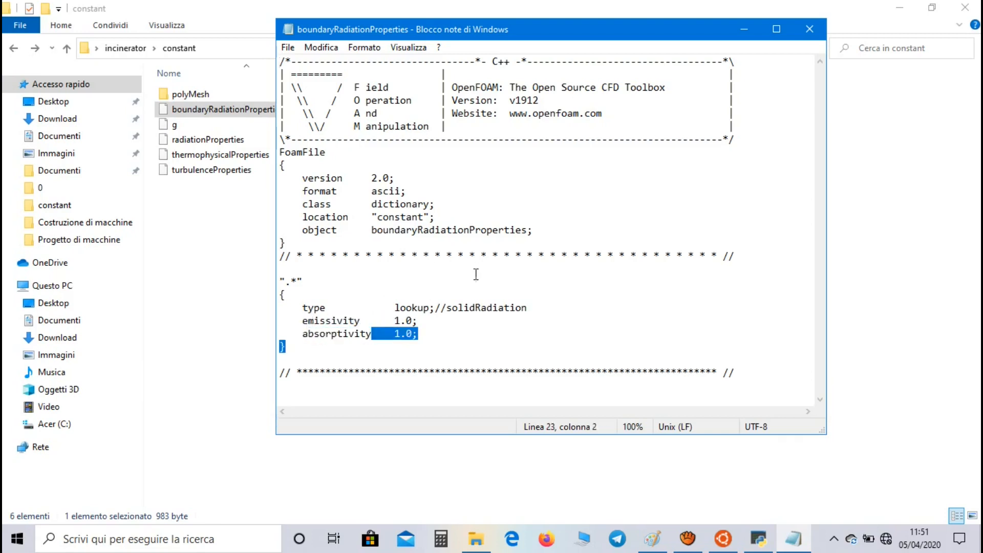
left_click(652, 539)
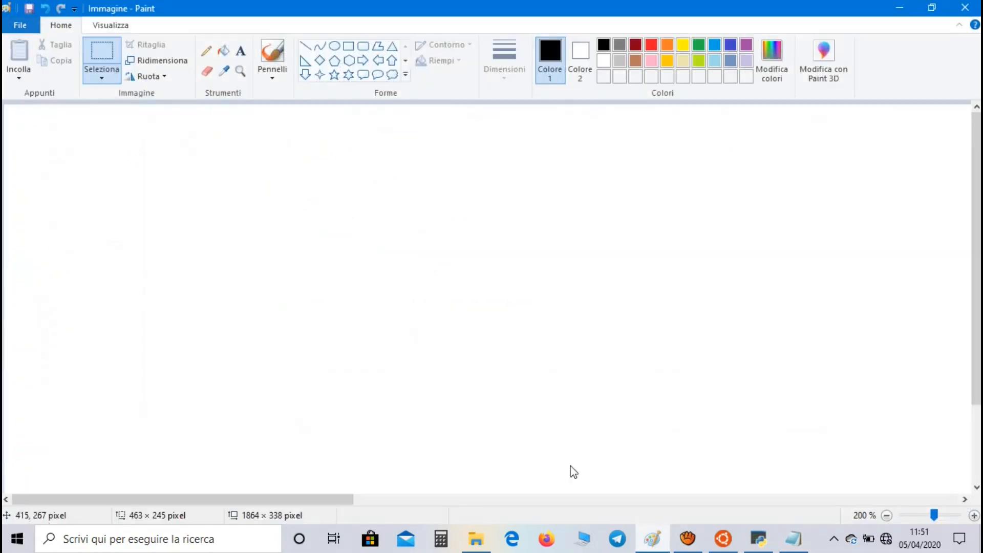
- Sketch the surface line with incoming, reflected and transmitted rays labelled ρ and τ, α
left_click(306, 45)
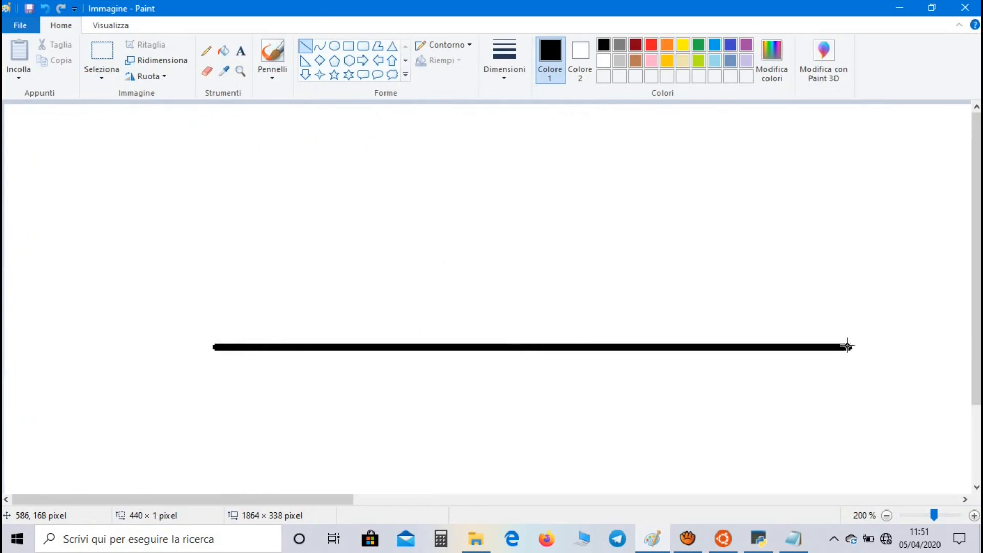
left_click_drag(533, 347, 846, 347)
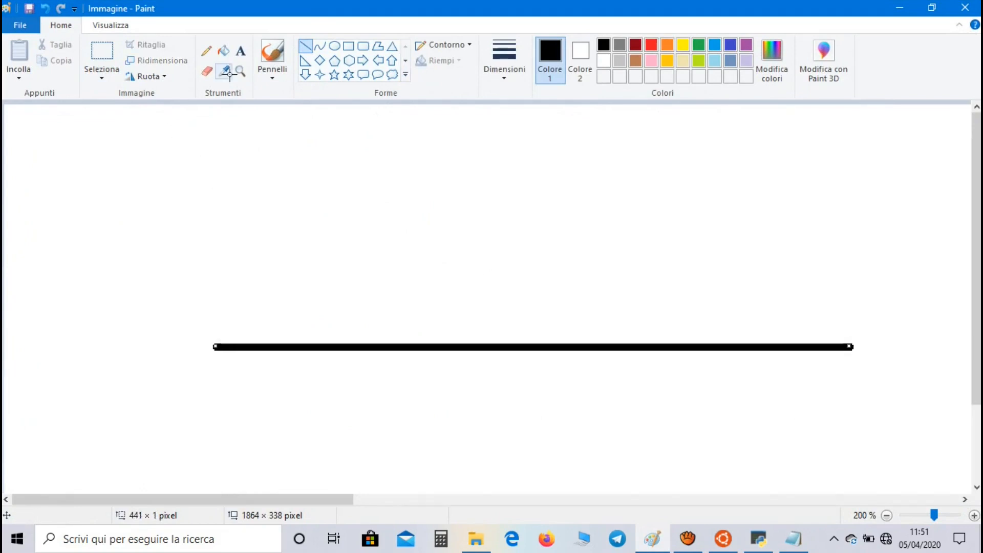
left_click_drag(413, 345, 473, 165)
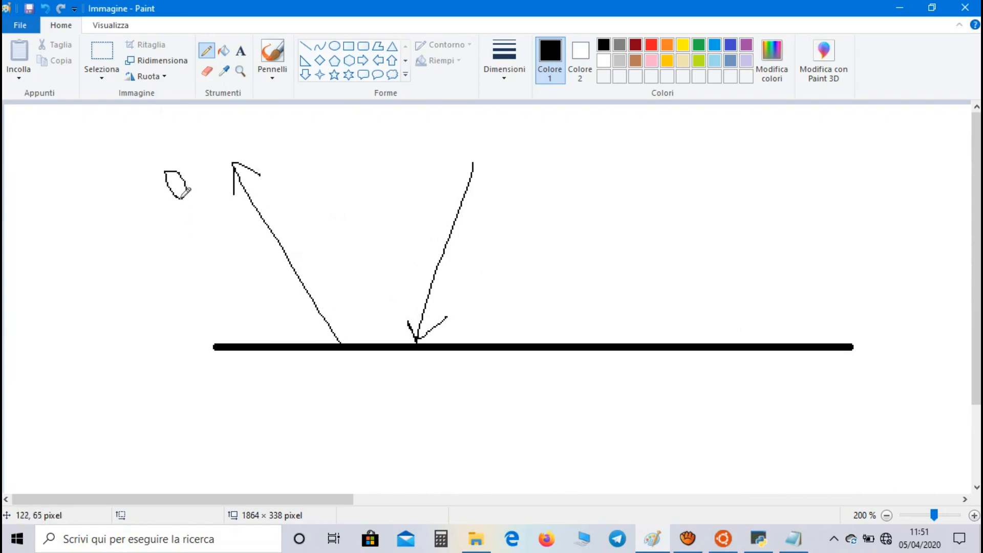
left_click_drag(170, 188, 156, 241)
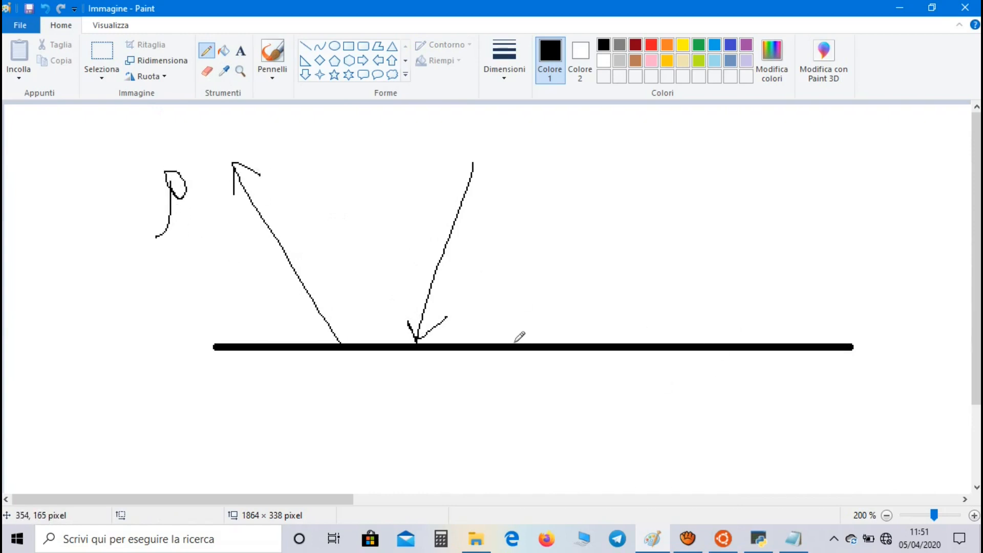
mouse_move(758, 313)
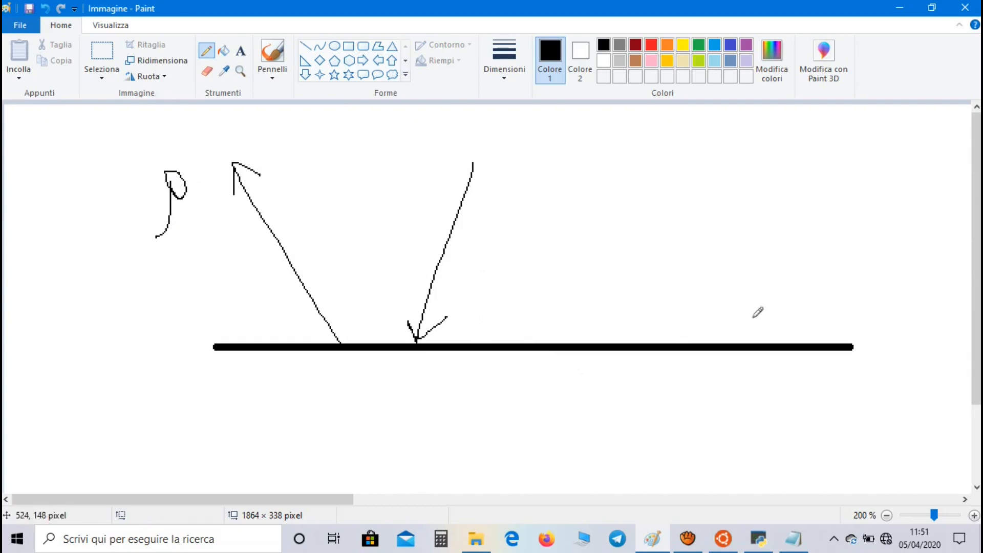
mouse_move(811, 298)
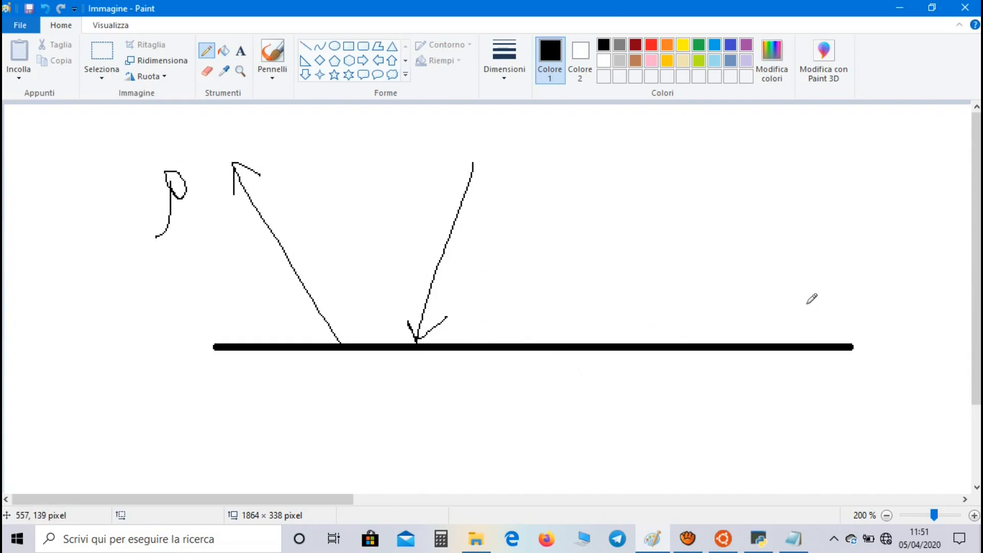
left_click_drag(777, 338, 821, 317)
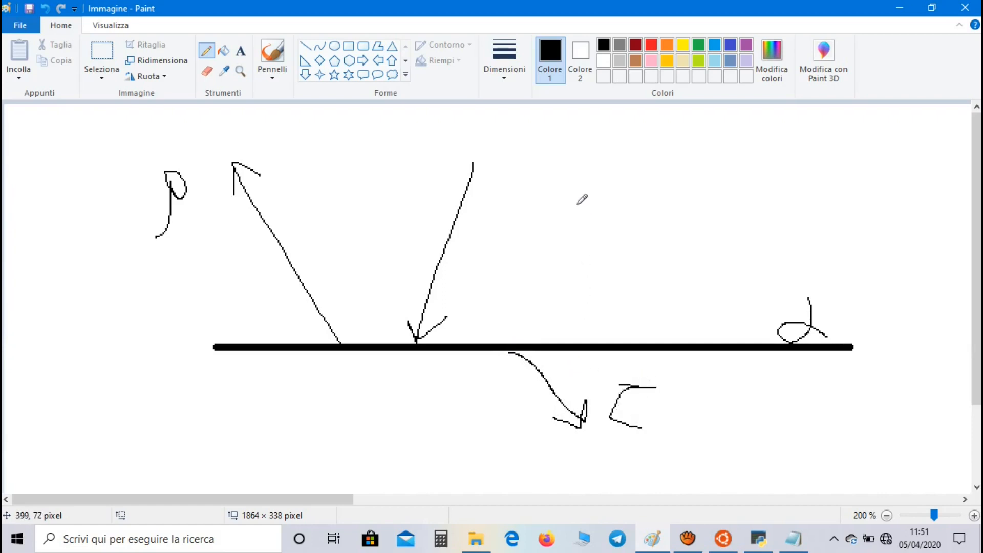
- Write the relation ρ + τ + α = 1 beside the sketch and return to the Notepad file
left_click_drag(546, 150, 539, 232)
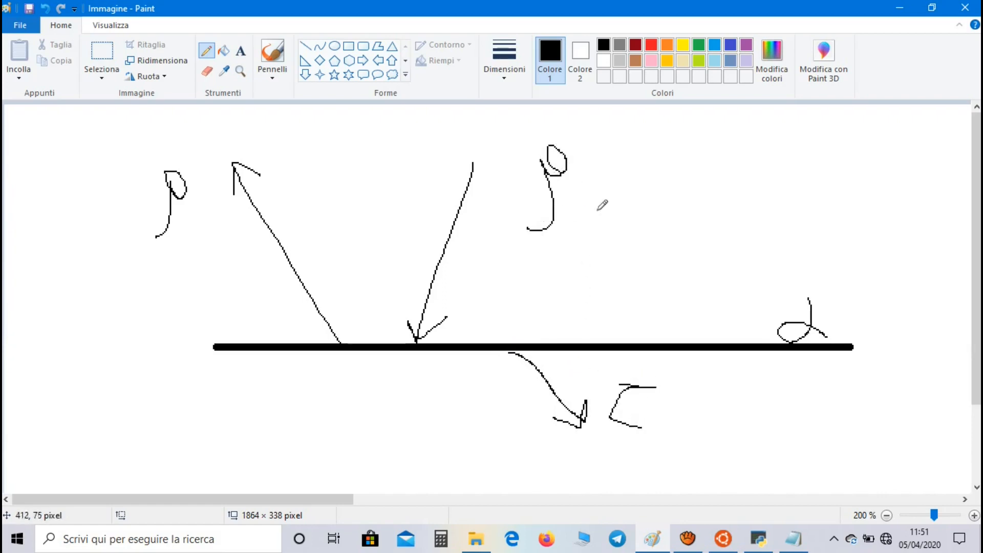
left_click_drag(592, 182, 658, 216)
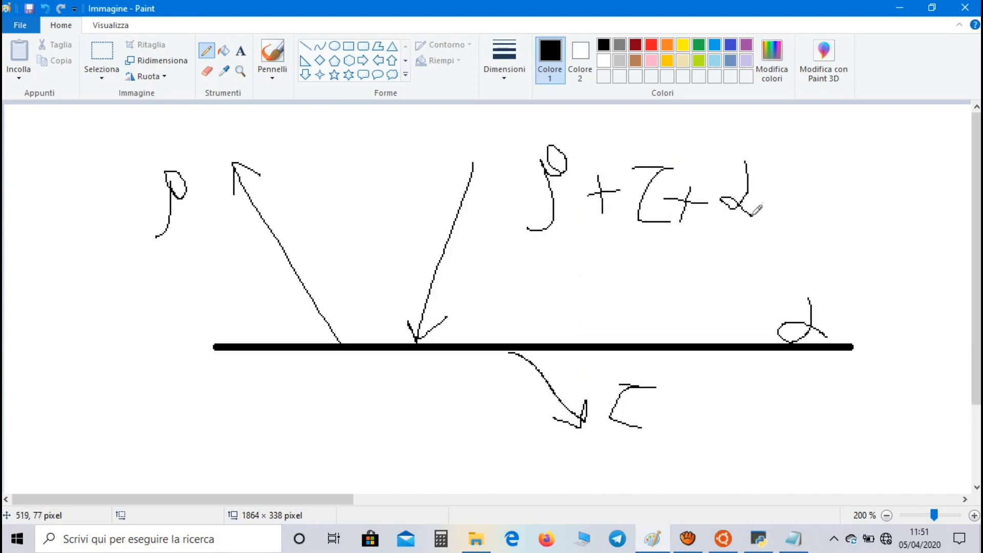
left_click_drag(774, 188, 809, 201)
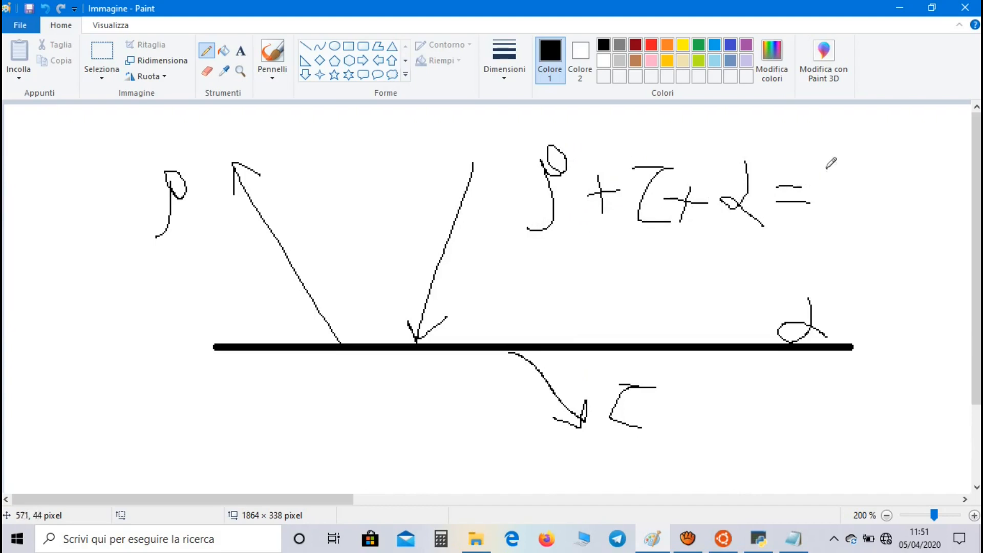
left_click_drag(828, 163, 865, 213)
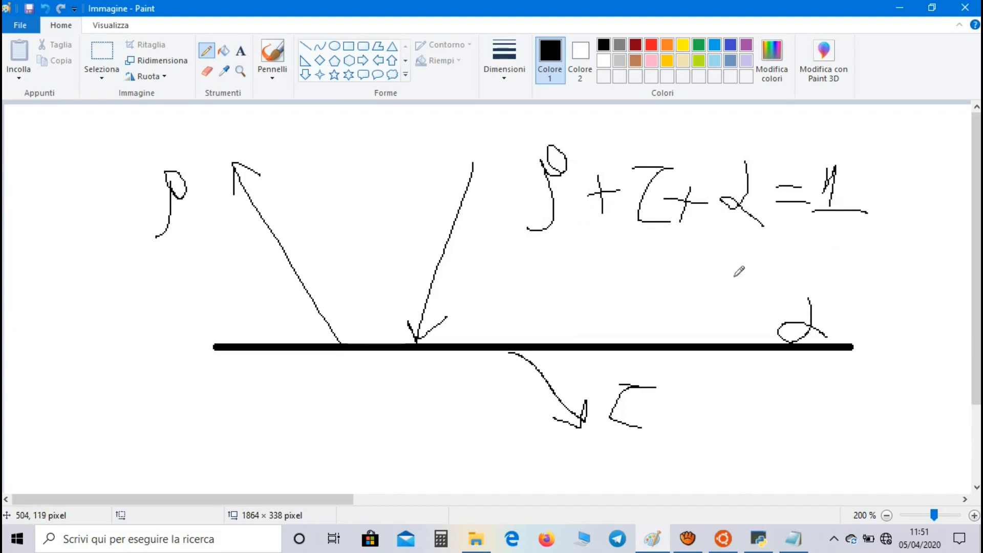
left_click(791, 538)
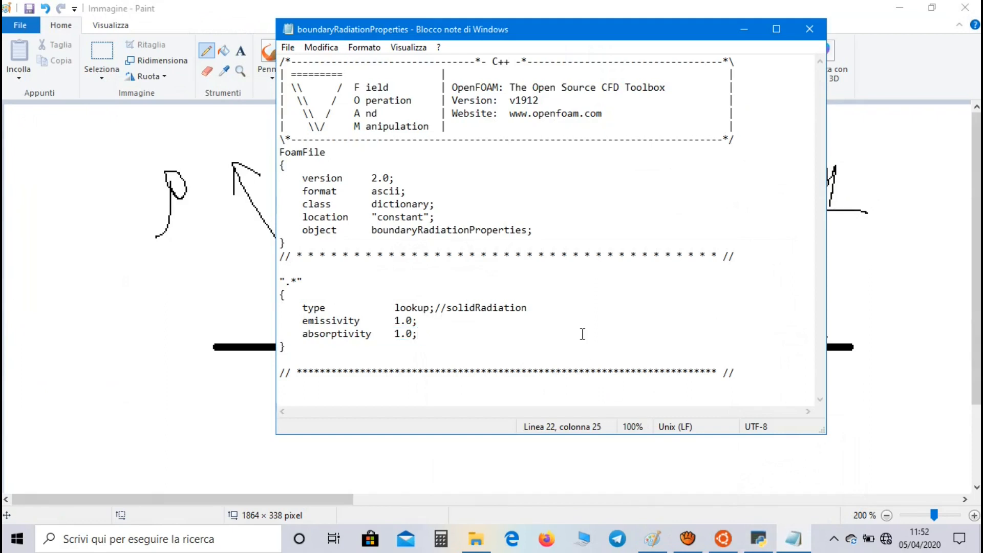
mouse_move(362, 340)
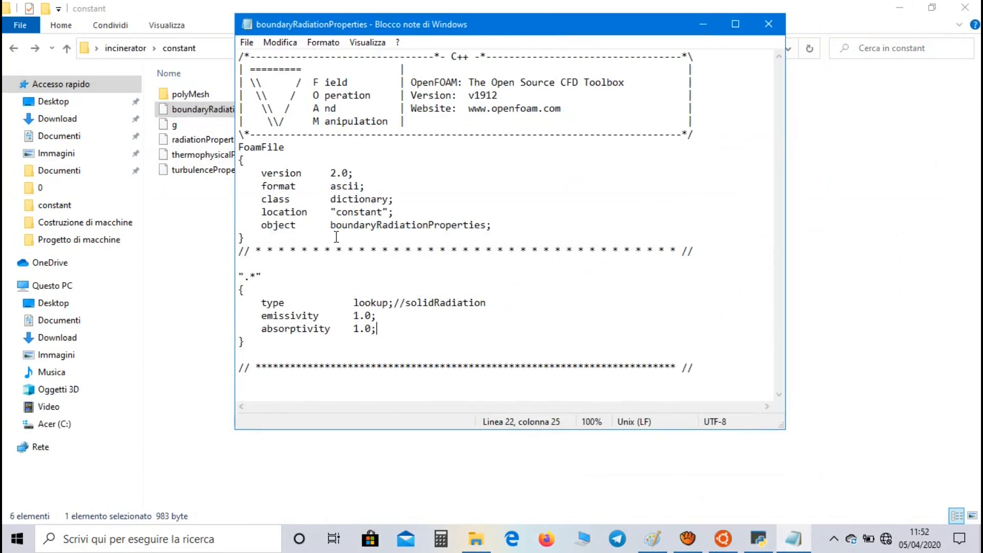
- Close boundaryRadiationProperties, review radiationProperties (P1 model, 0.5 coefficients), and leave the constant folder
double_click(289, 315)
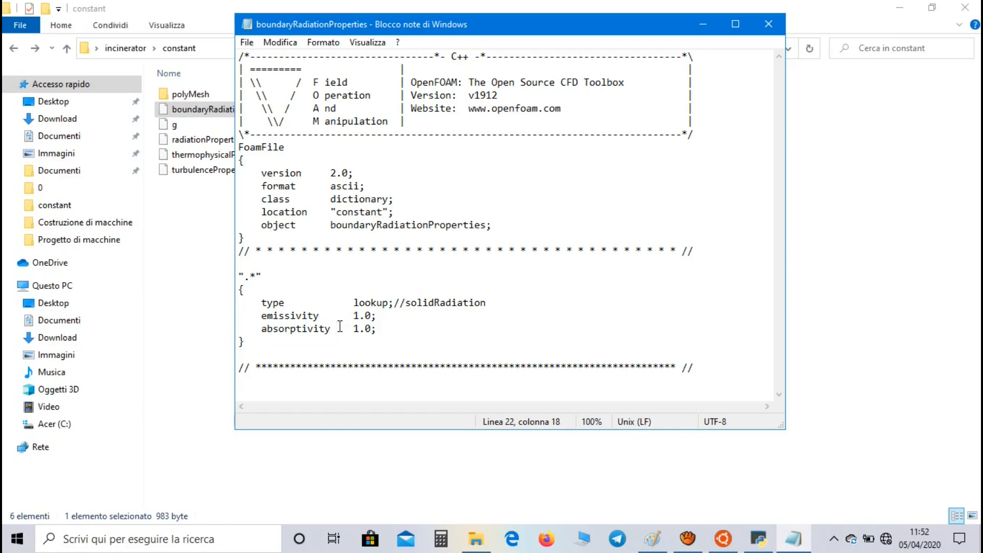
mouse_move(566, 296)
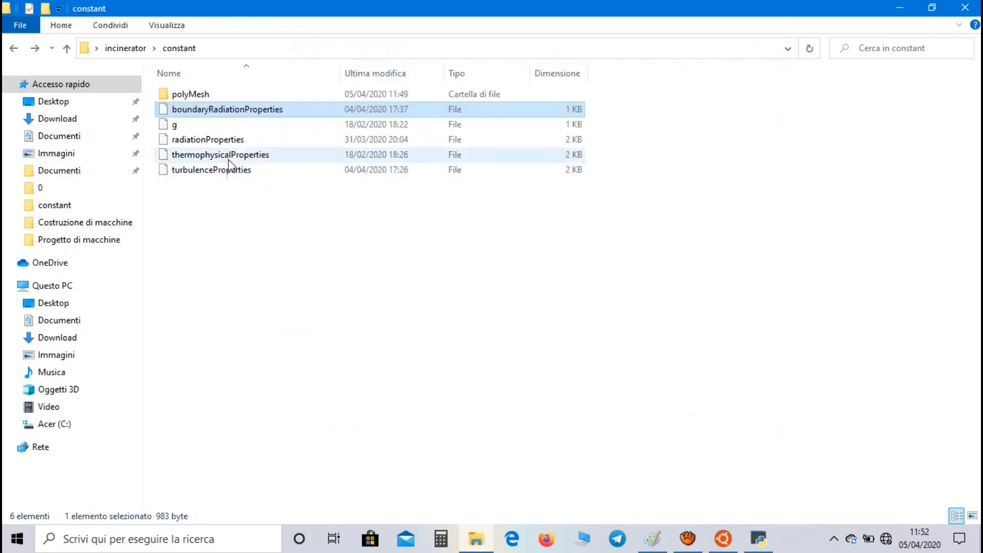
left_click(208, 139)
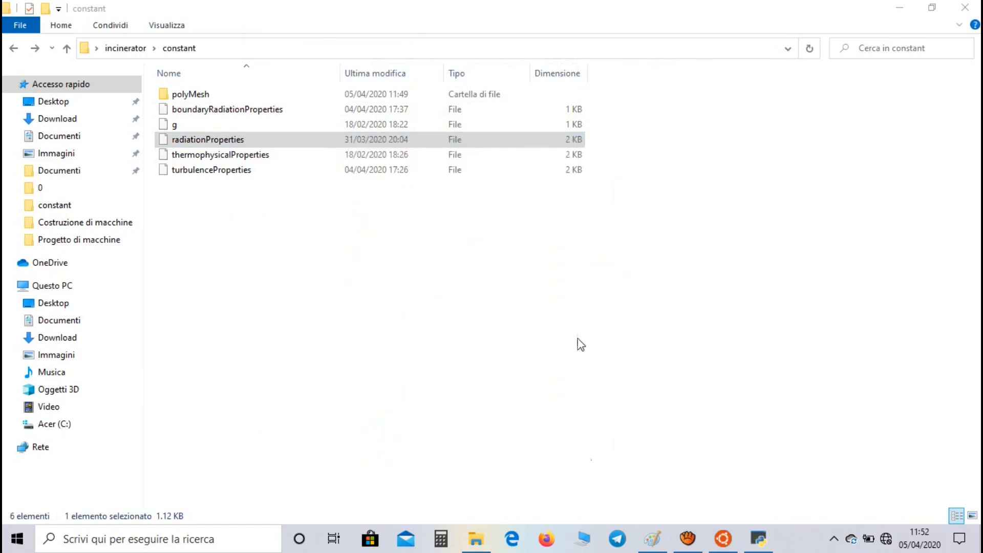
double_click(208, 140)
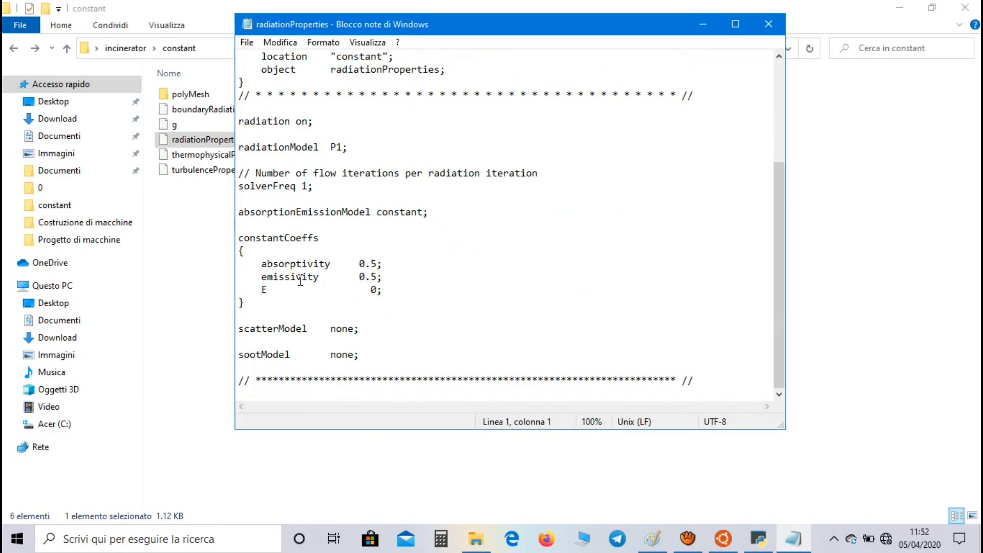
mouse_move(384, 287)
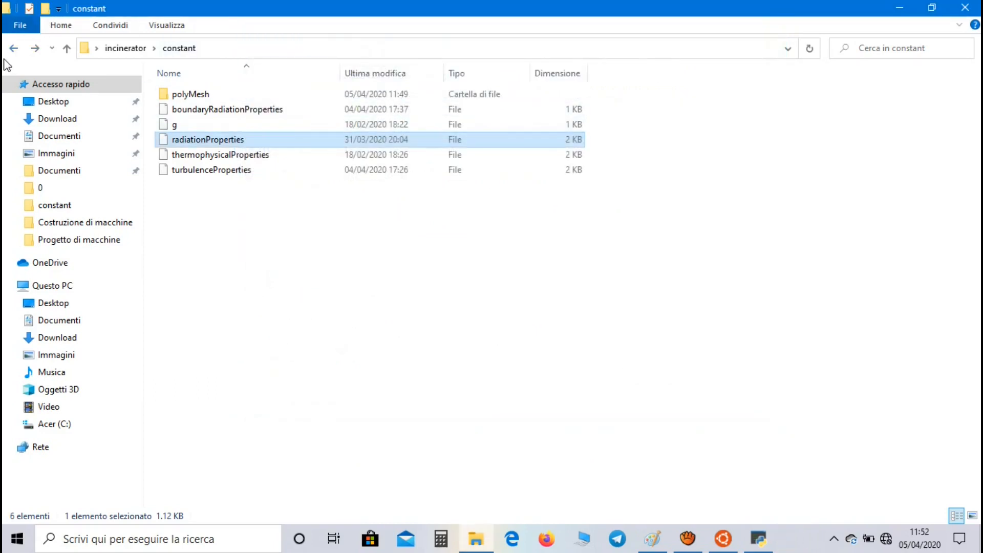
left_click(40, 187)
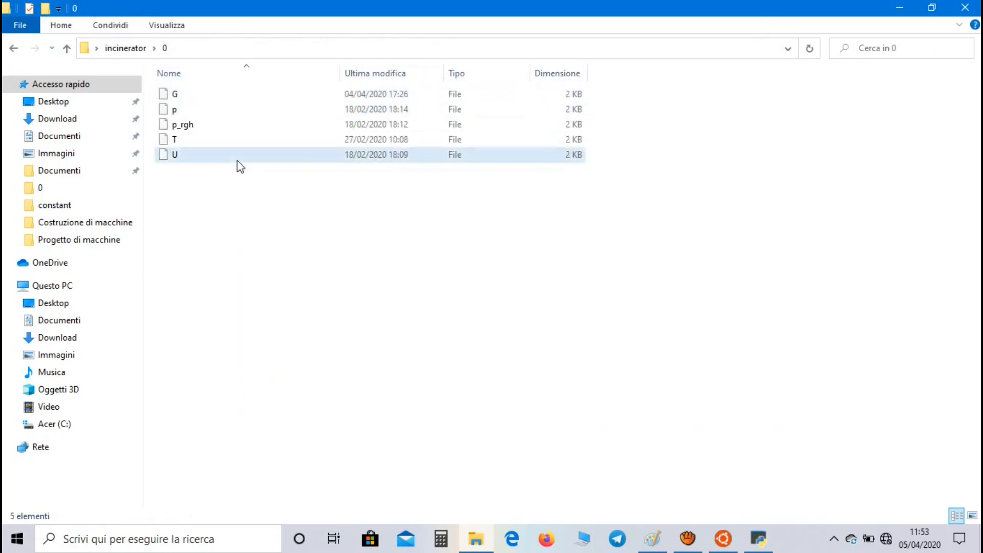
double_click(174, 154)
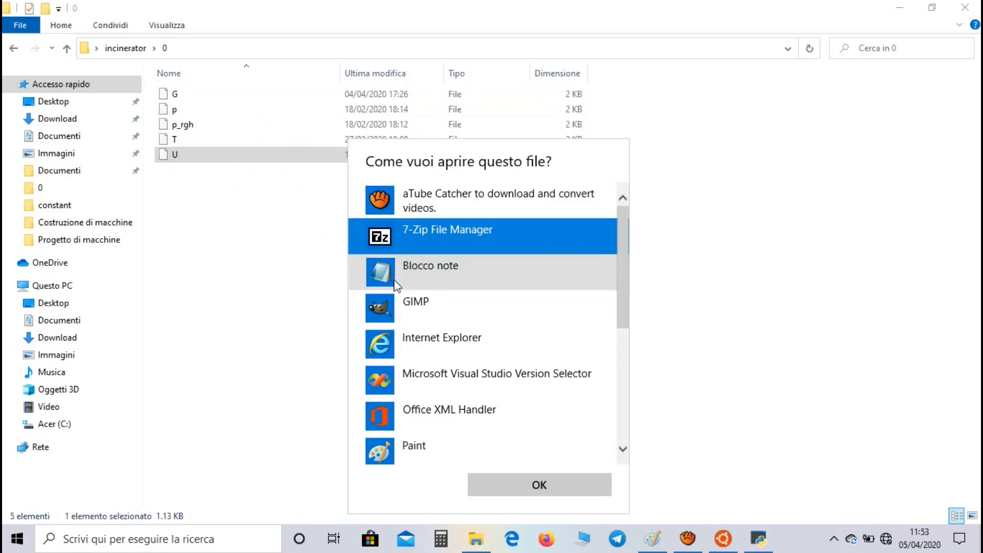
double_click(430, 265)
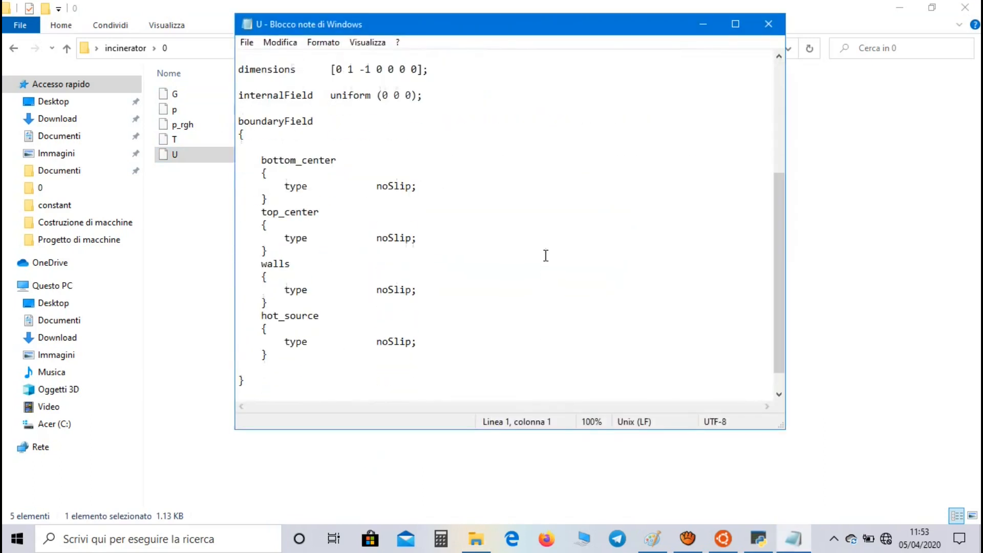
mouse_move(564, 211)
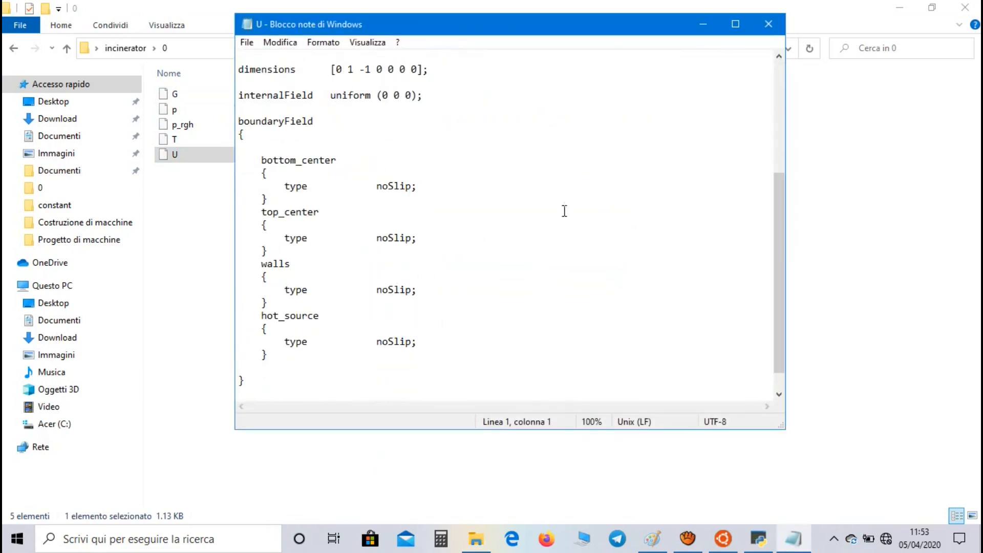
left_click(769, 24)
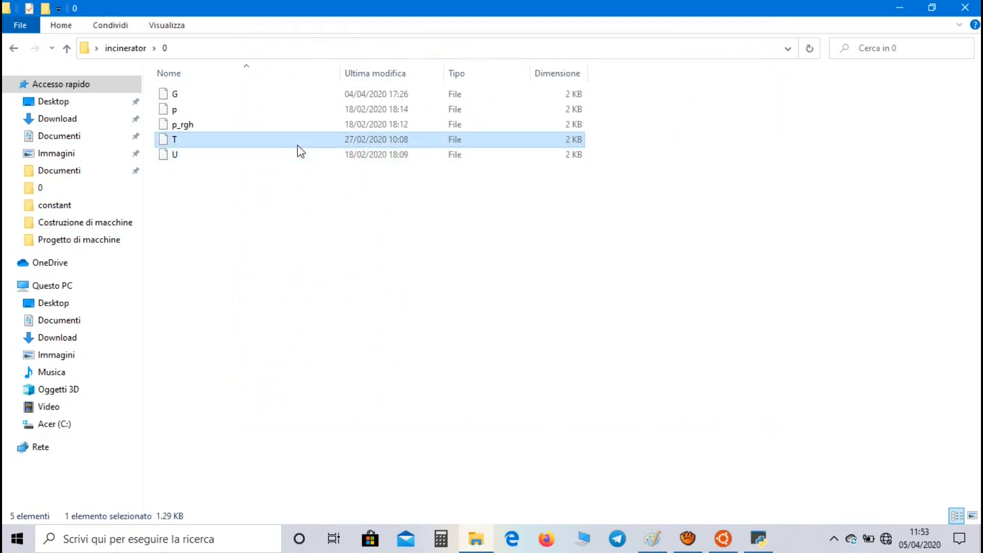
double_click(174, 139)
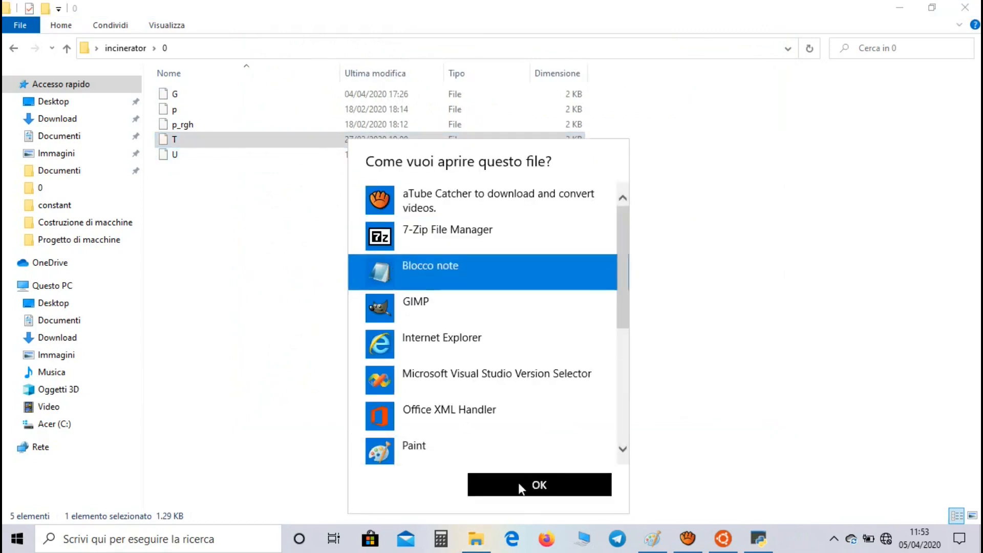
left_click(539, 485)
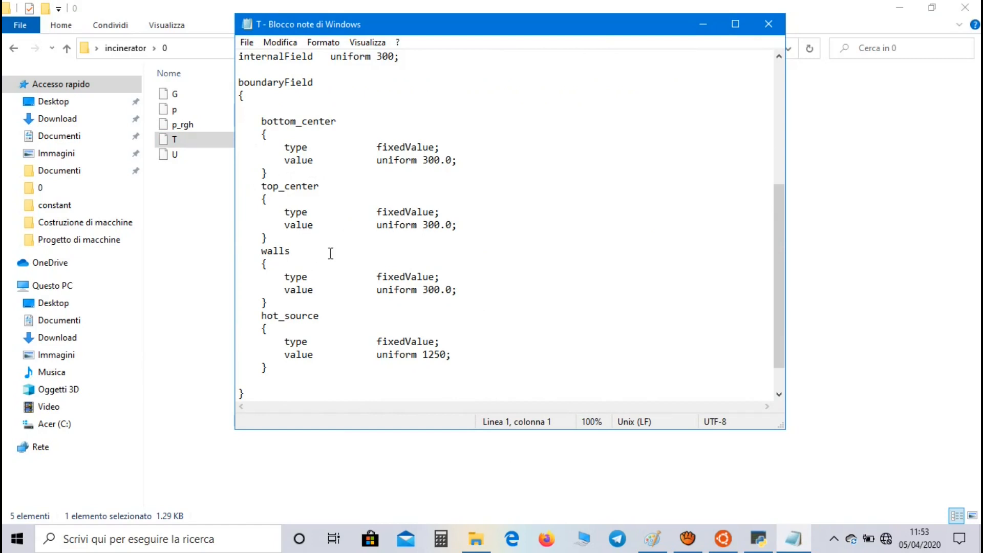
mouse_move(340, 332)
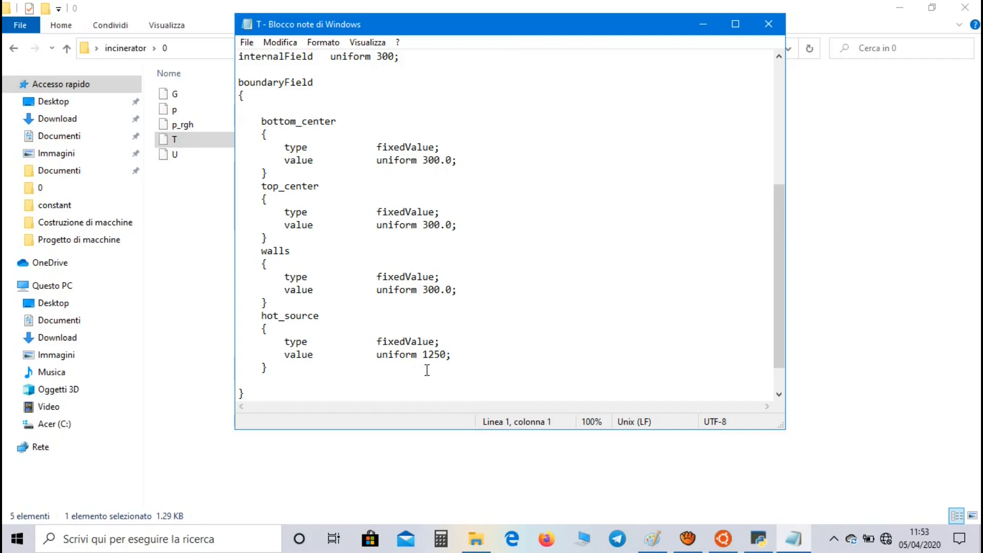
left_click(769, 24)
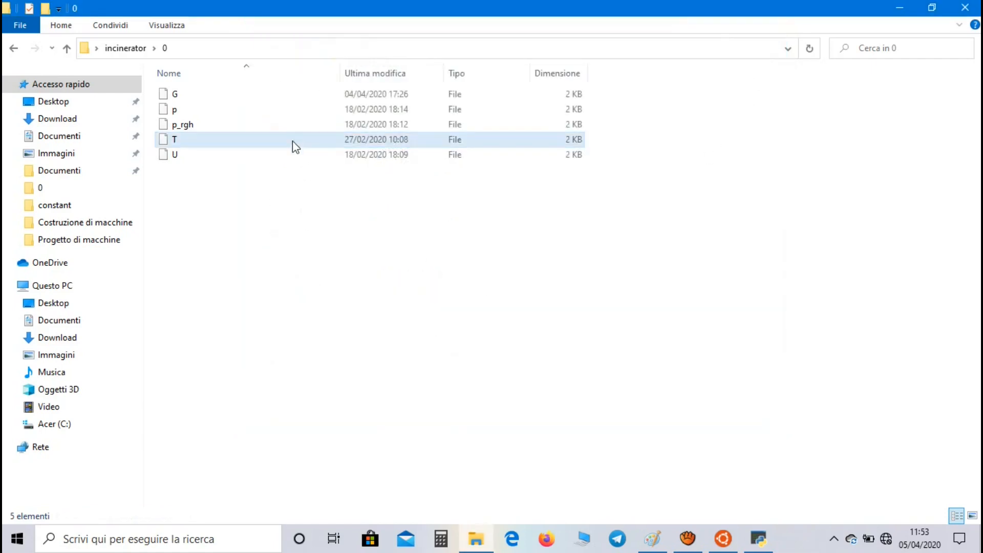
- Review p_rgh (fixedFluxPressure 100000) and p (calculated, $internalField) boundaries, closing each file
double_click(182, 124)
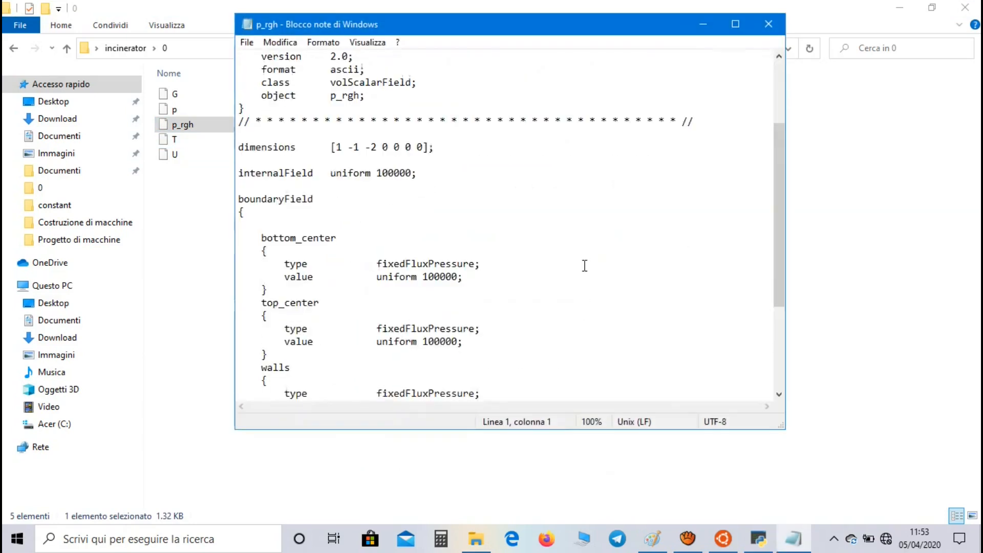
scroll("down", 3)
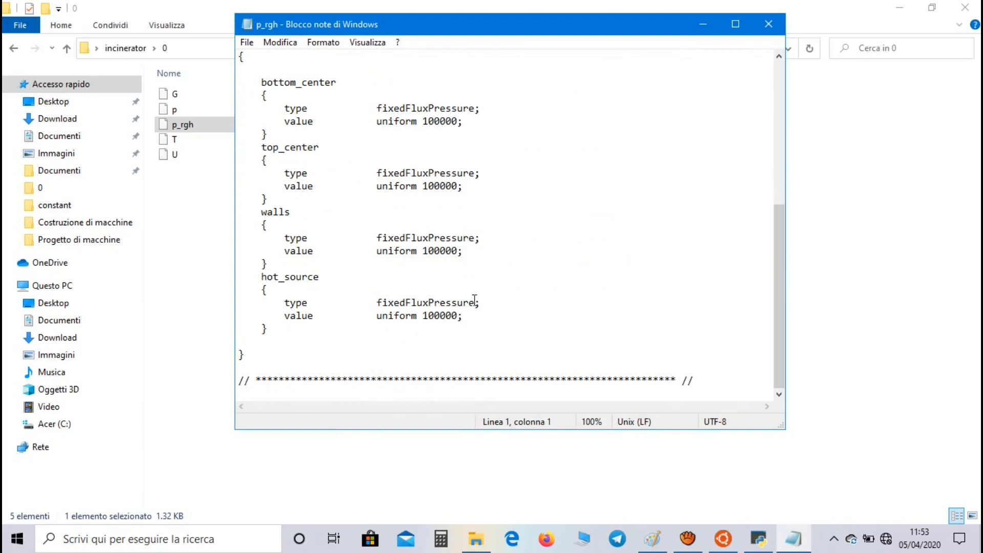
left_click(768, 24)
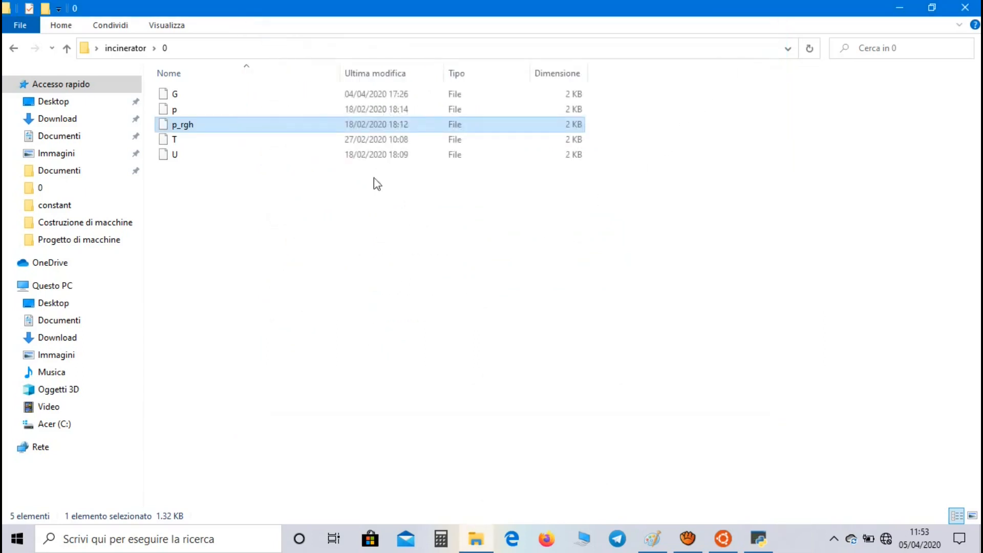
double_click(174, 110)
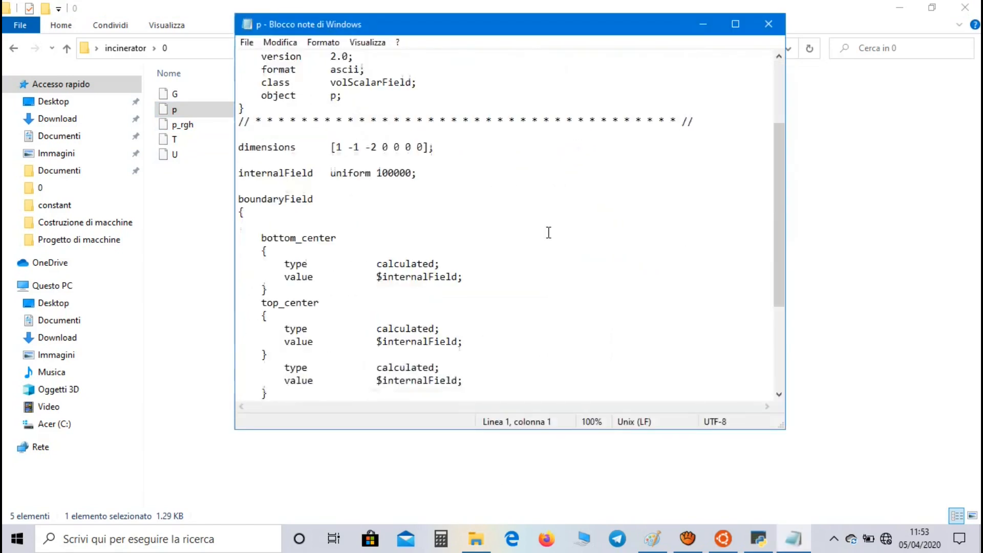
scroll("down", 3)
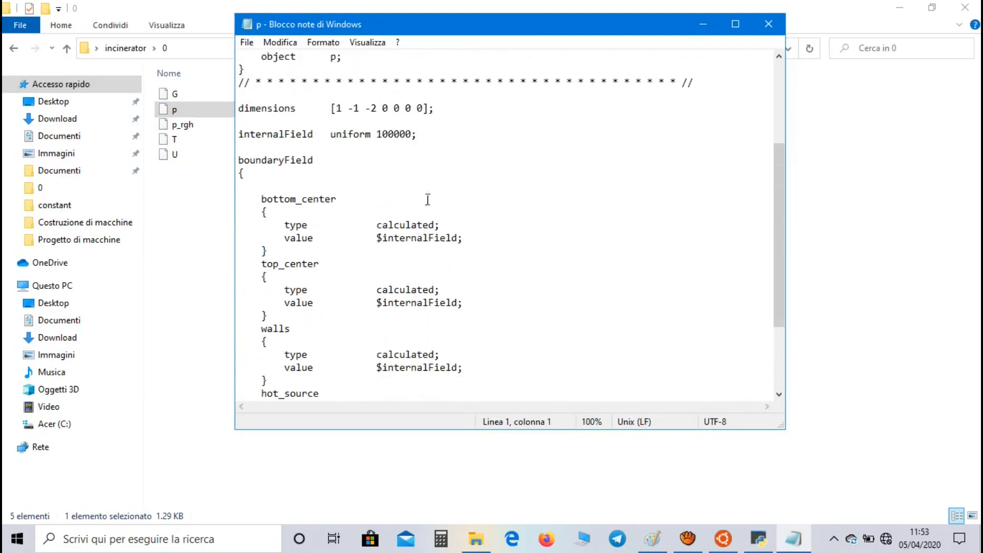
mouse_move(489, 250)
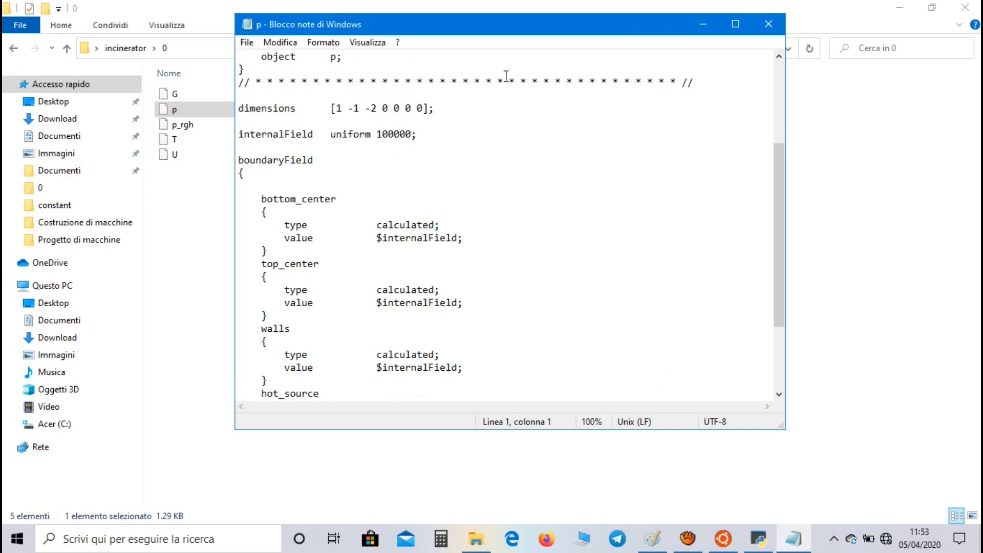
left_click(768, 24)
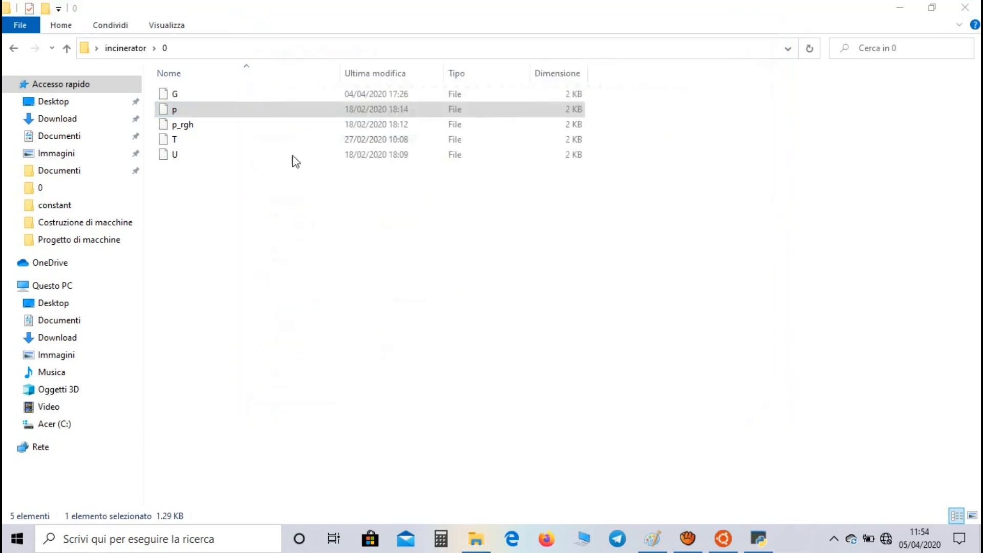
- Scroll through the G field's MarshakRadiation boundaries with emissivity 1.0 and close the file
double_click(174, 93)
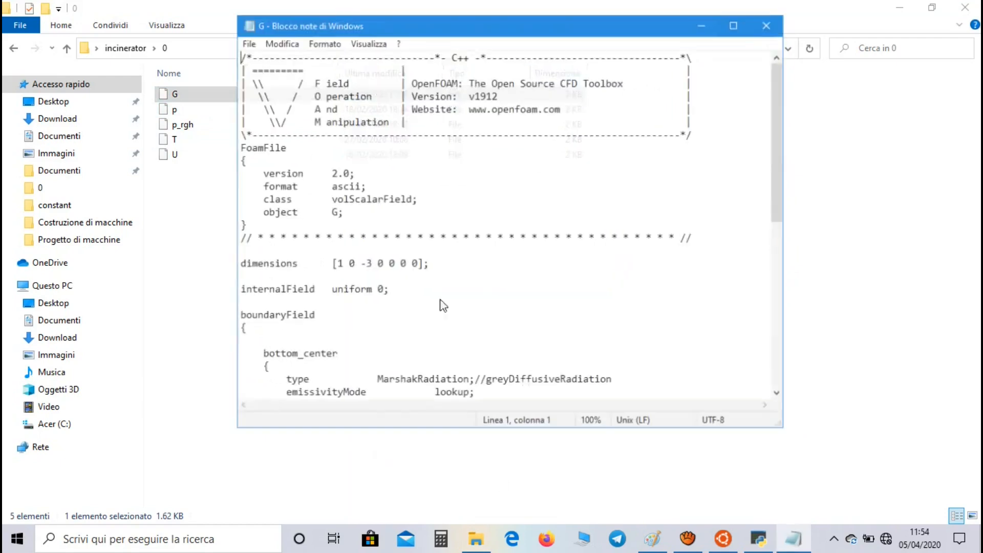
scroll("down", 3)
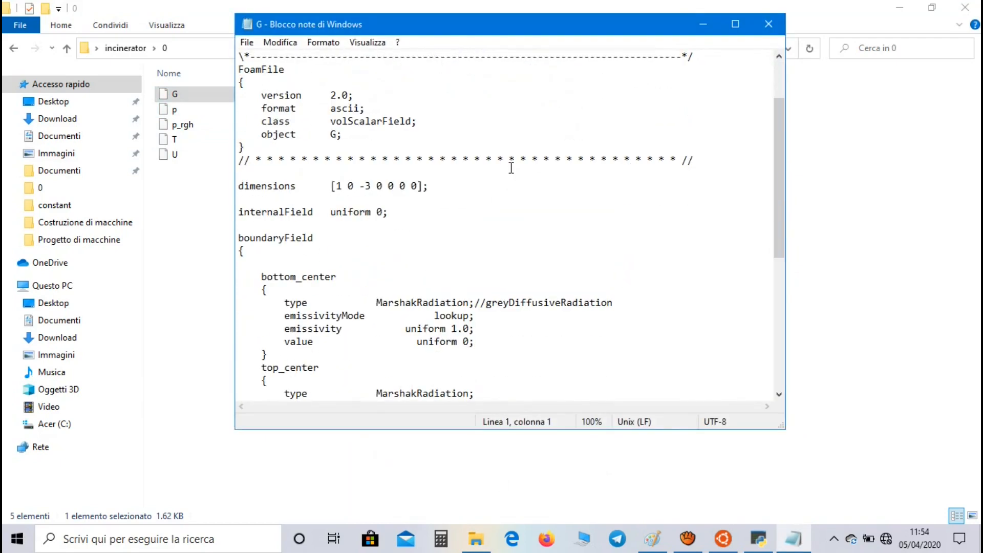
scroll("down", 3)
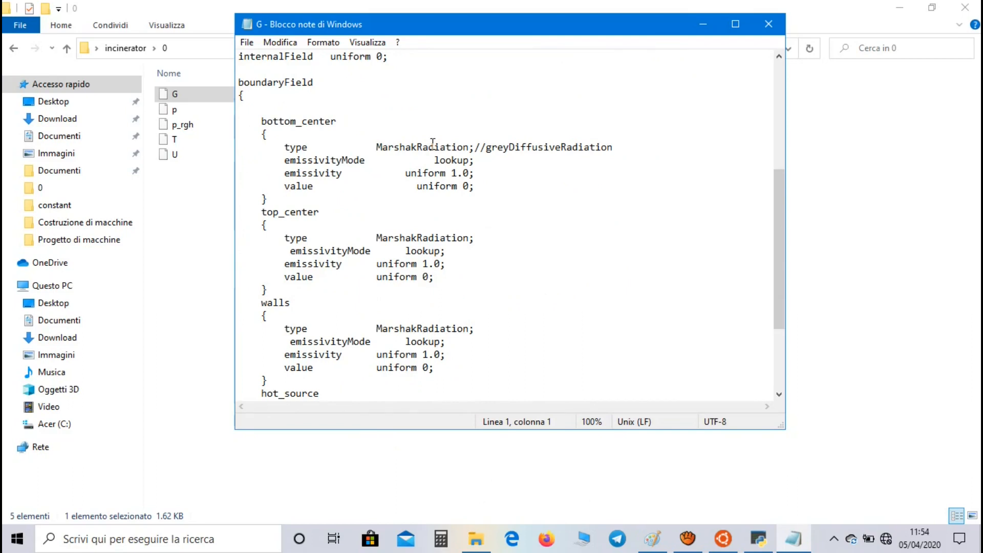
mouse_move(446, 137)
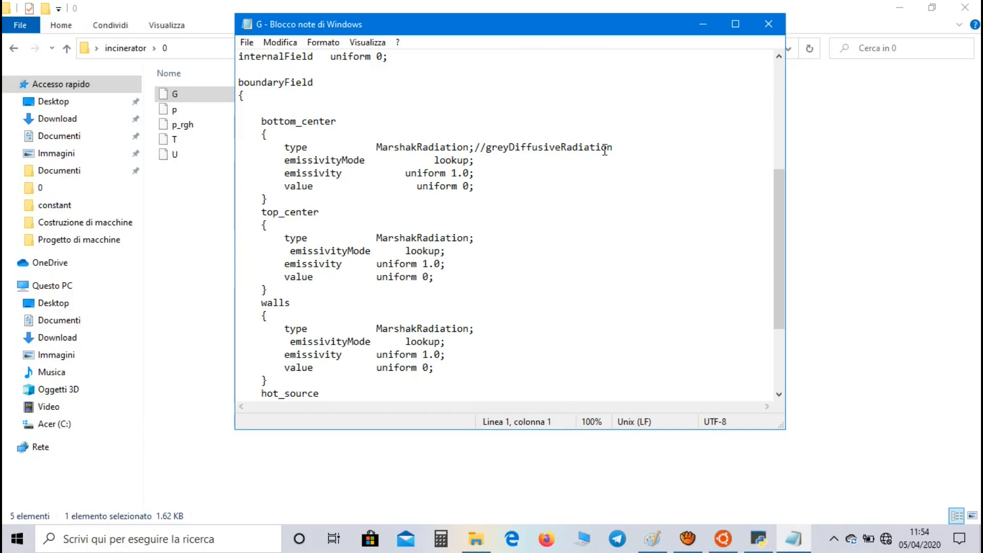
left_click(769, 24)
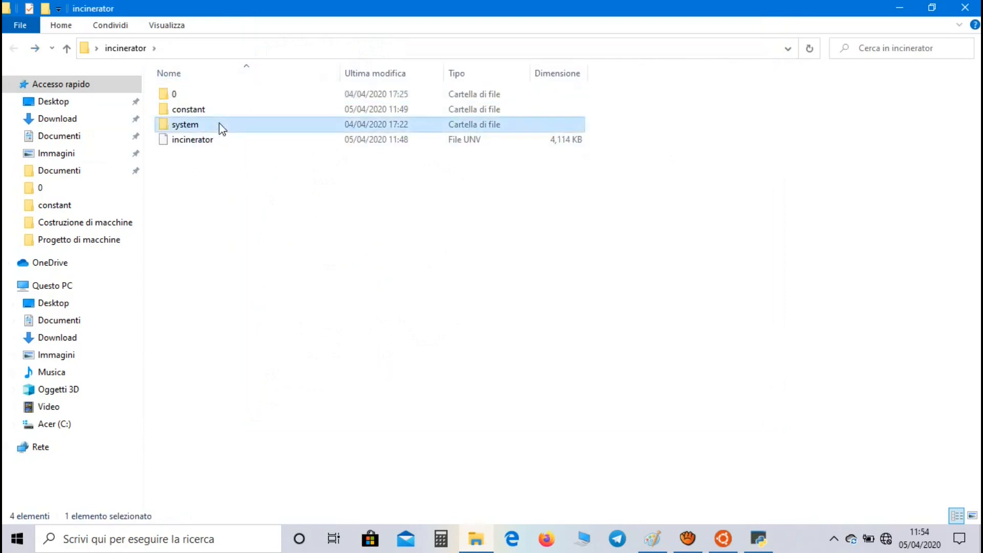
- View system/controlDict in Notepad and highlight the buoyantPimpleFoam application name
double_click(185, 124)
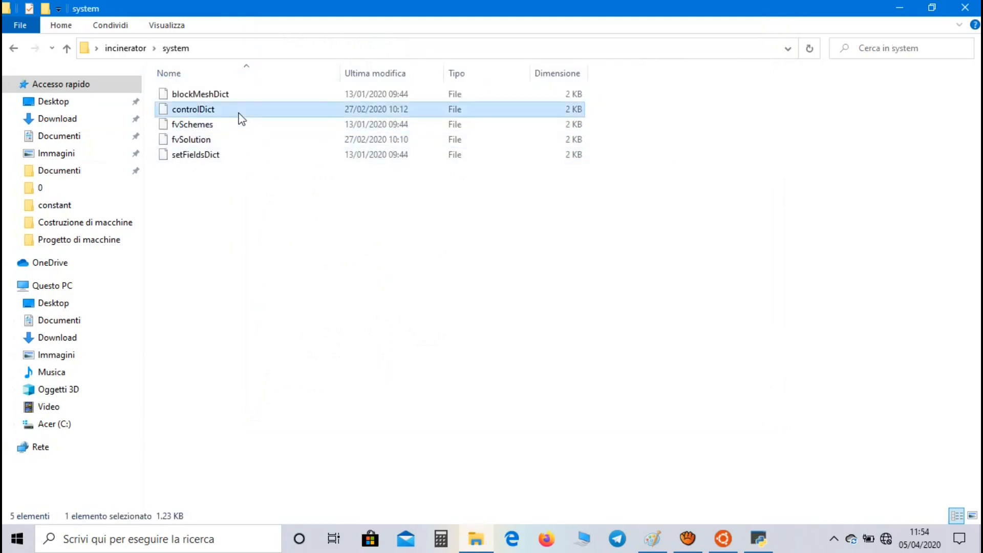
double_click(193, 109)
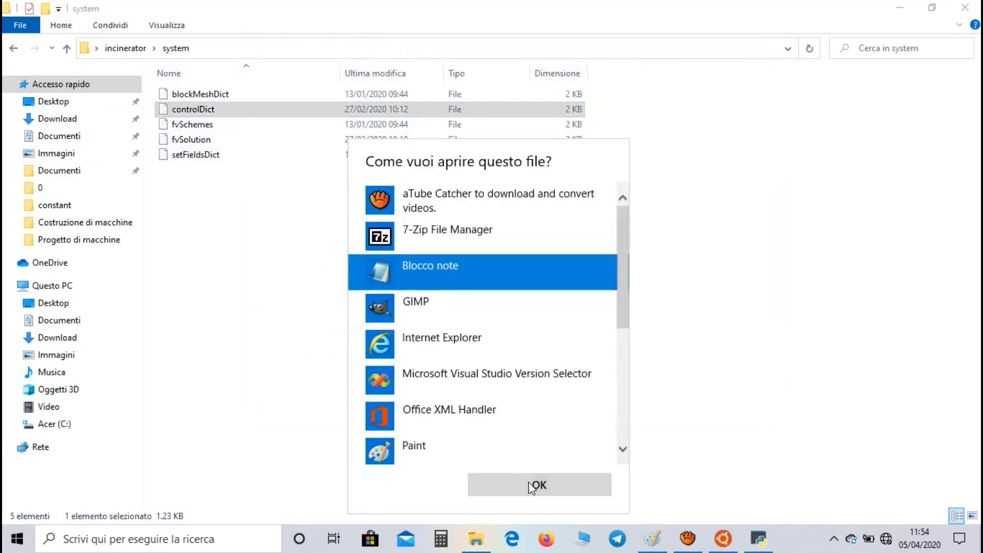
left_click(538, 485)
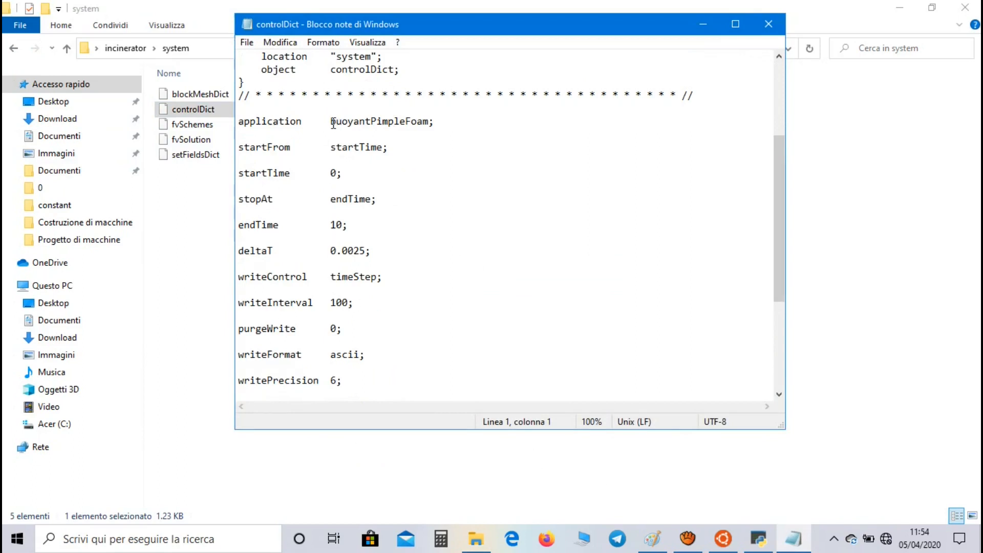
double_click(379, 120)
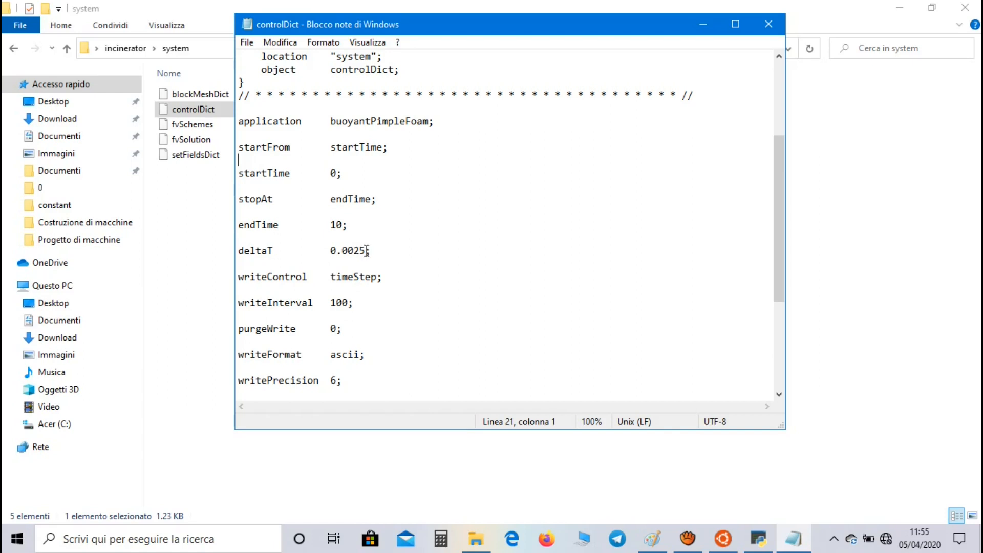
mouse_move(325, 329)
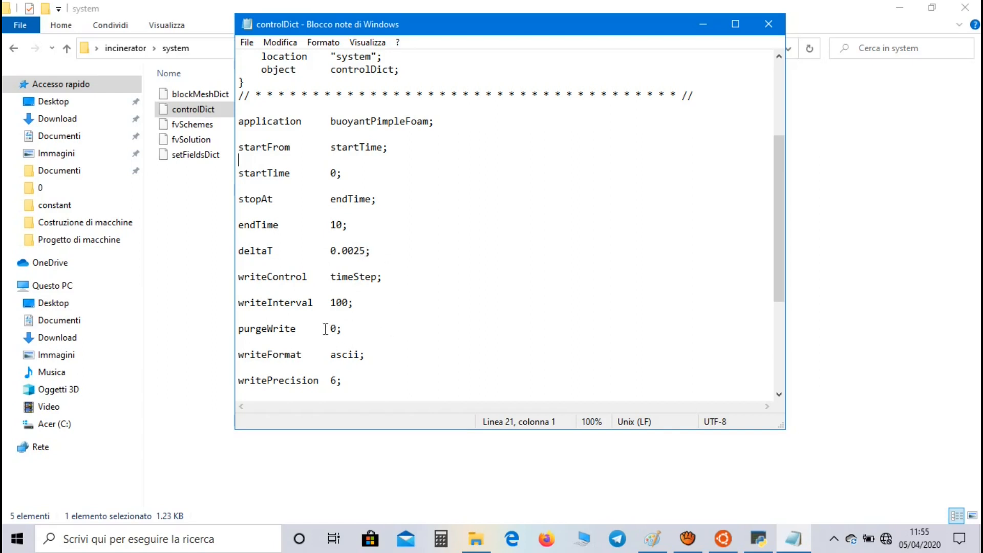
mouse_move(370, 314)
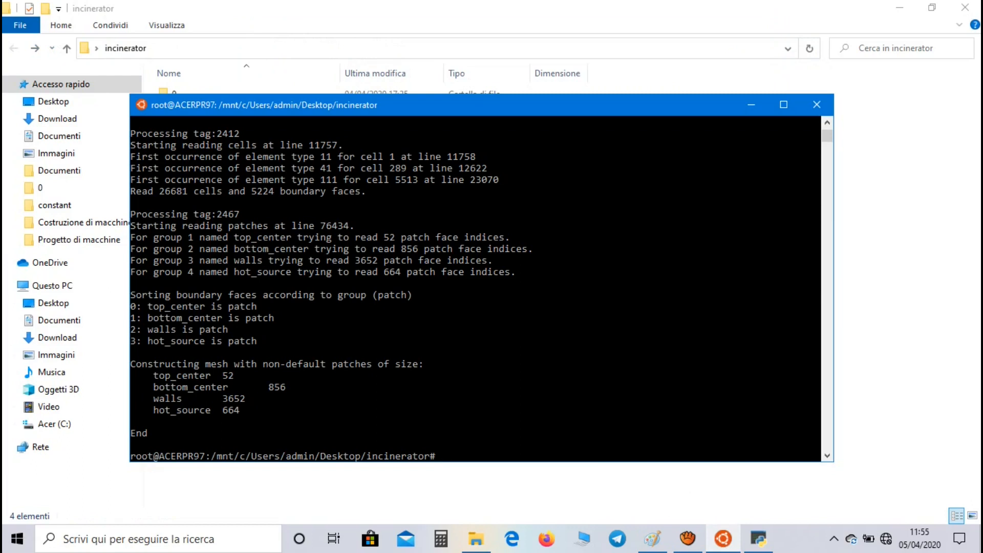
- Run buoyantPimpleFoam to write time folders up to 10, then launch paraFoam on the case
type("buoyantPimpleFoam")
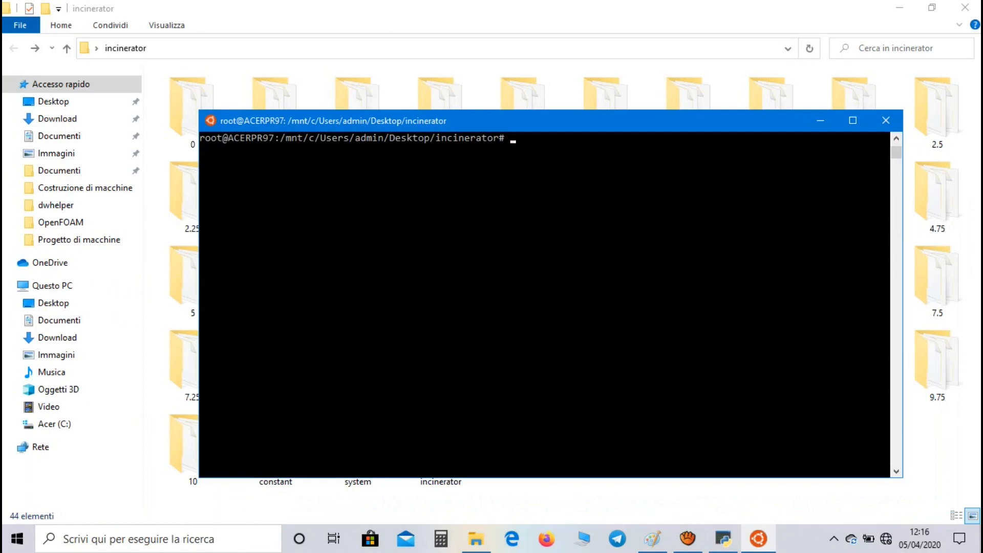
type("paraF")
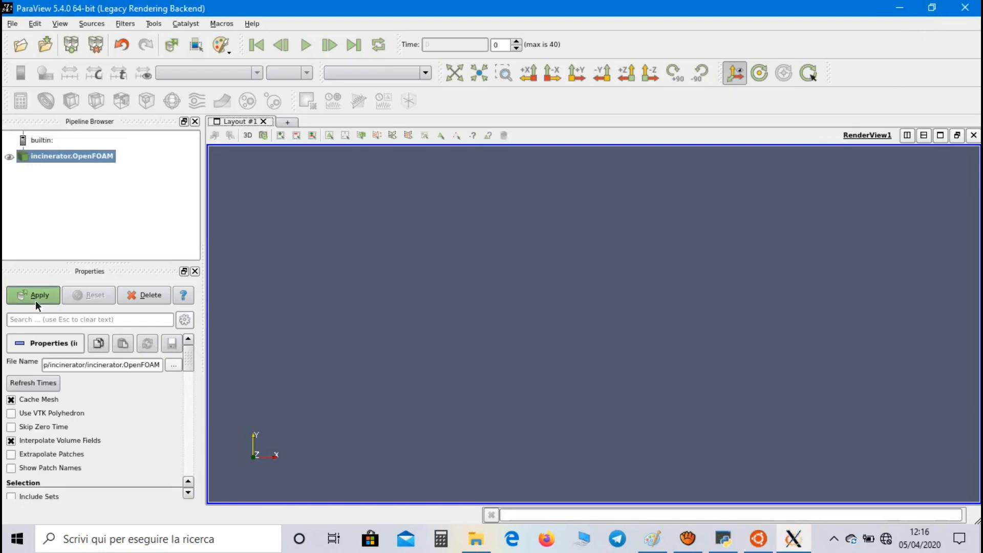
- Load incinerator.OpenFOAM coloured by T (300–1200 K) with the Jet preset and add Clip1
left_click(33, 295)
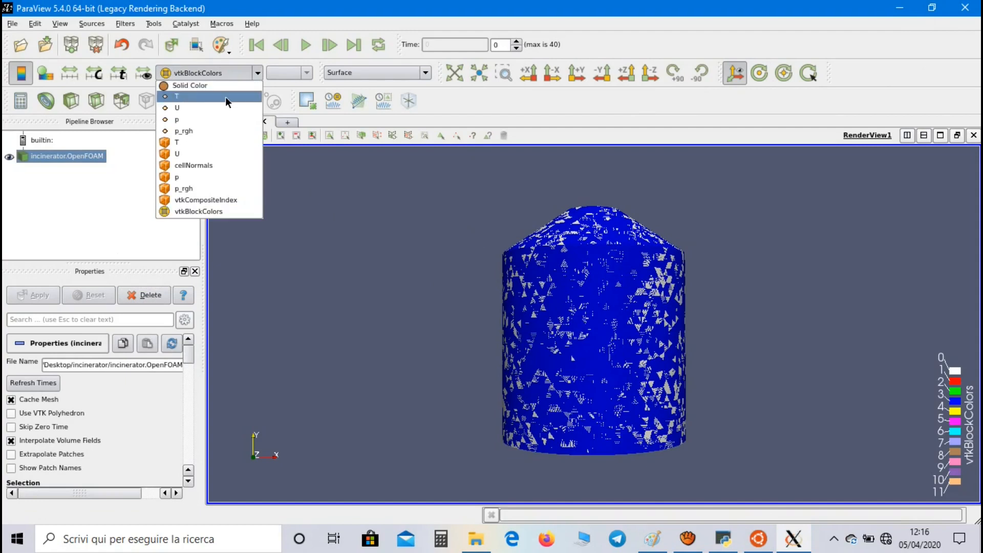
left_click(178, 96)
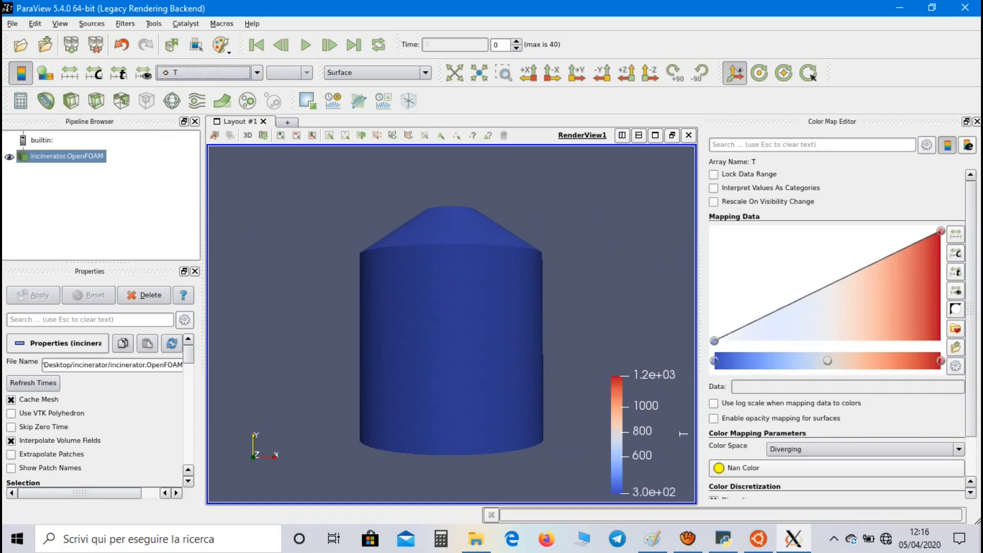
left_click(927, 145)
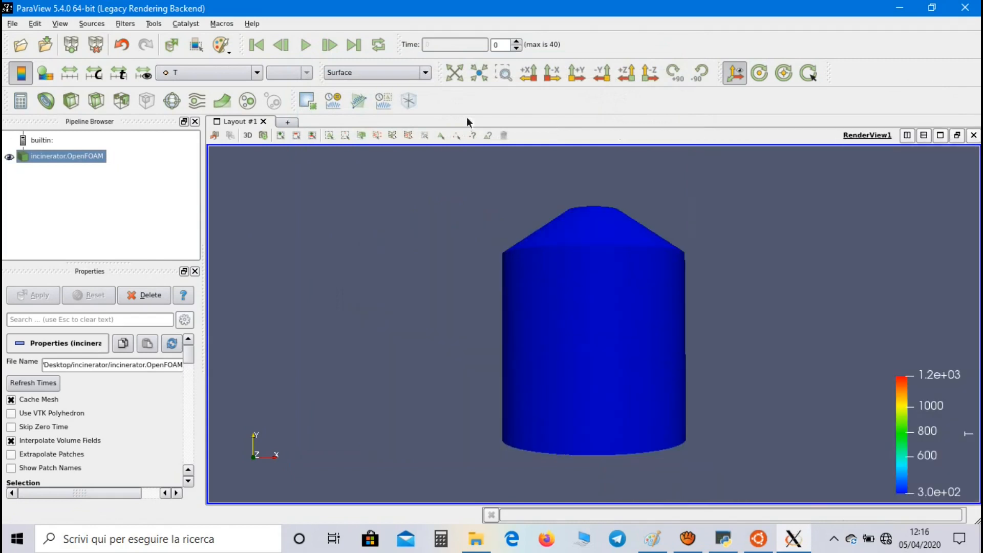
left_click(71, 101)
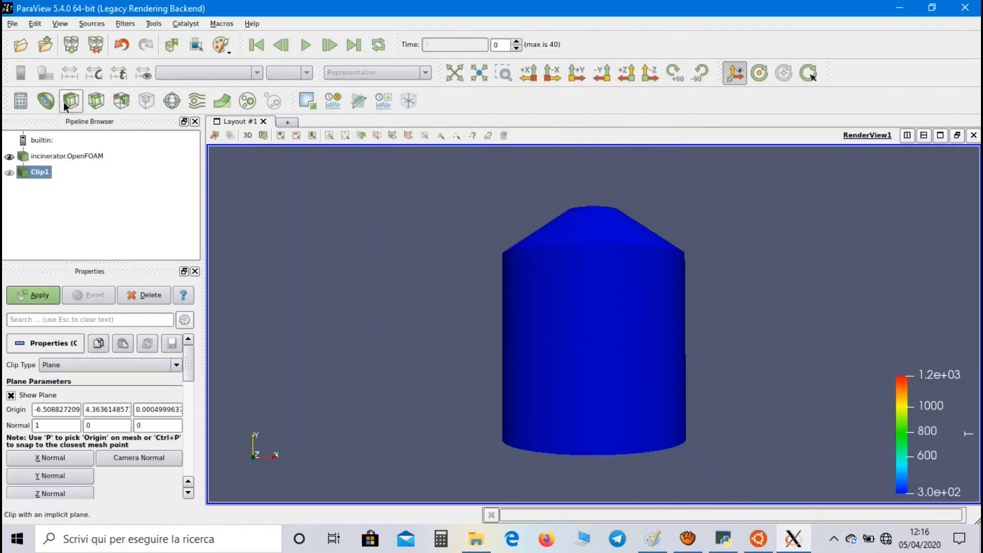
- Apply Clip1 with plane normal (0, 0, -1) to cut the incinerator open
left_click(49, 493)
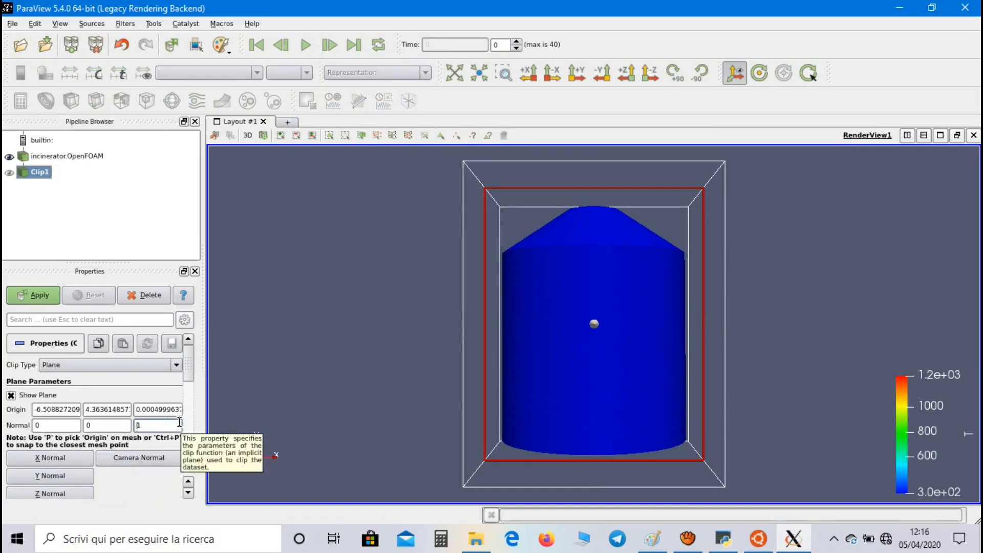
type("-1")
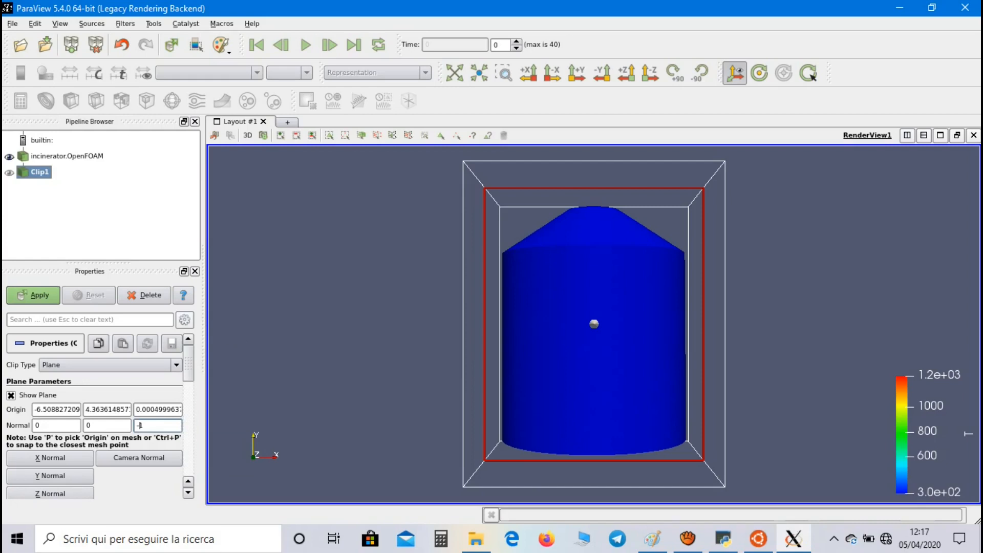
left_click(33, 295)
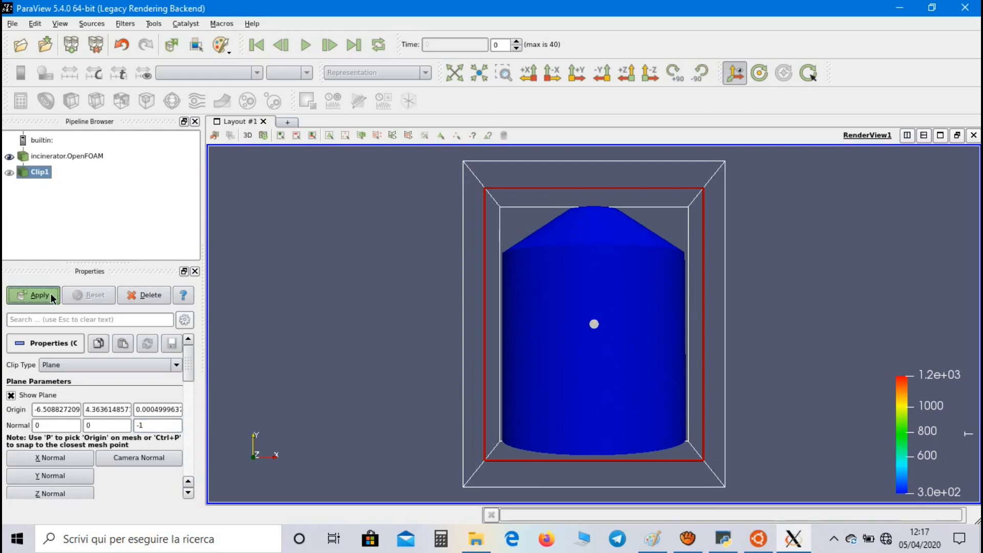
left_click(33, 295)
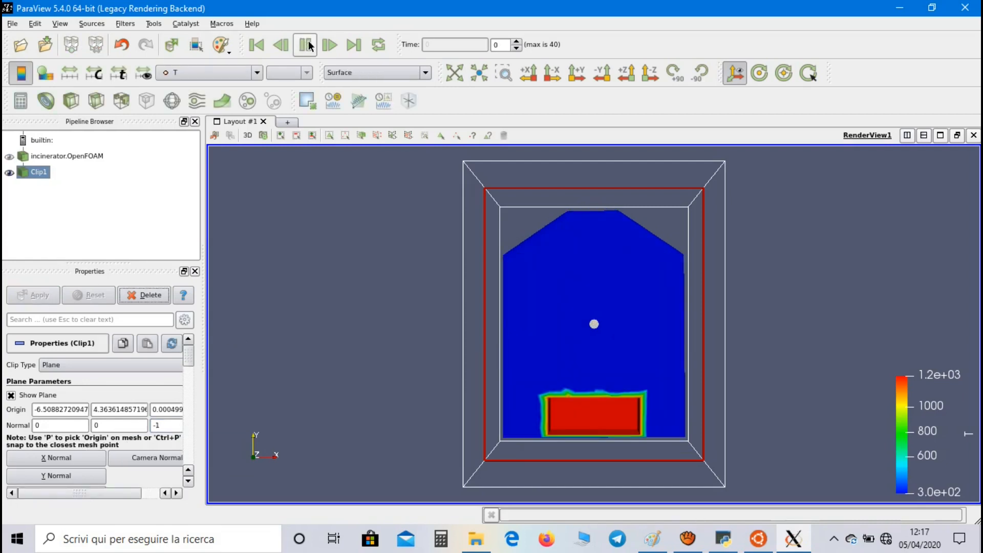
- Play the temperature field animation showing heat rising from the hot source
left_click(329, 45)
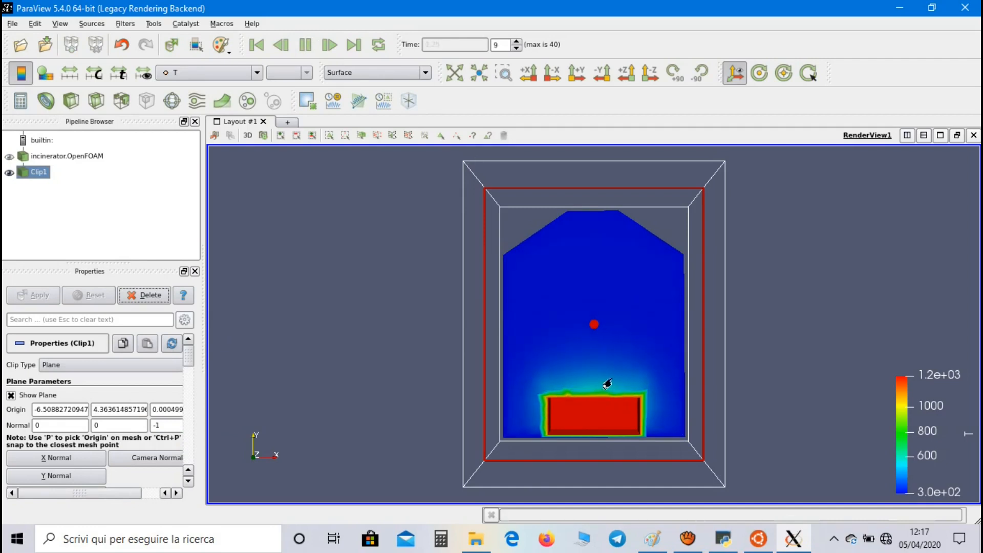
left_click(329, 45)
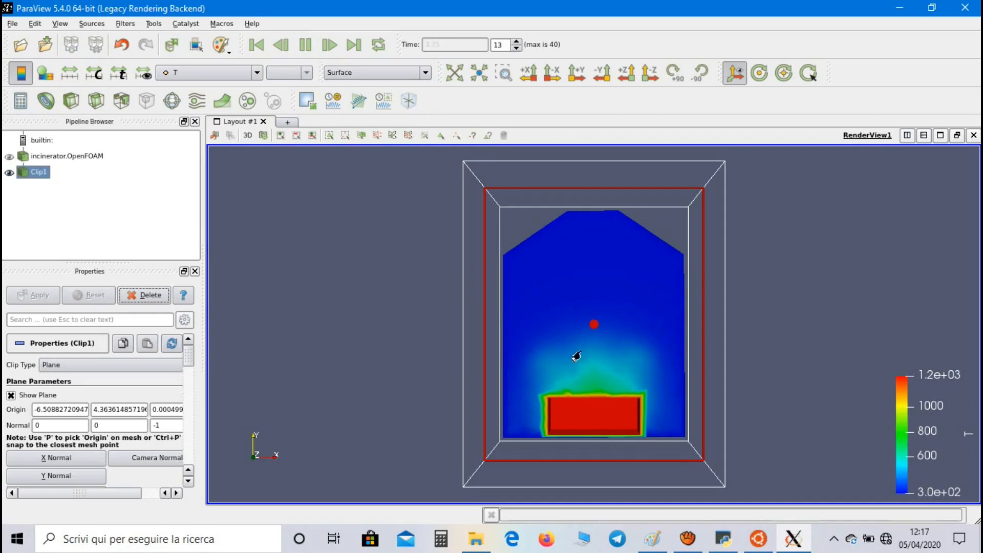